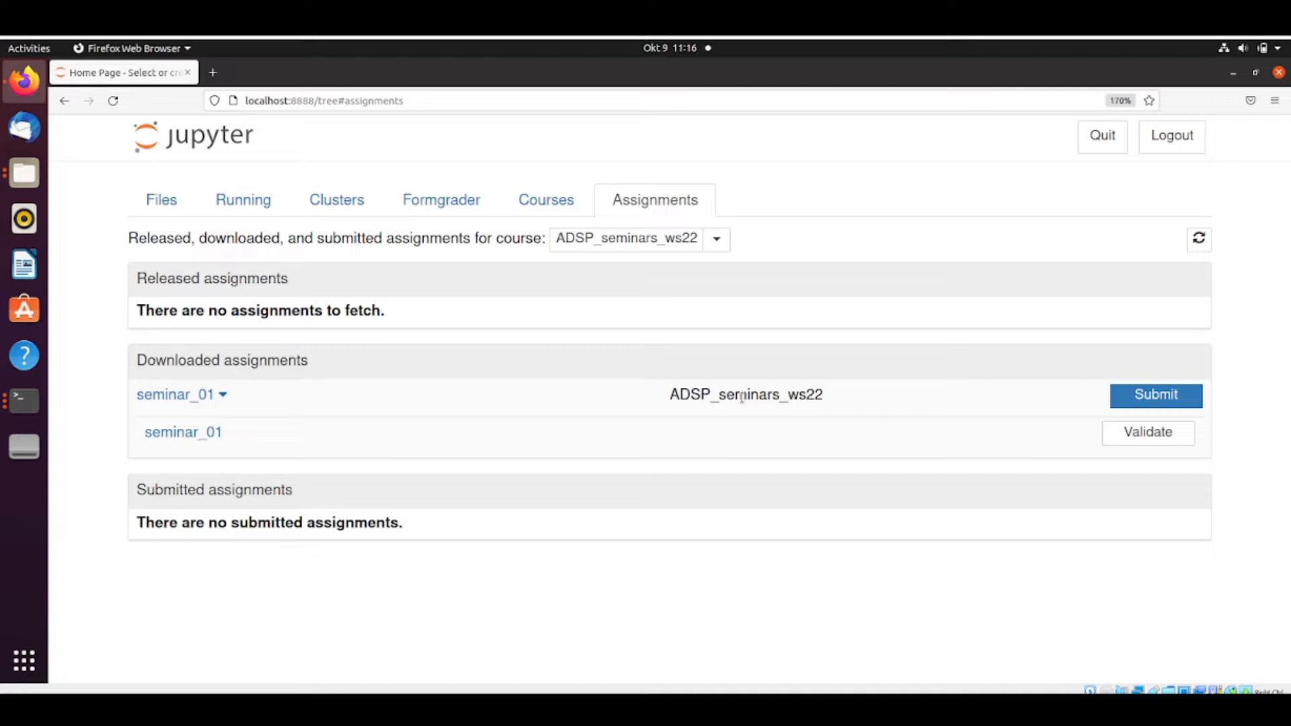
mouse_move(712, 418)
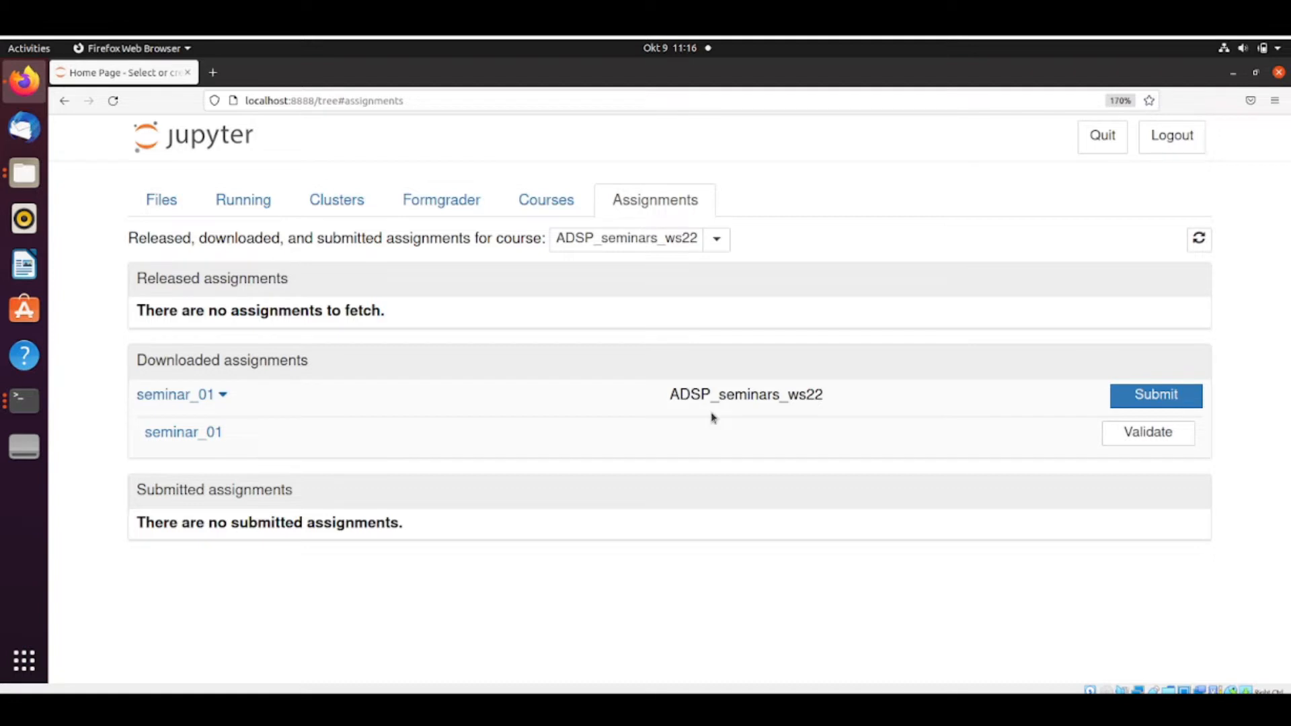
mouse_move(529, 352)
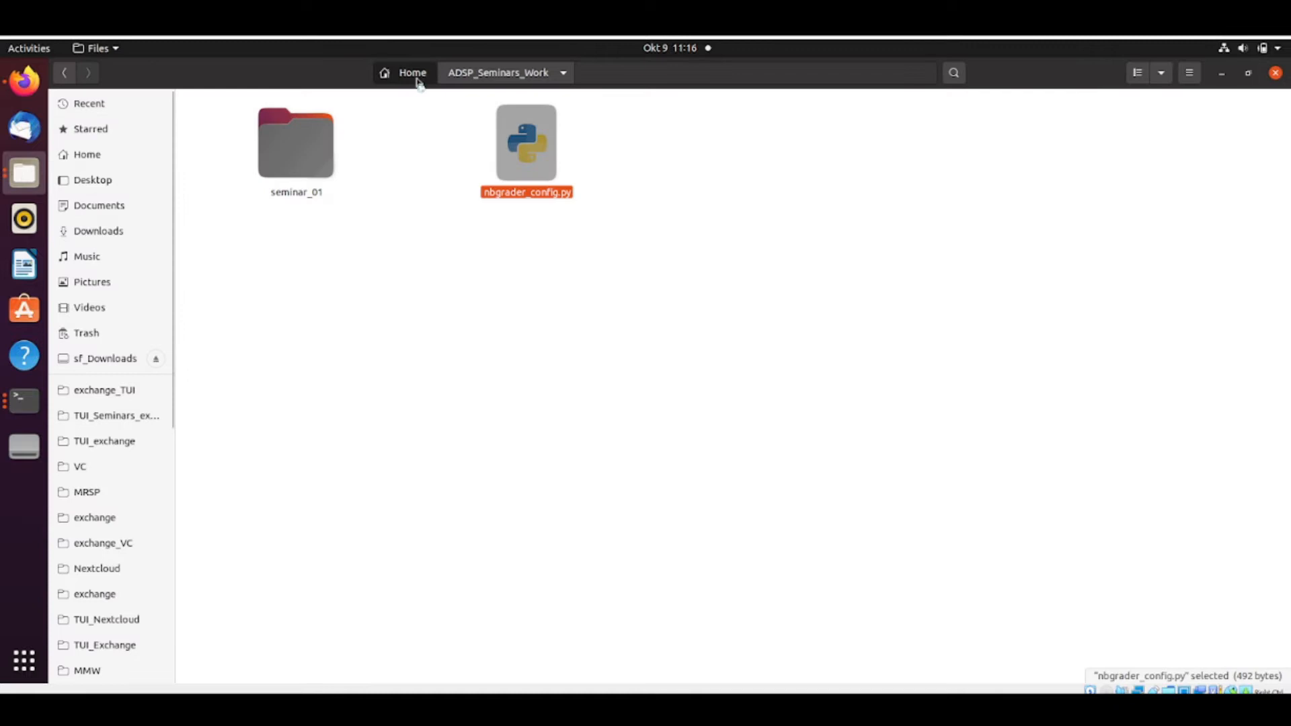
Look inside the empty AC_Seminars_Work folder and go back to Home
click(411, 73)
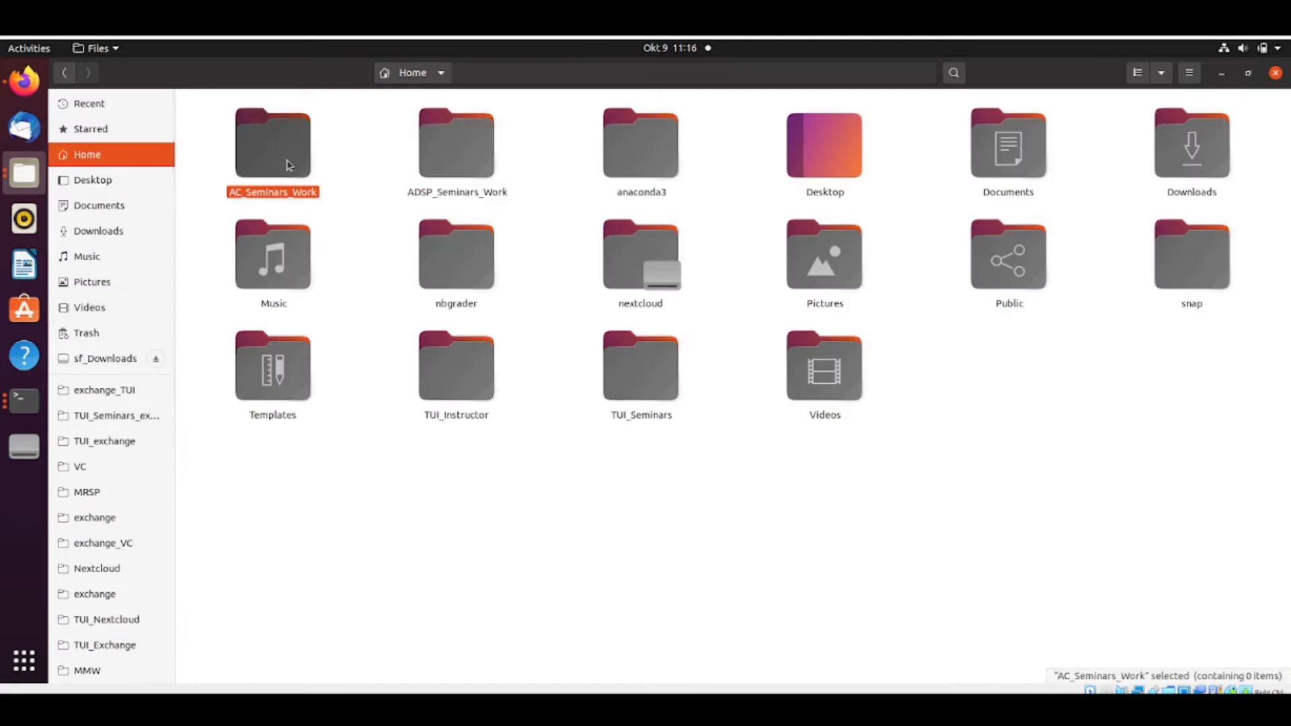
mouse_move(334, 194)
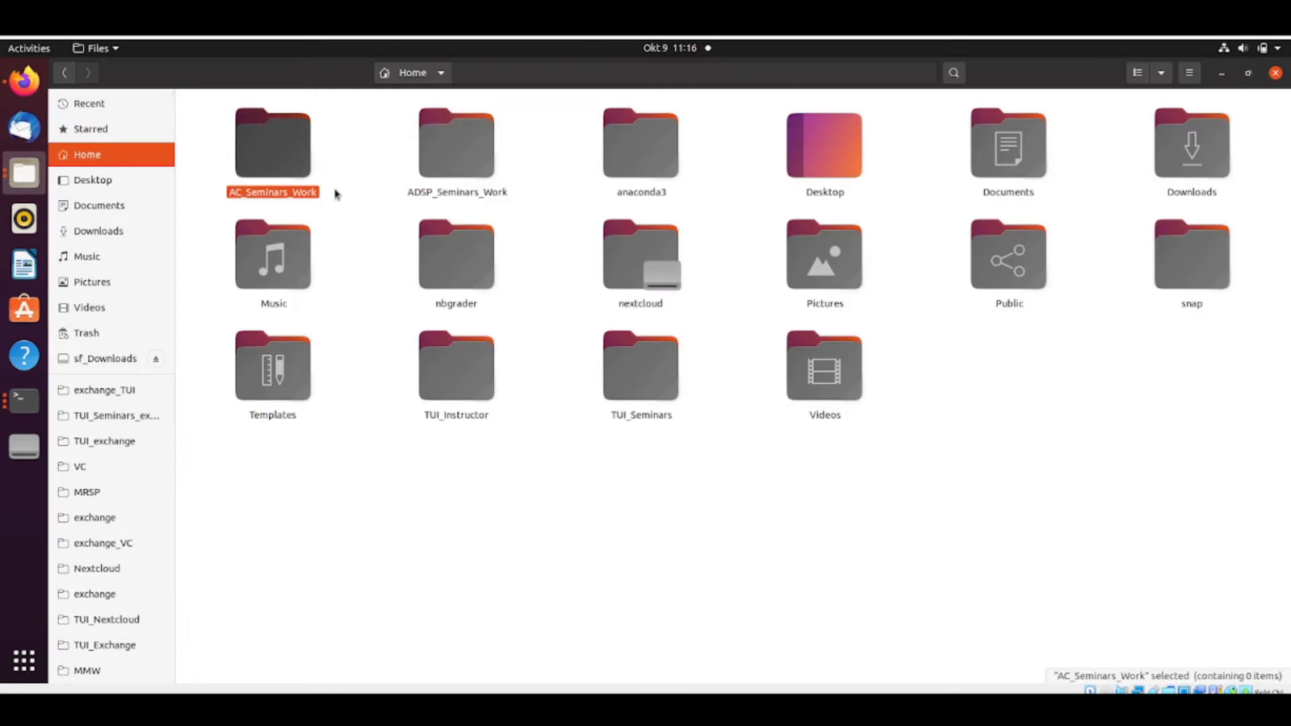
mouse_move(262, 143)
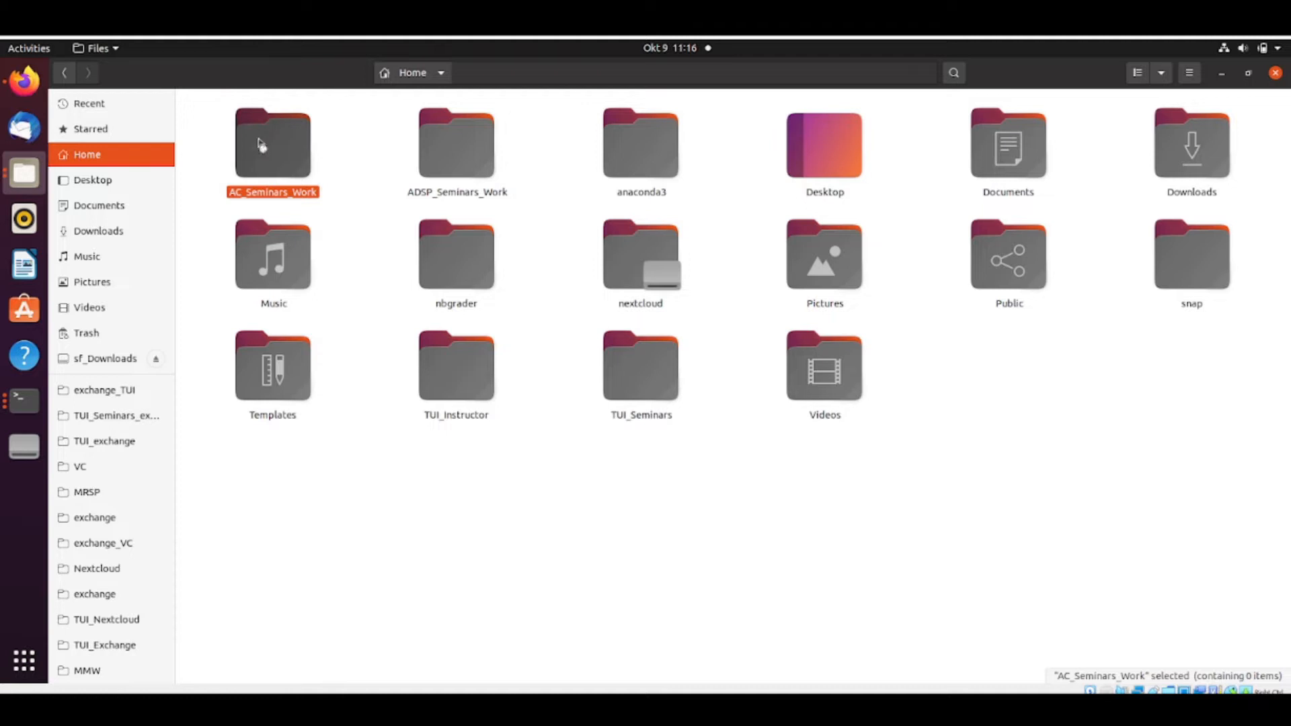
double_click(272, 144)
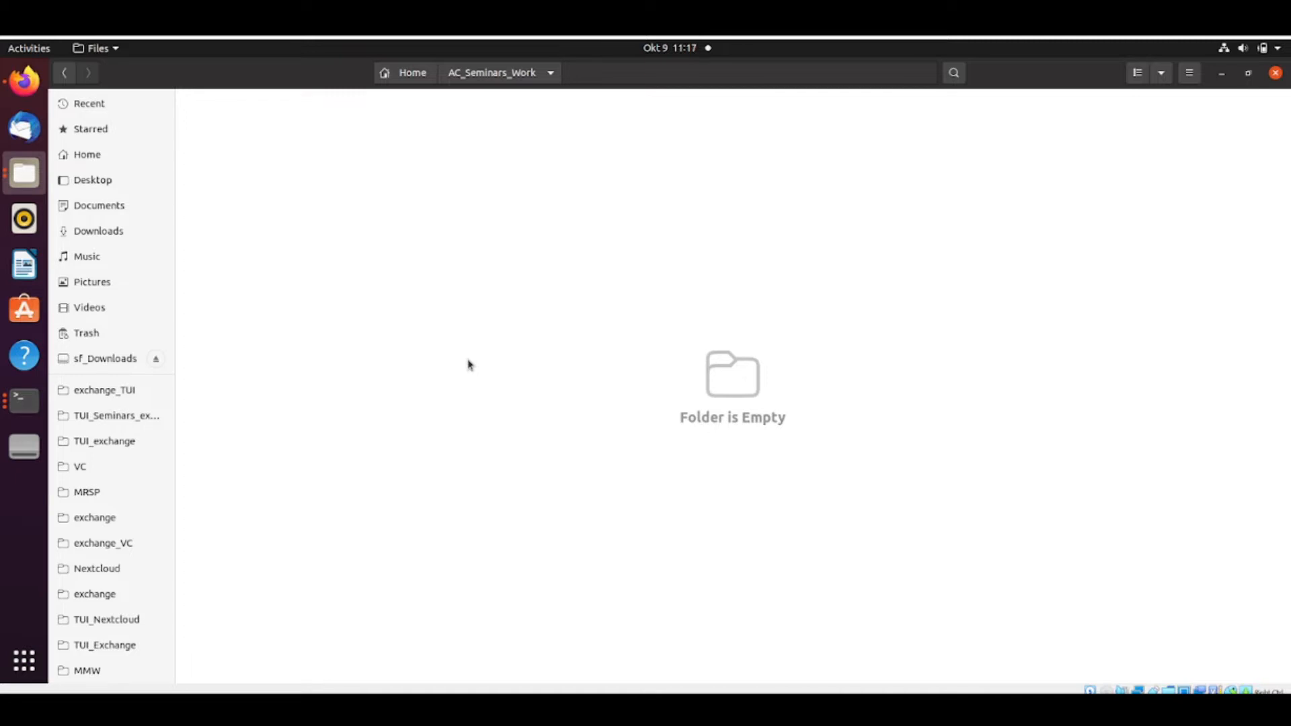
mouse_move(424, 360)
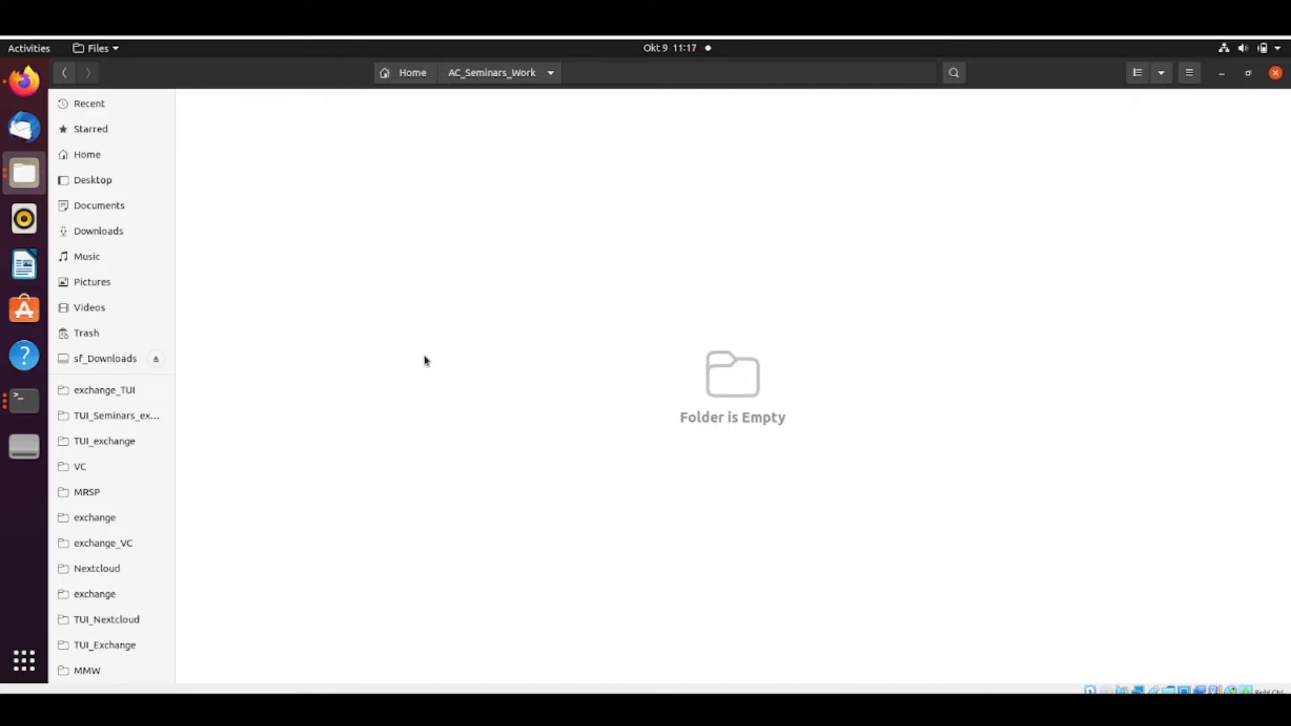
click(87, 154)
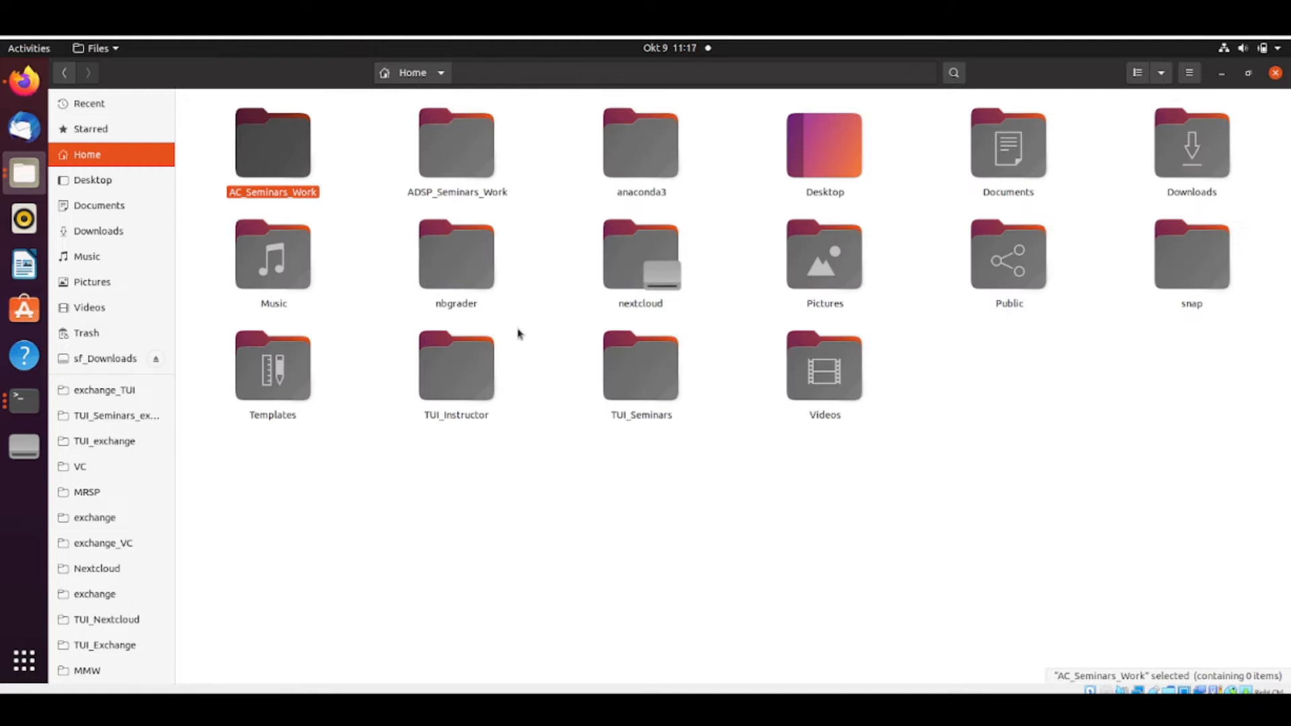
mouse_move(641, 260)
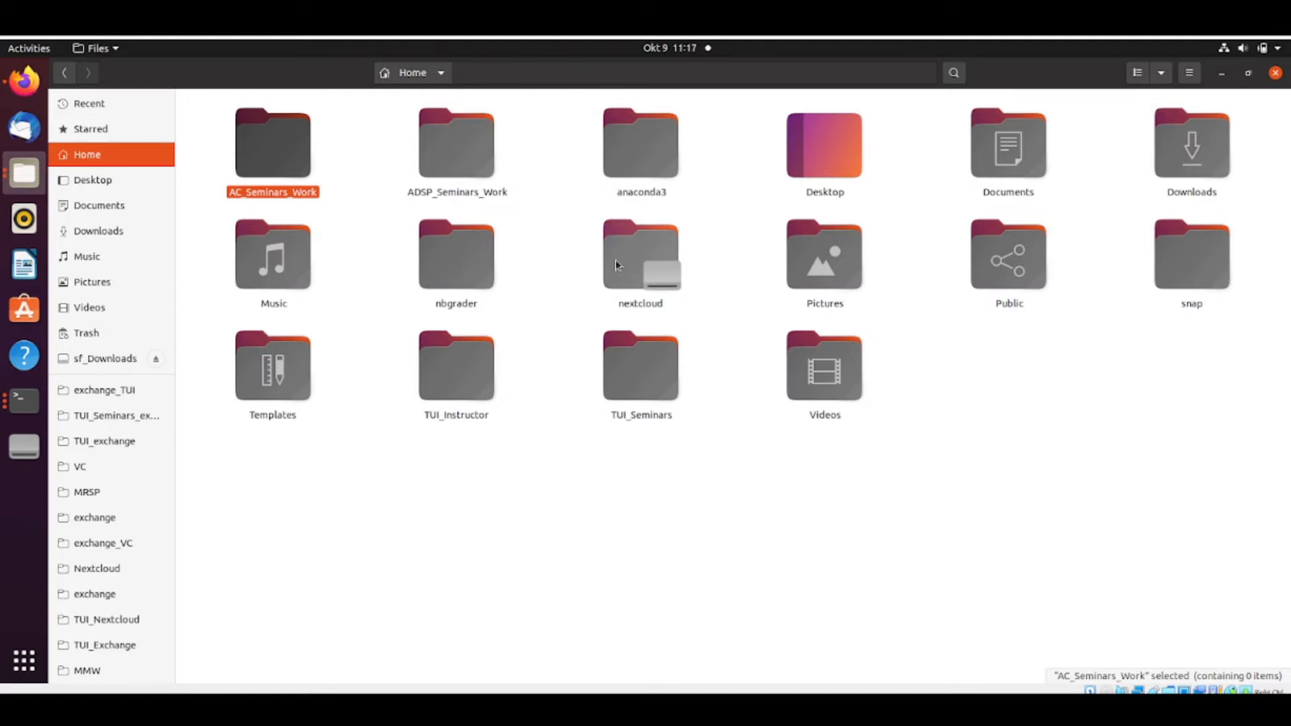
mouse_move(528, 228)
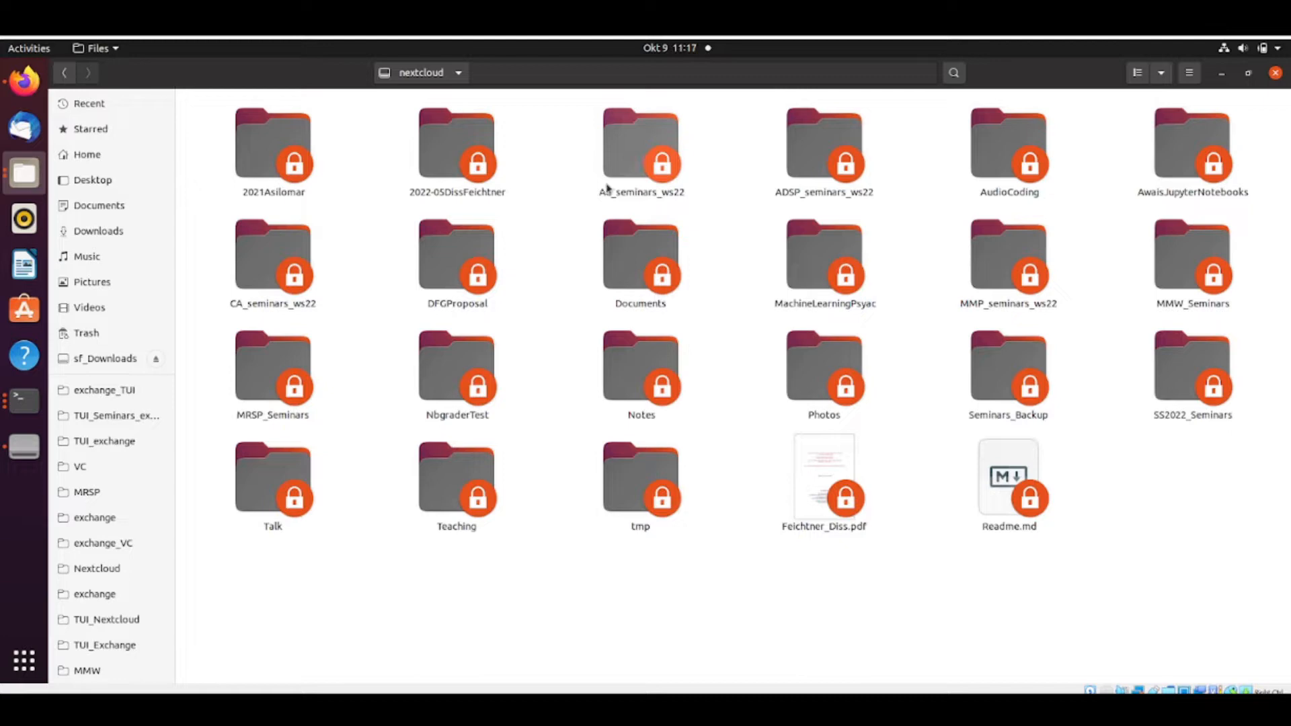
mouse_move(560, 185)
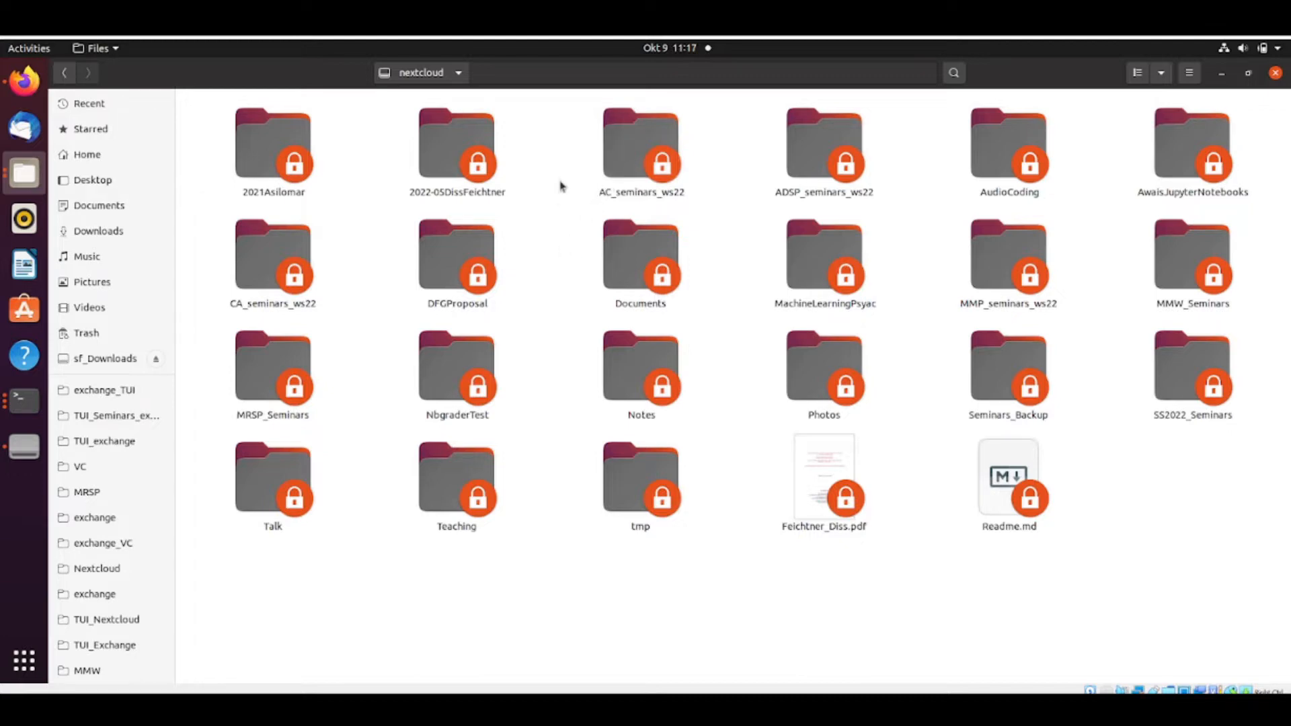
mouse_move(354, 172)
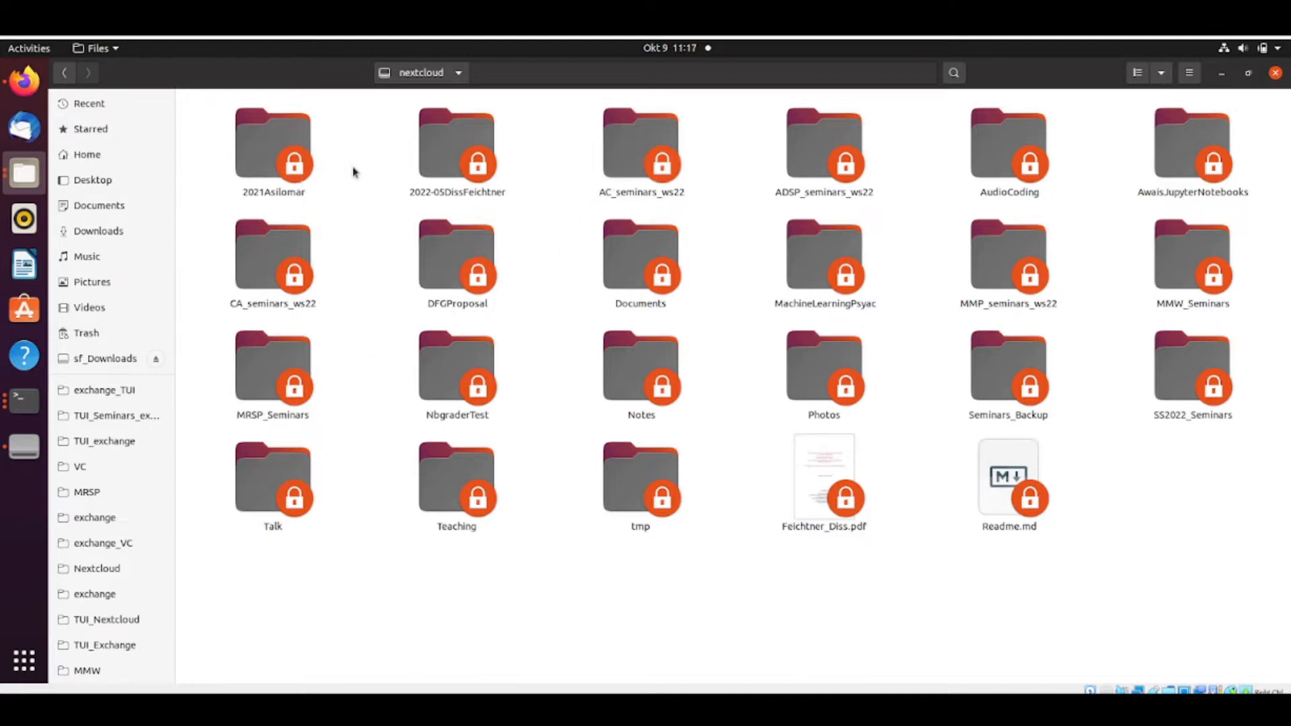
mouse_move(319, 400)
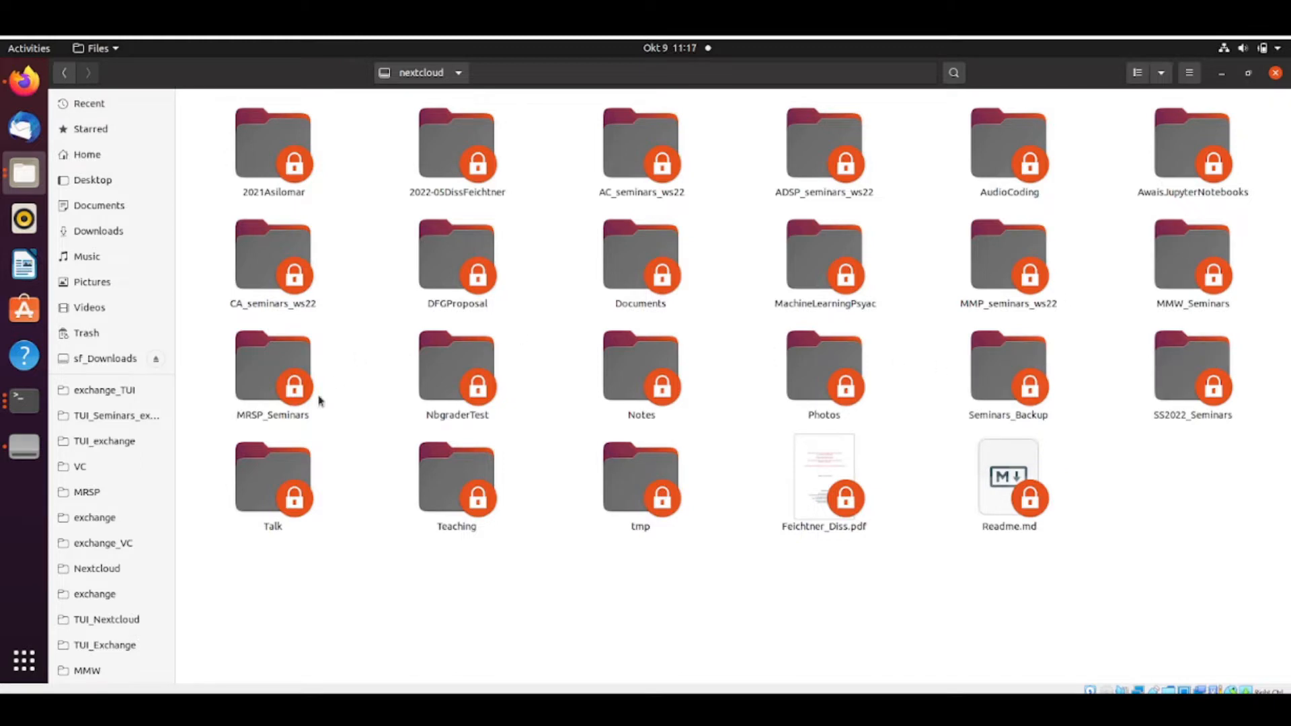
mouse_move(403, 330)
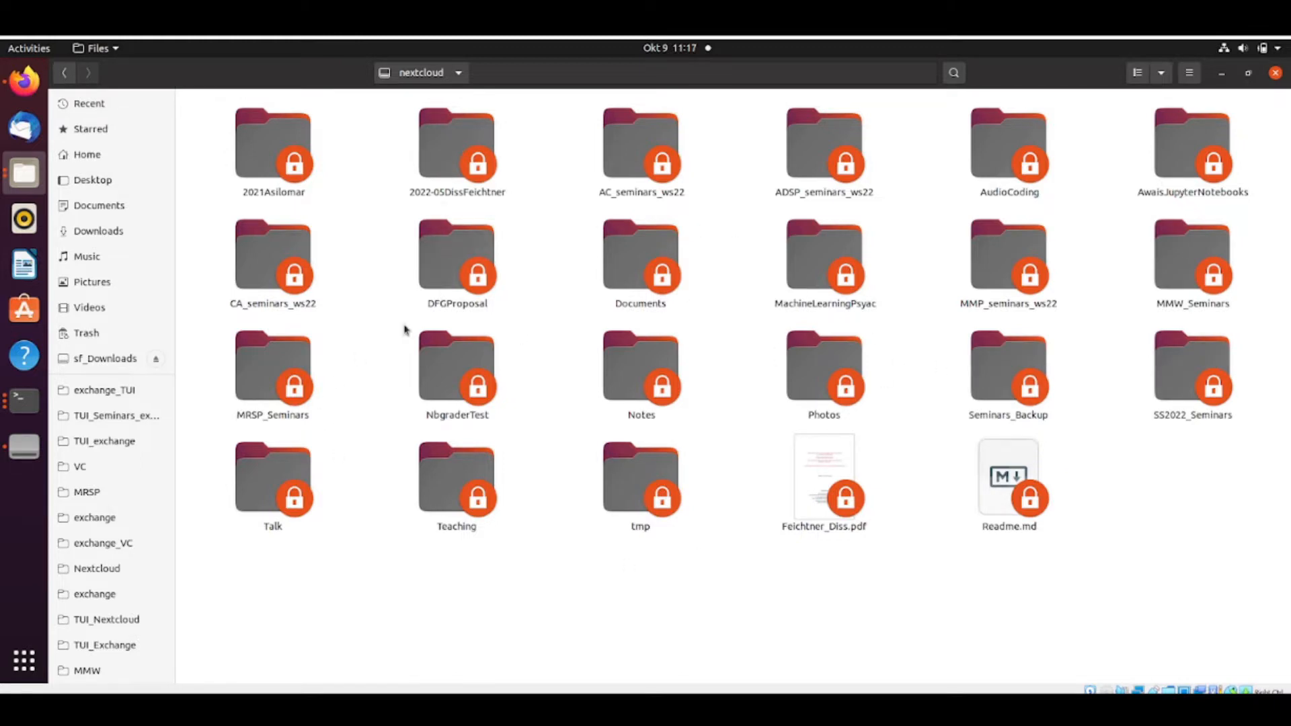
mouse_move(359, 282)
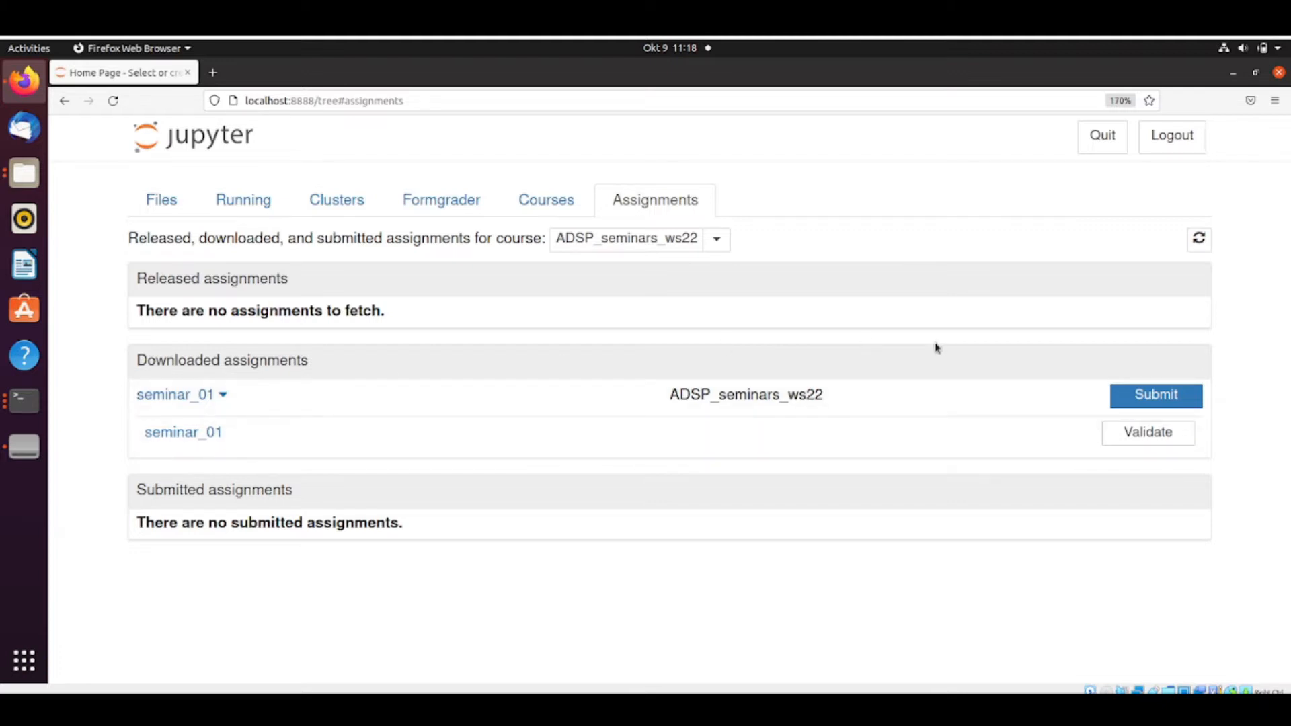
mouse_move(275, 308)
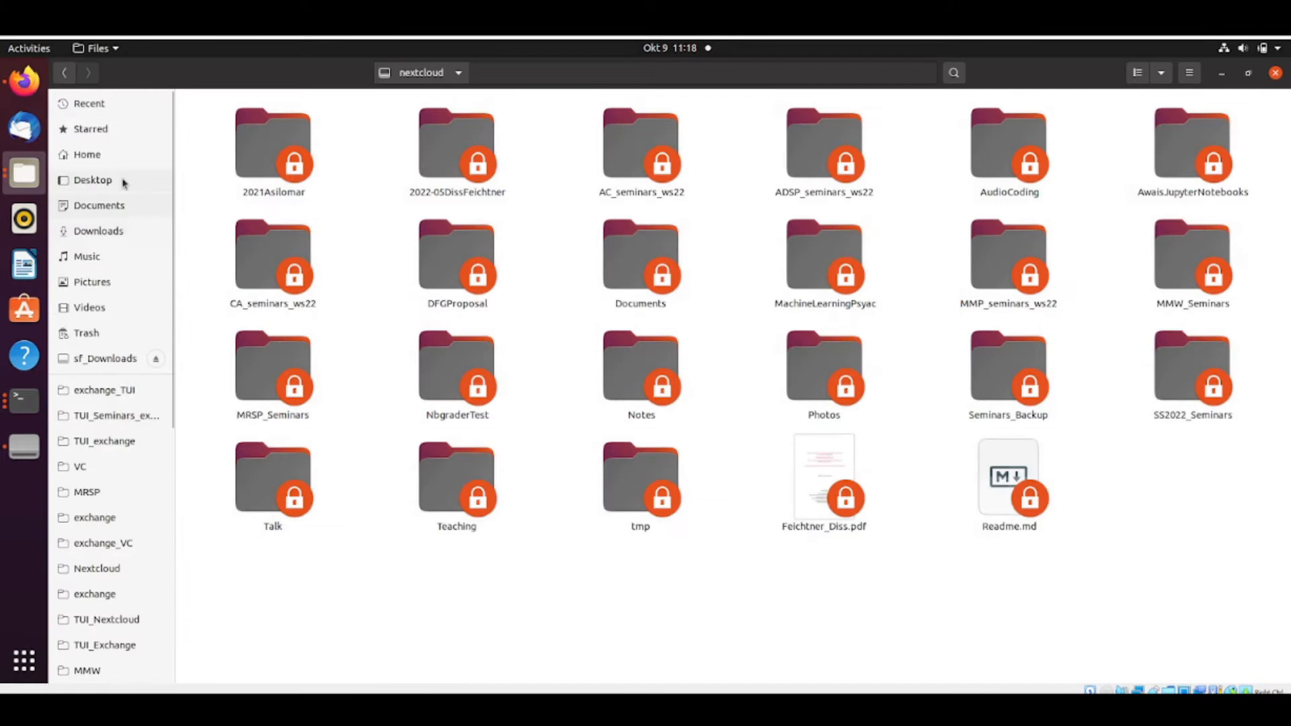
Delete the seminar_01 folder from ADSP_Seminars_Work, leaving only nbgrader_config.py
click(87, 154)
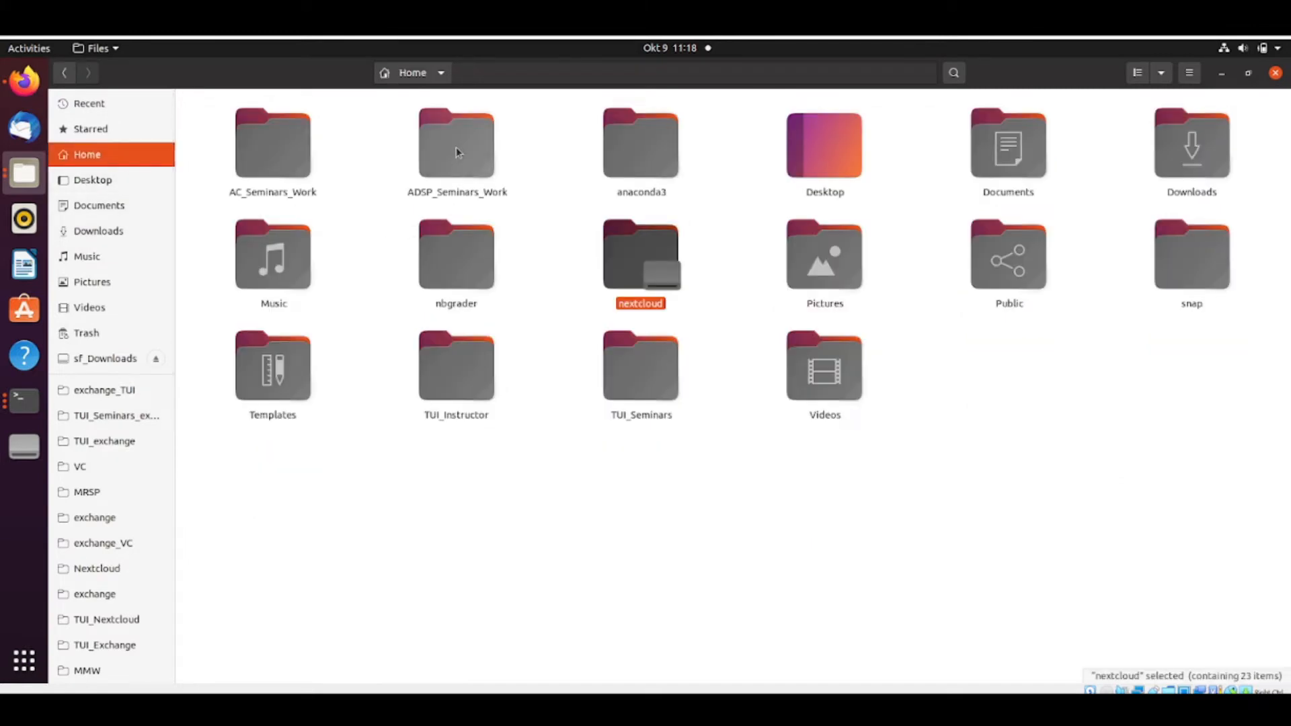
double_click(456, 144)
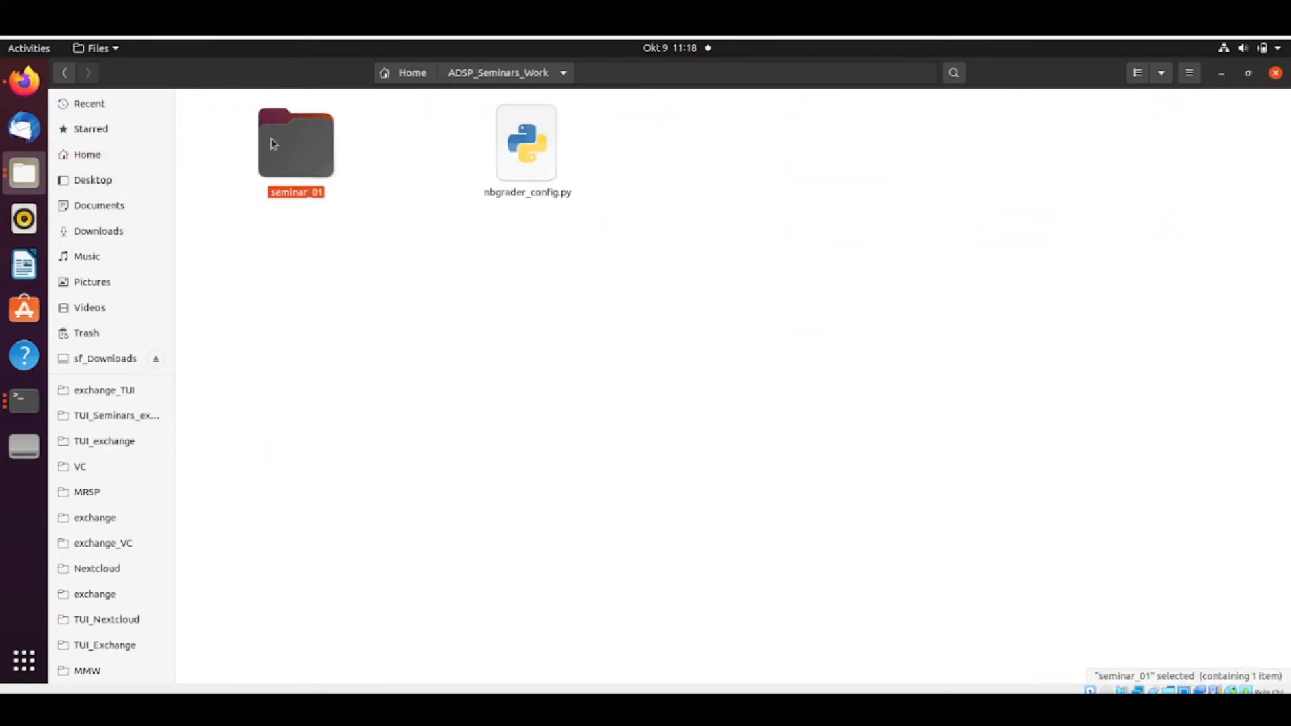
key(Delete)
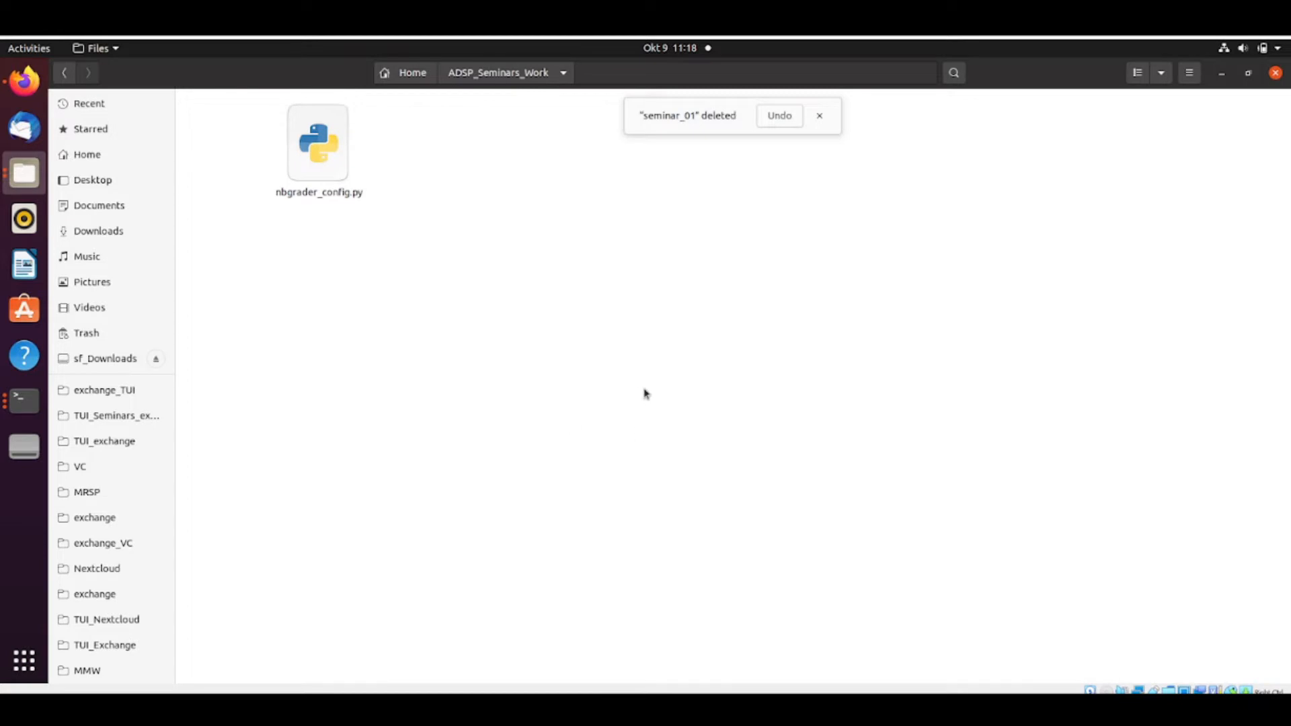
click(23, 81)
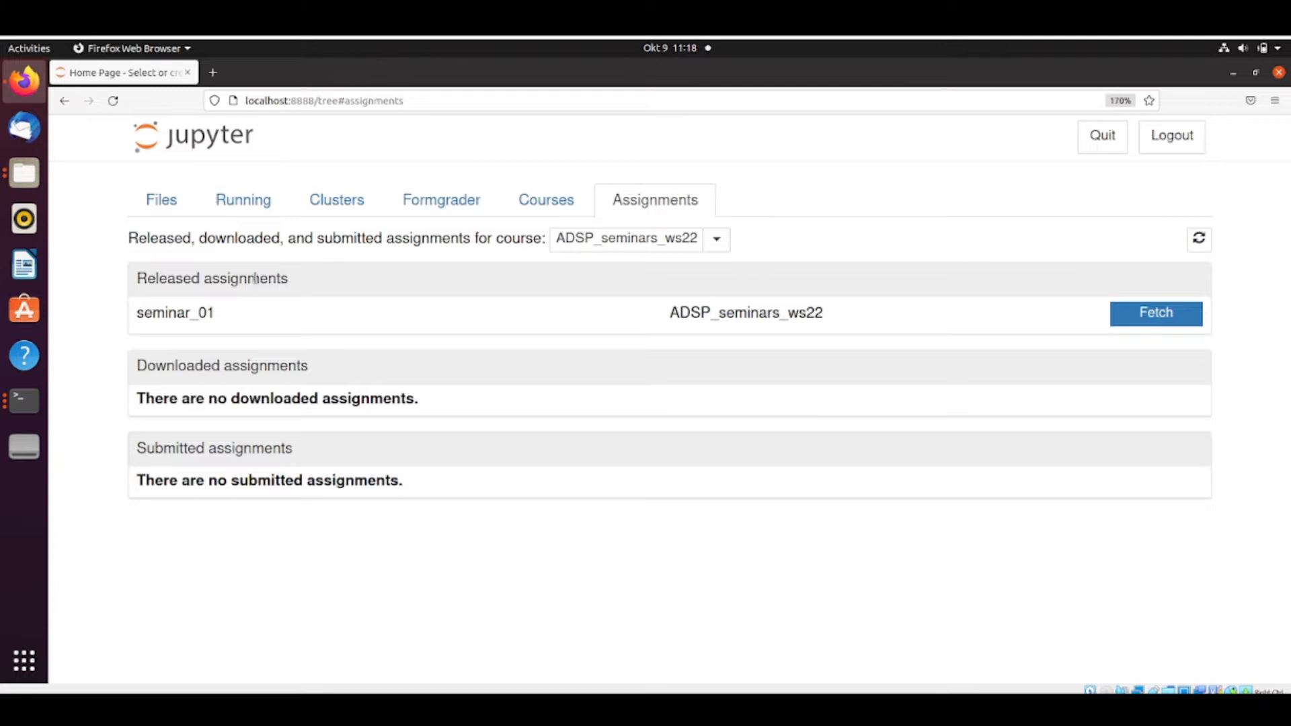
mouse_move(448, 320)
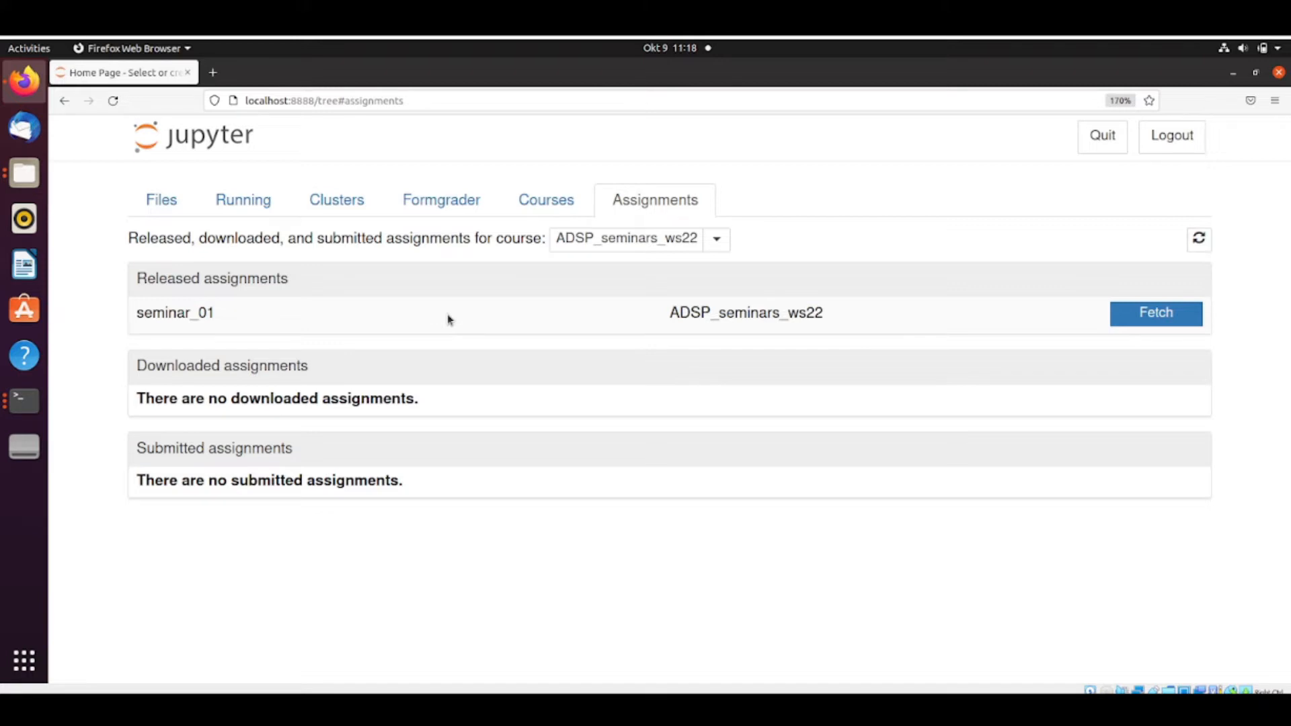
mouse_move(874, 386)
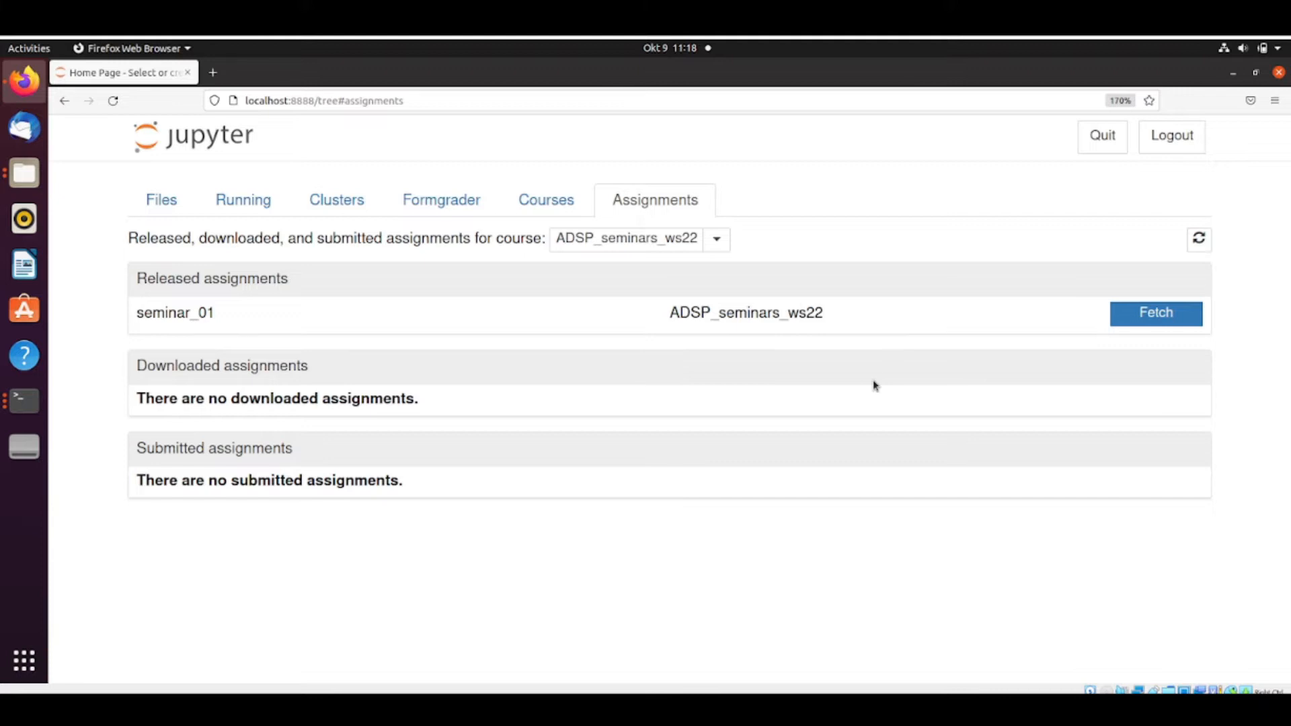
mouse_move(659, 403)
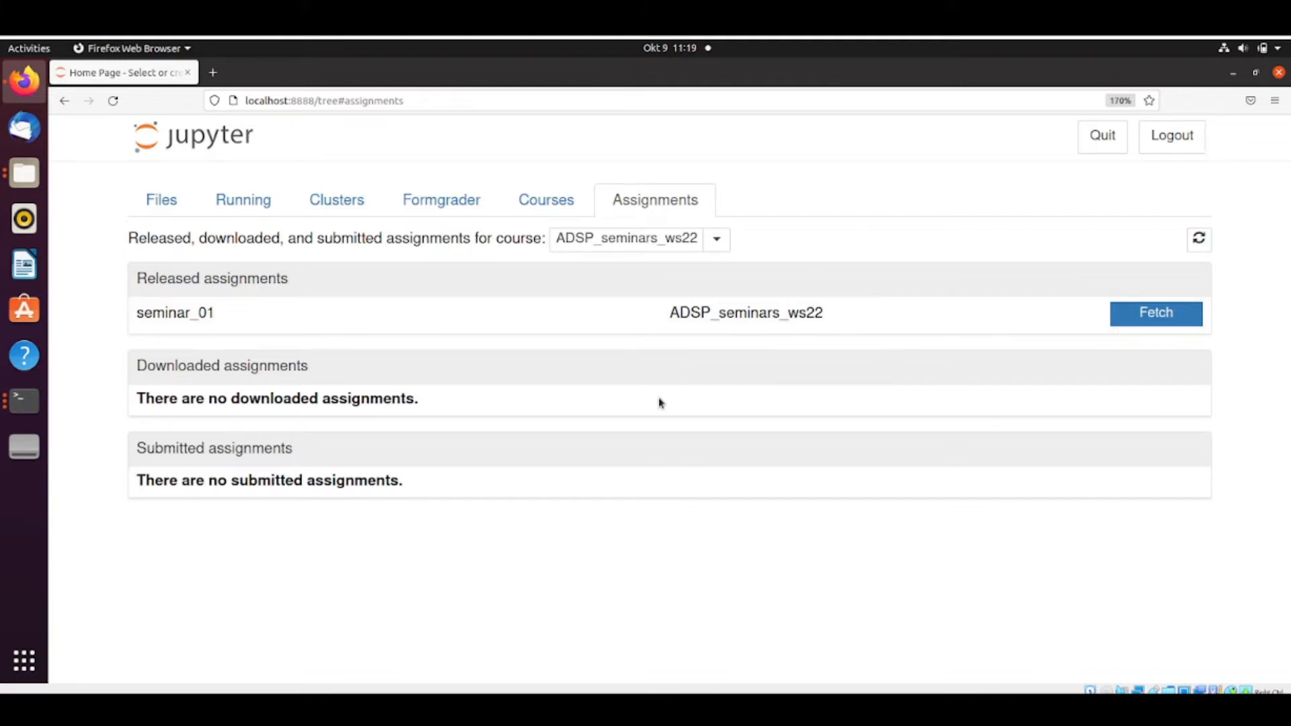
Fetch the released seminar_01 assignment and open its notebook
click(1155, 313)
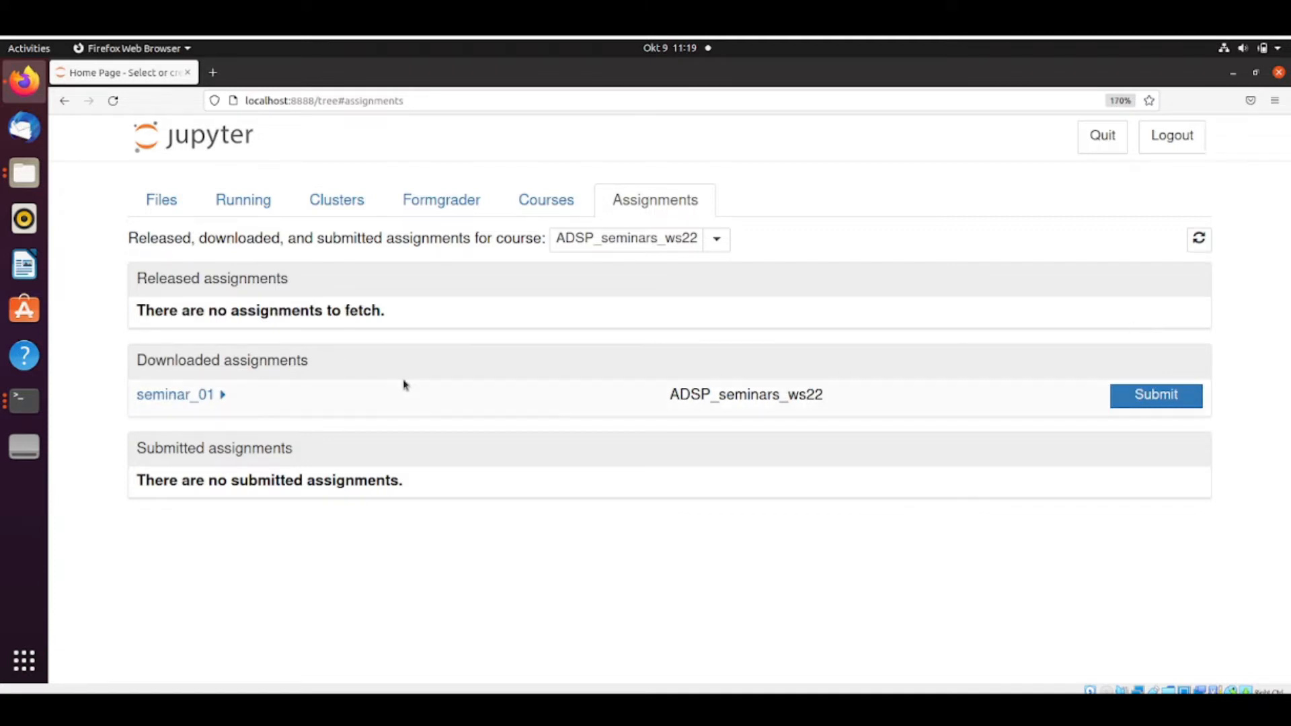
mouse_move(355, 361)
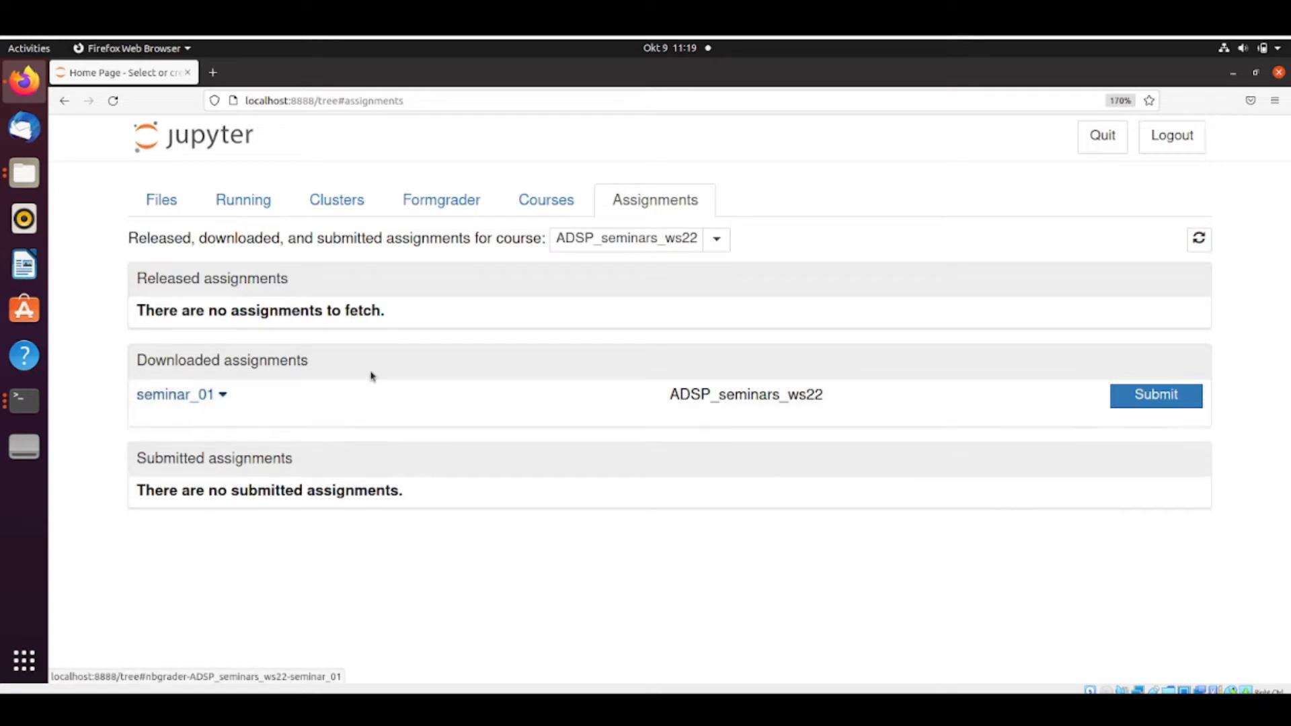
click(175, 395)
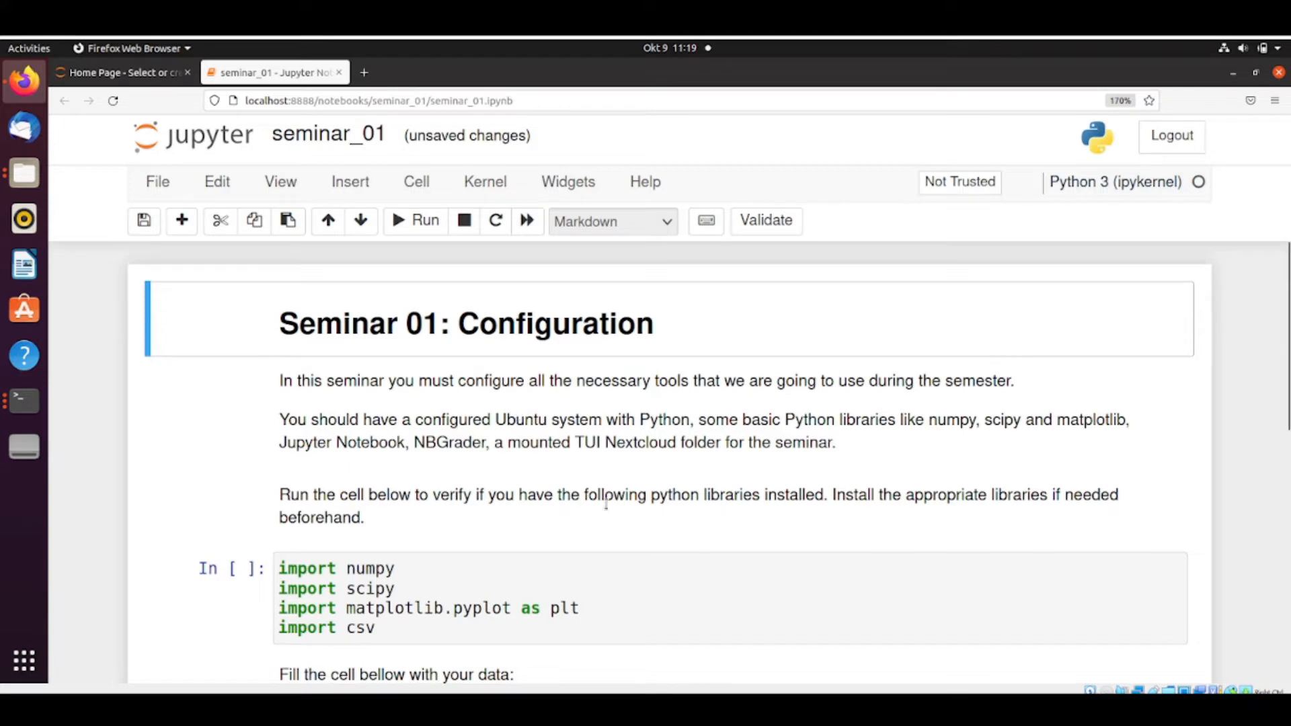
scroll(down, 3)
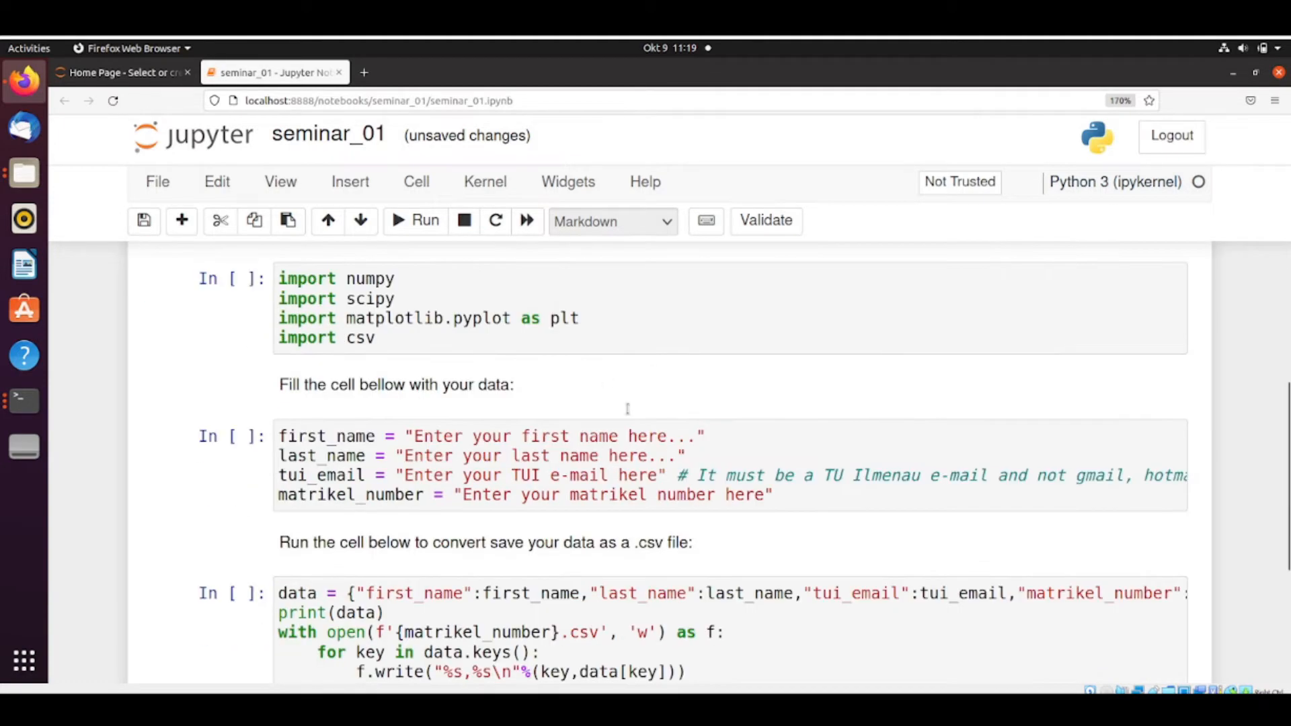
scroll(up, 3)
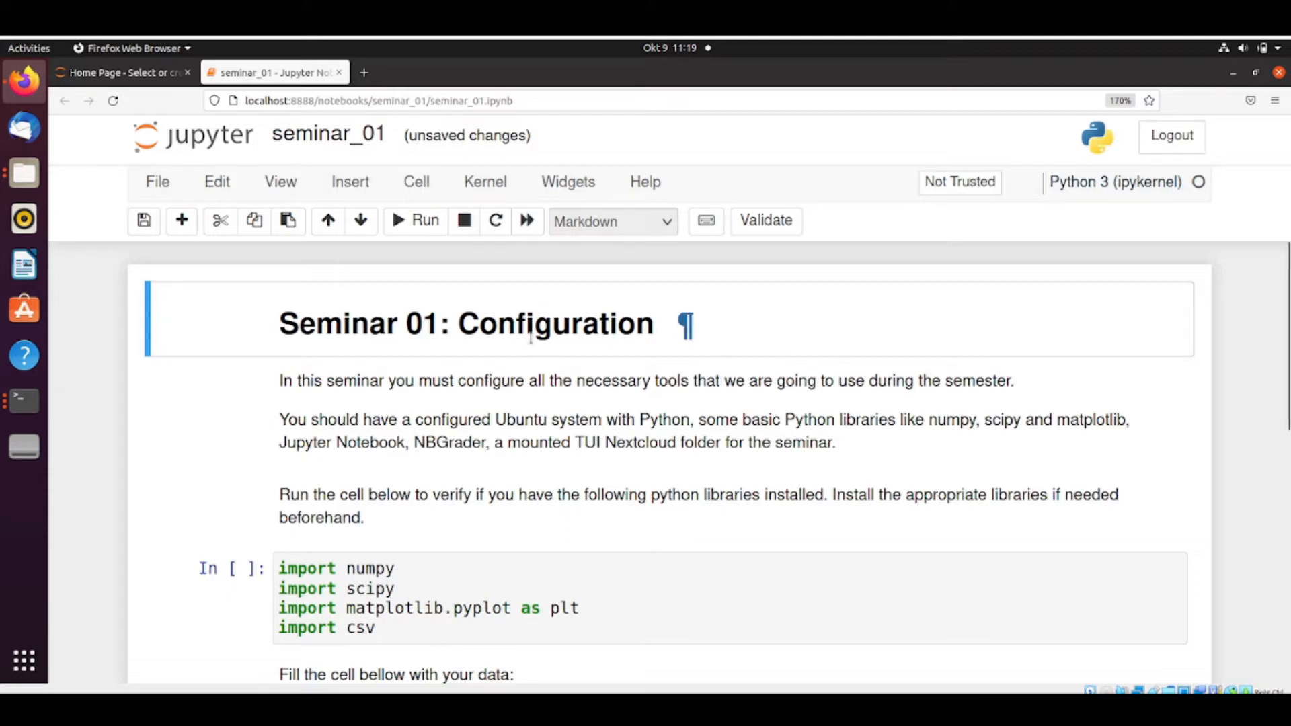
mouse_move(1021, 443)
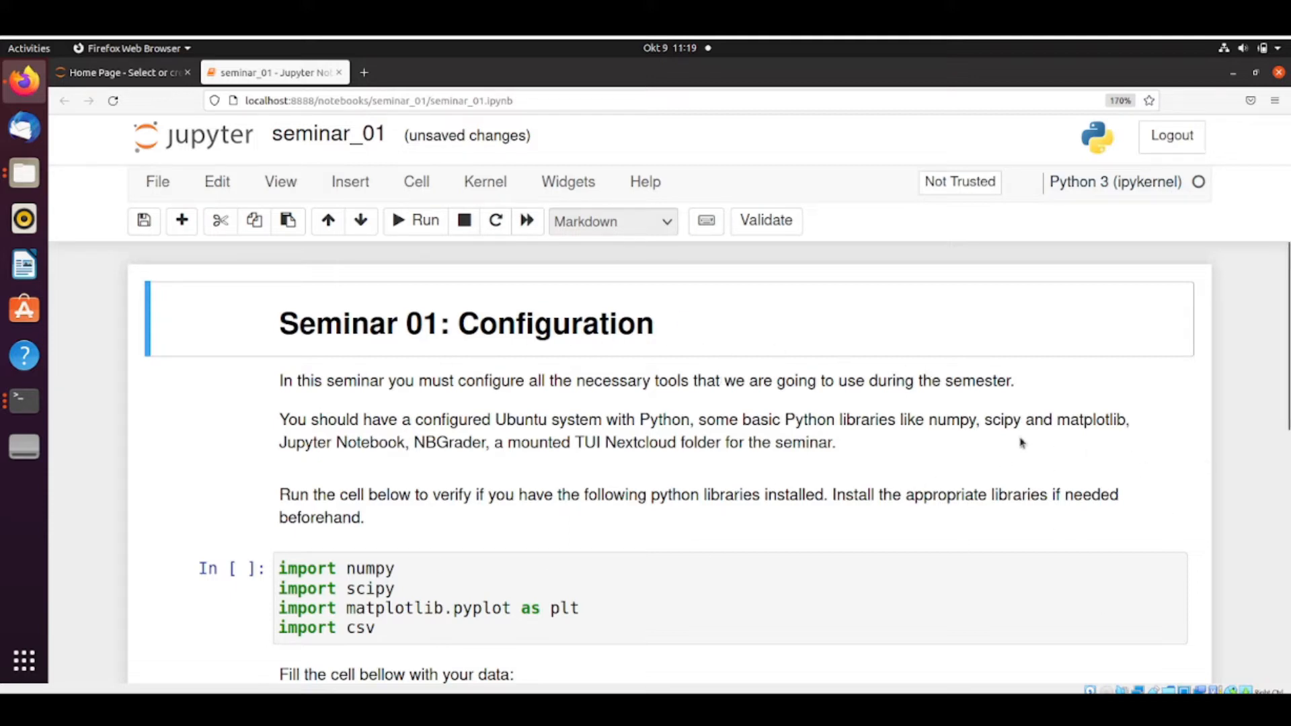
mouse_move(630, 421)
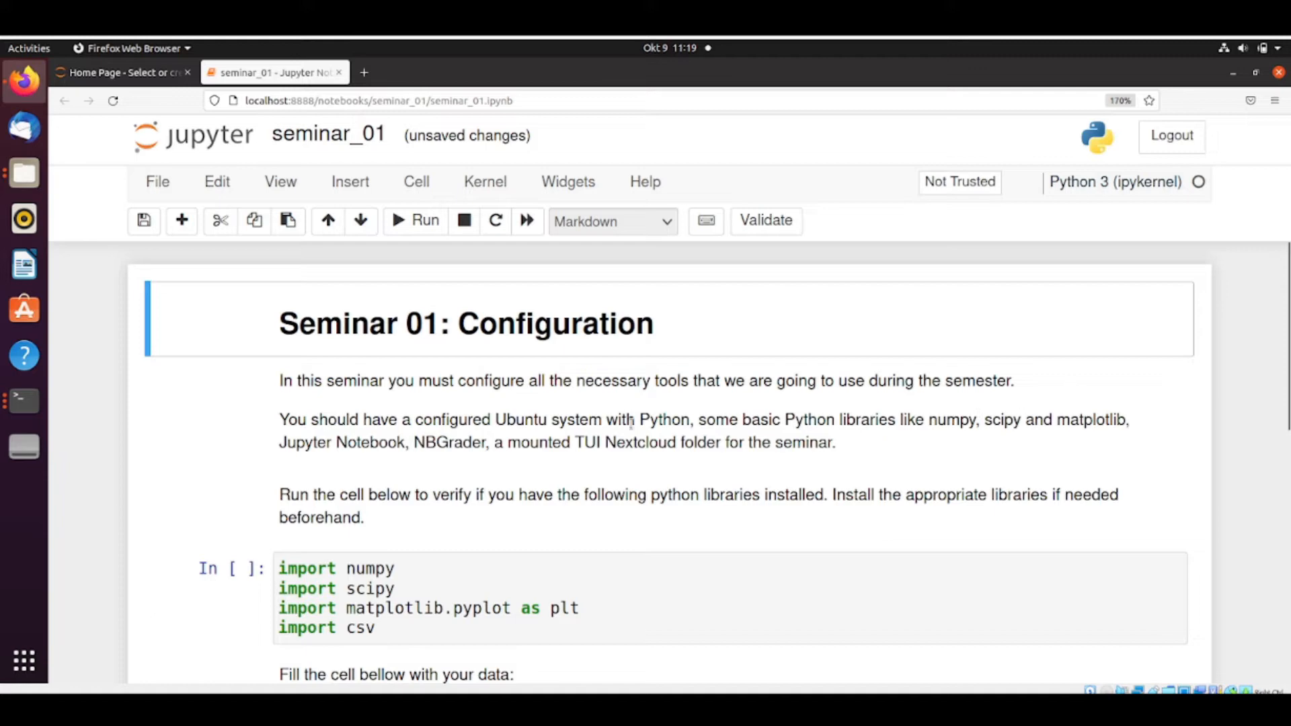
scroll(down, 3)
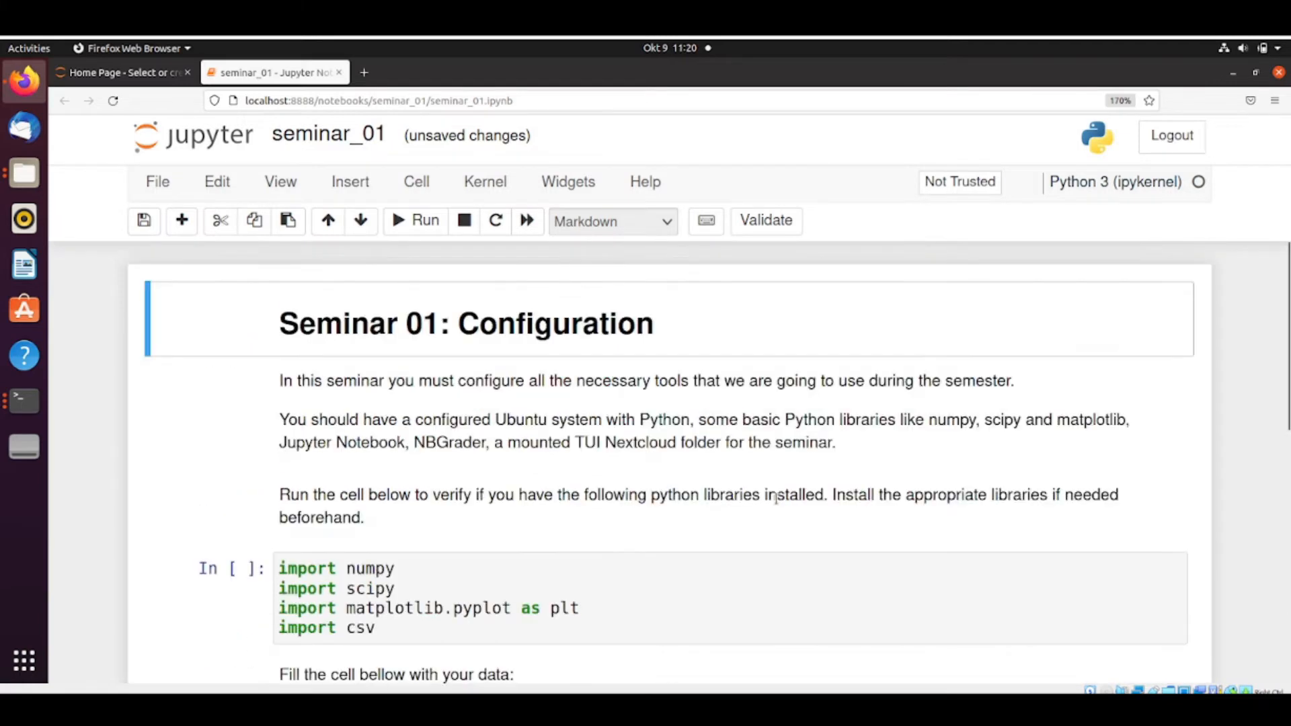
mouse_move(595, 485)
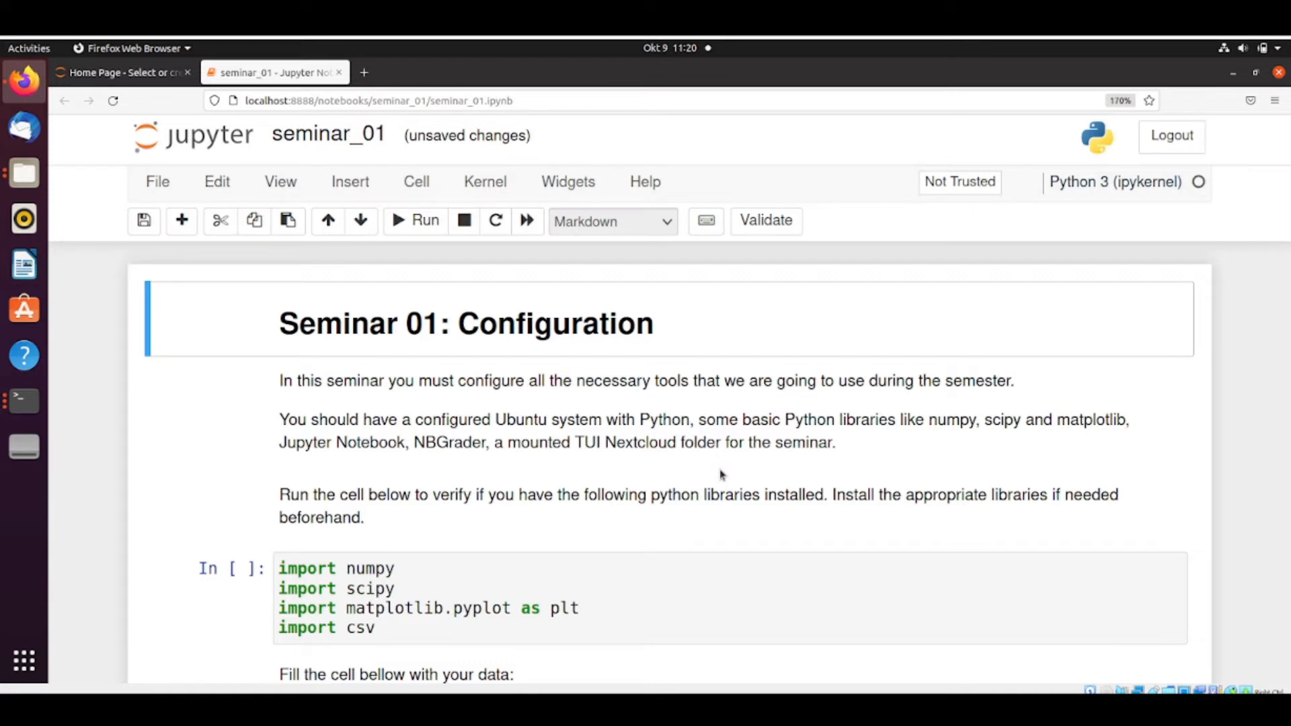
scroll(down, 3)
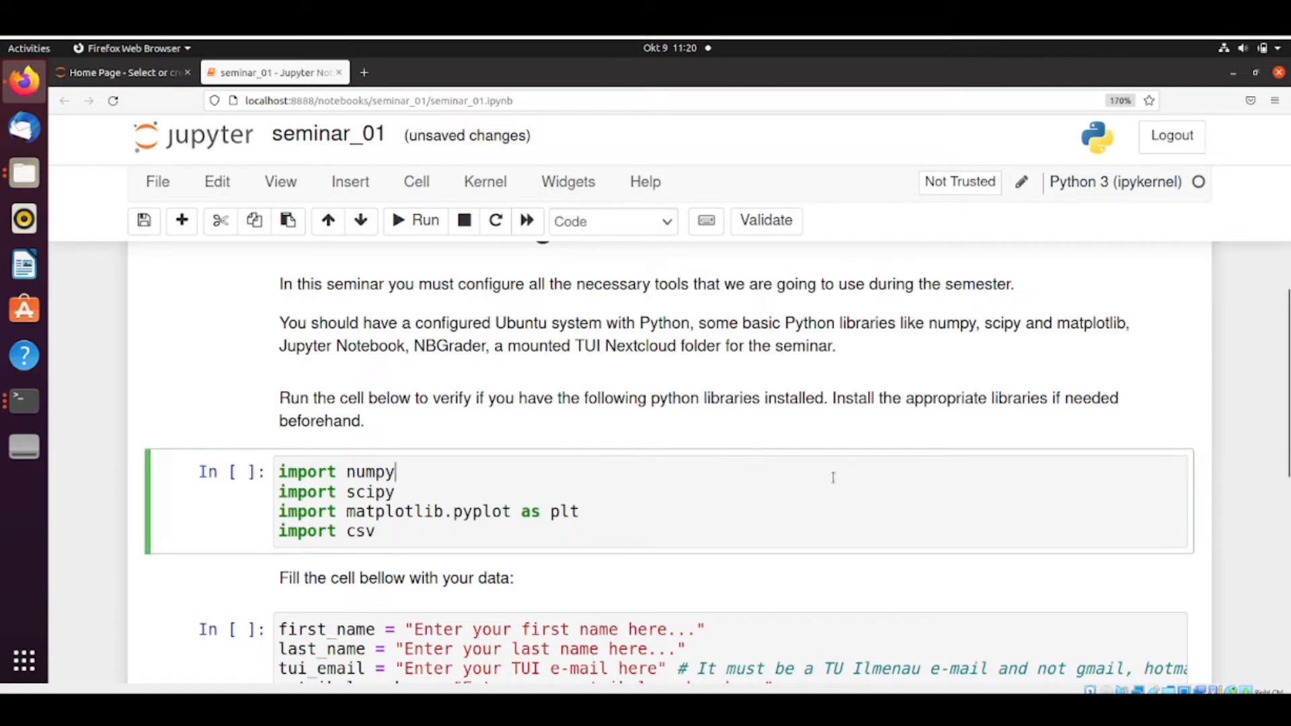
Add 'import pandas' to the import cell, run it to get ModuleNotFoundError, then remove that line
click(415, 220)
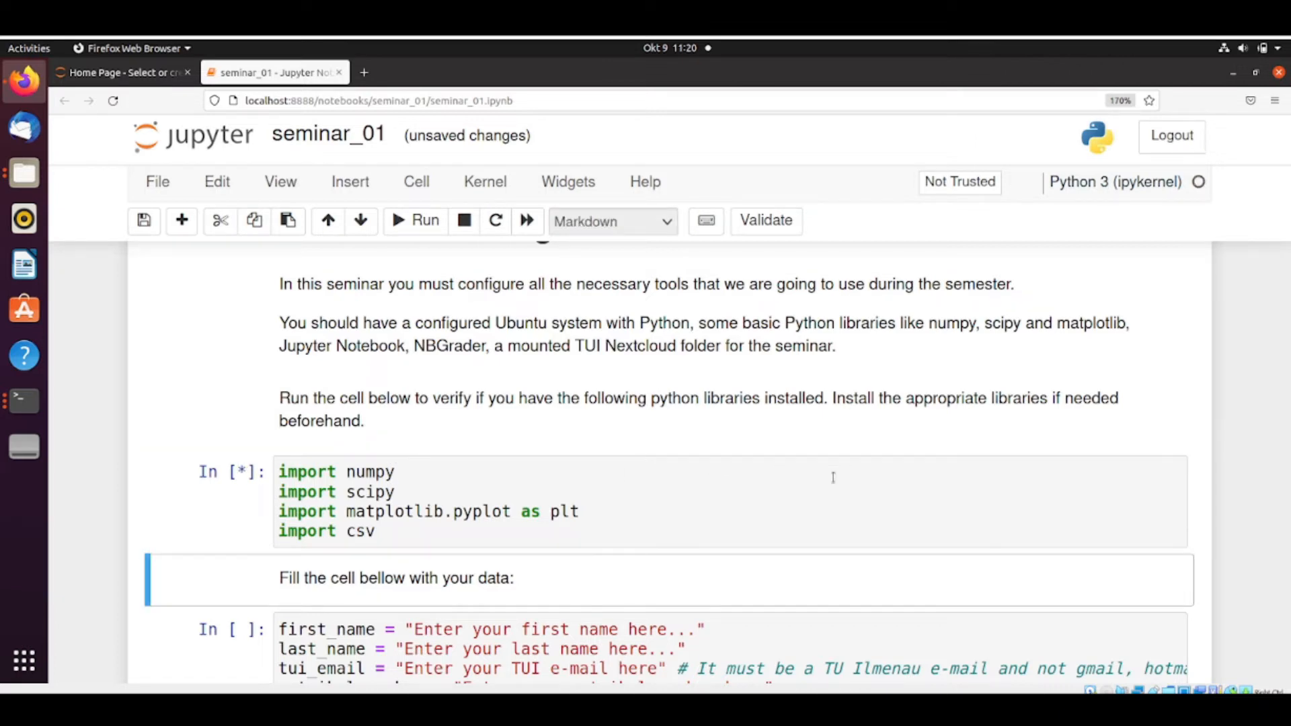
click(415, 220)
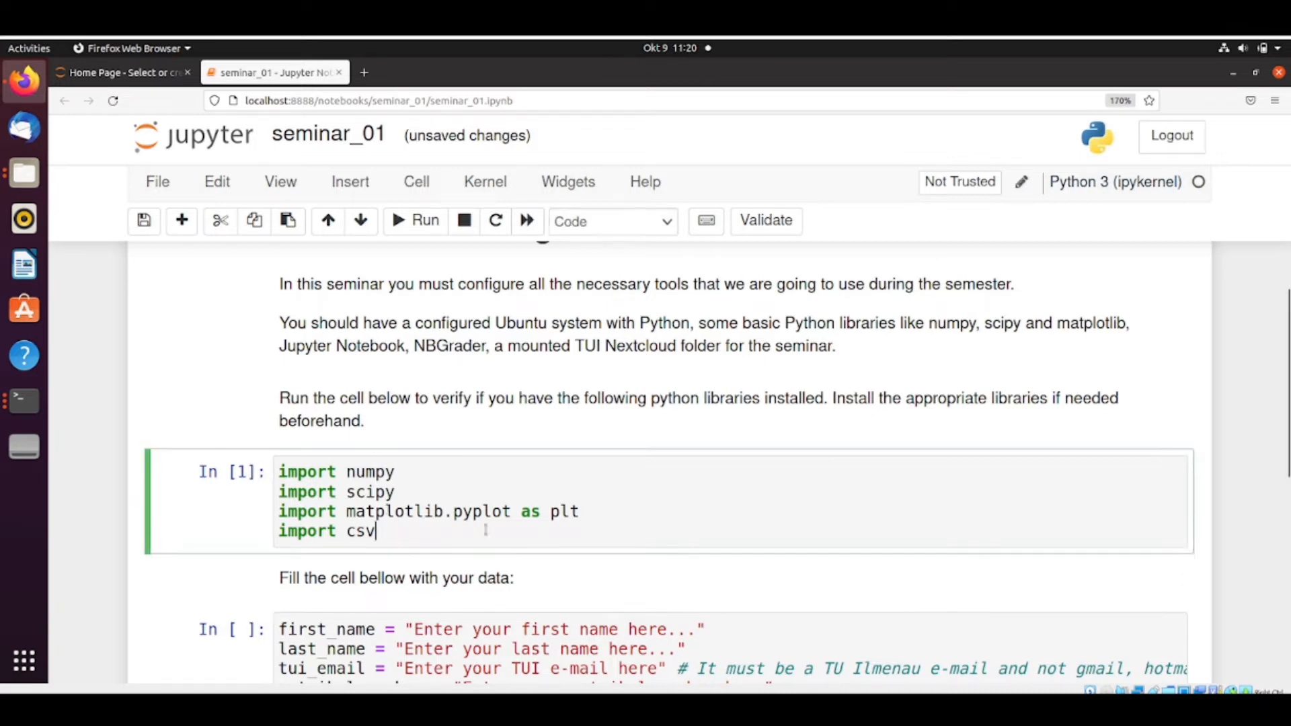
text(imprt pan)
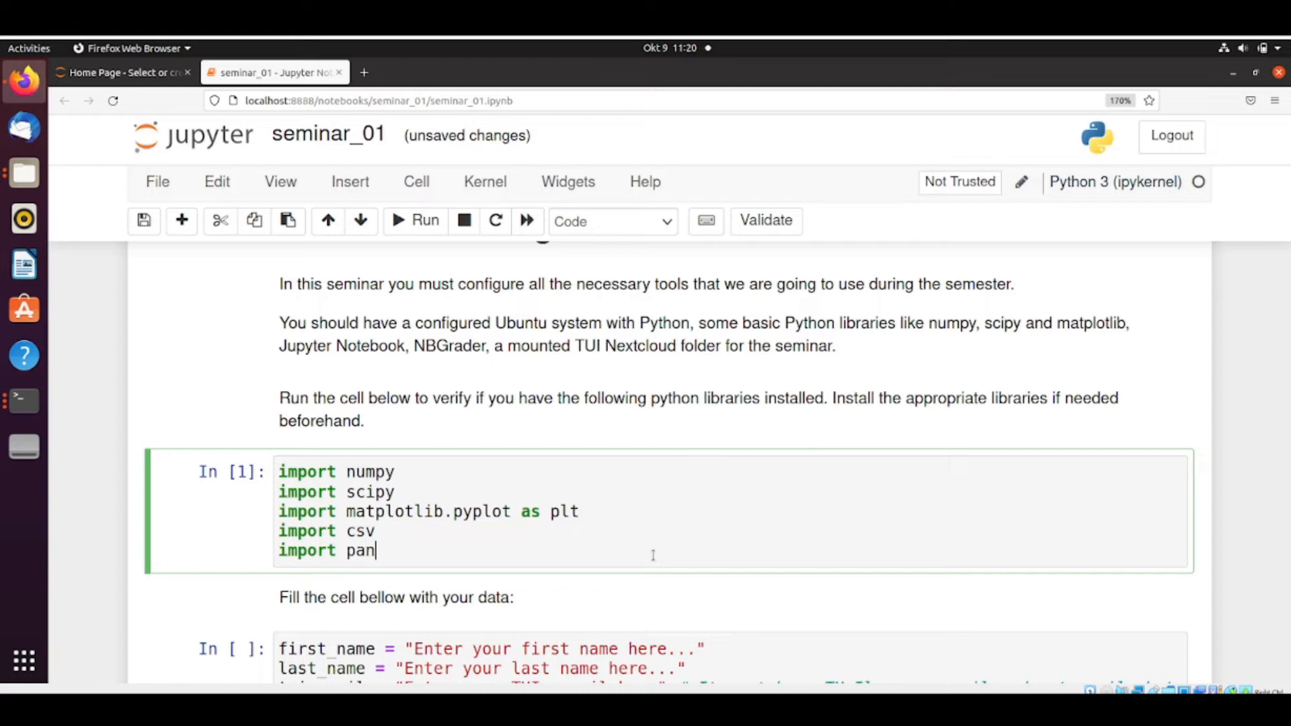
text(das)
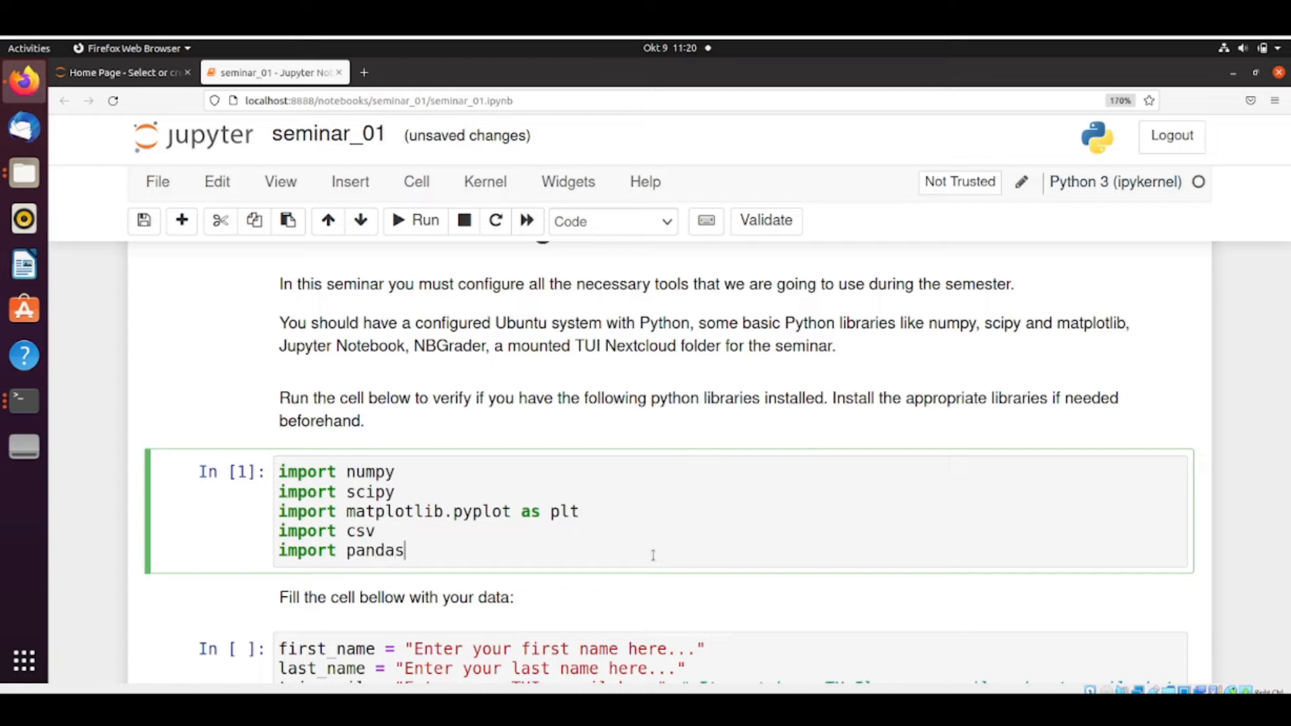
click(415, 219)
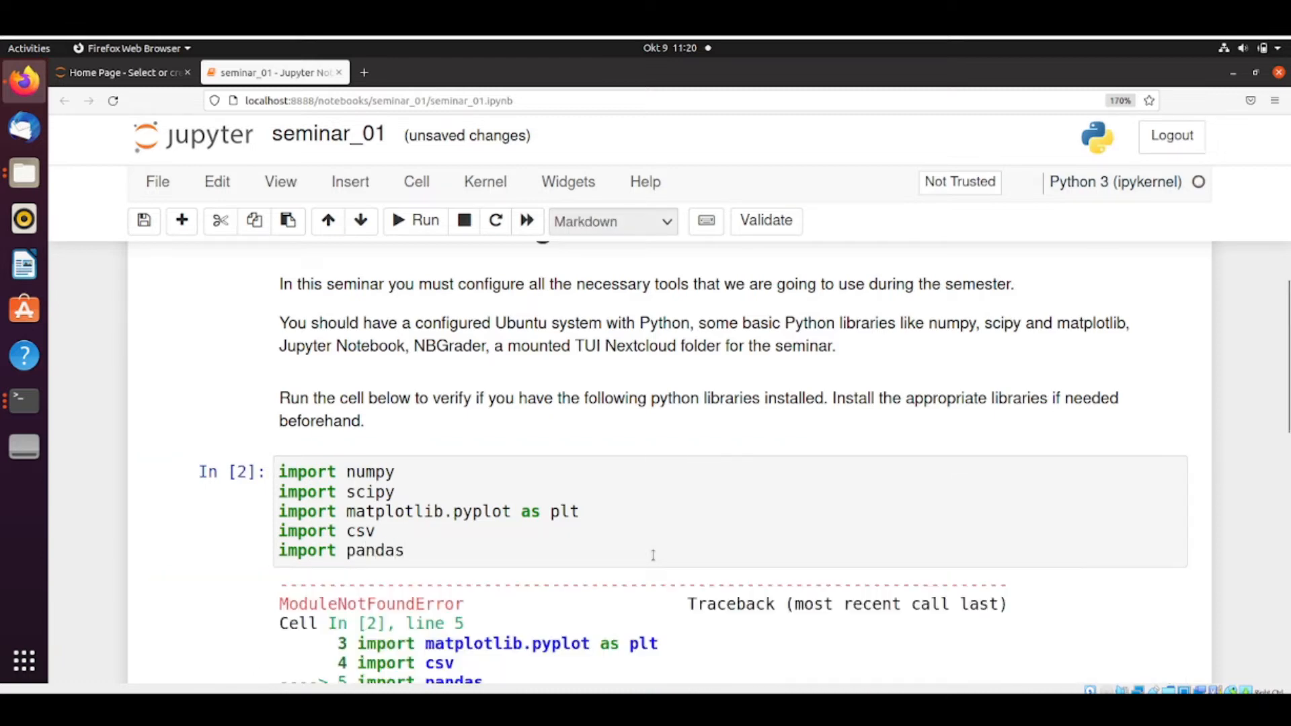
scroll(down, 3)
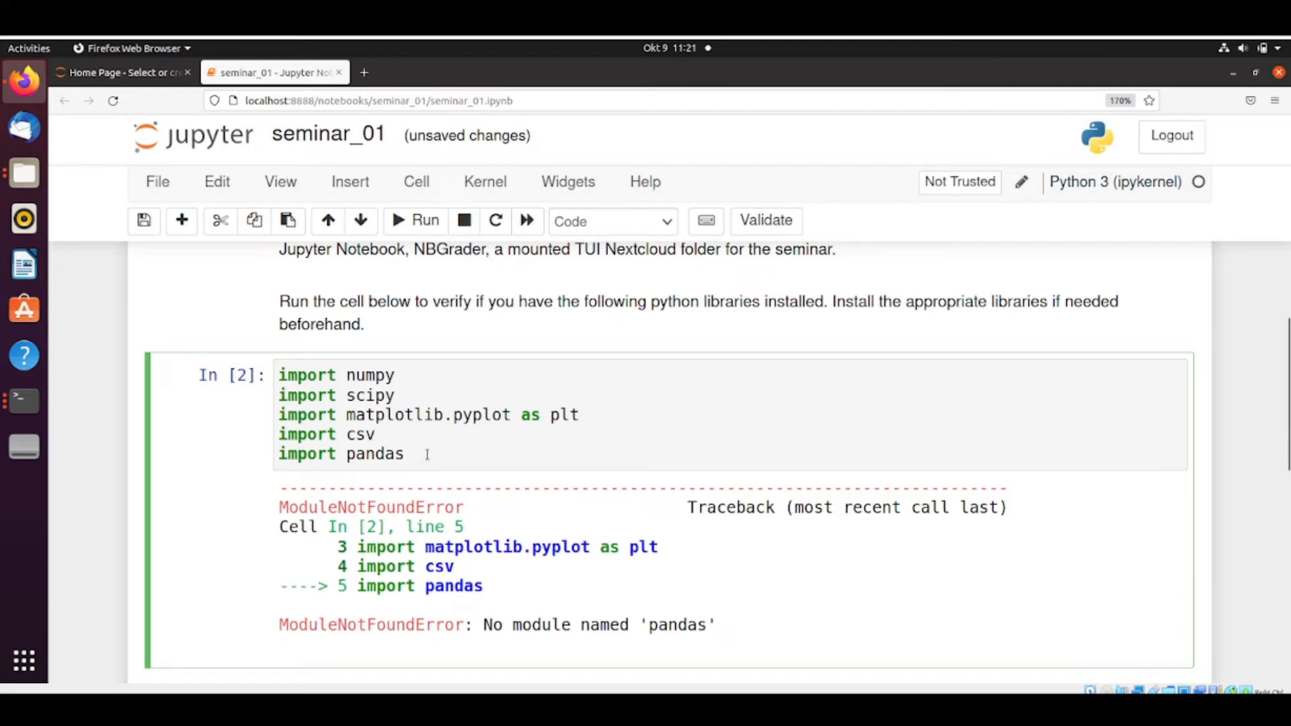
key(BackSpace)
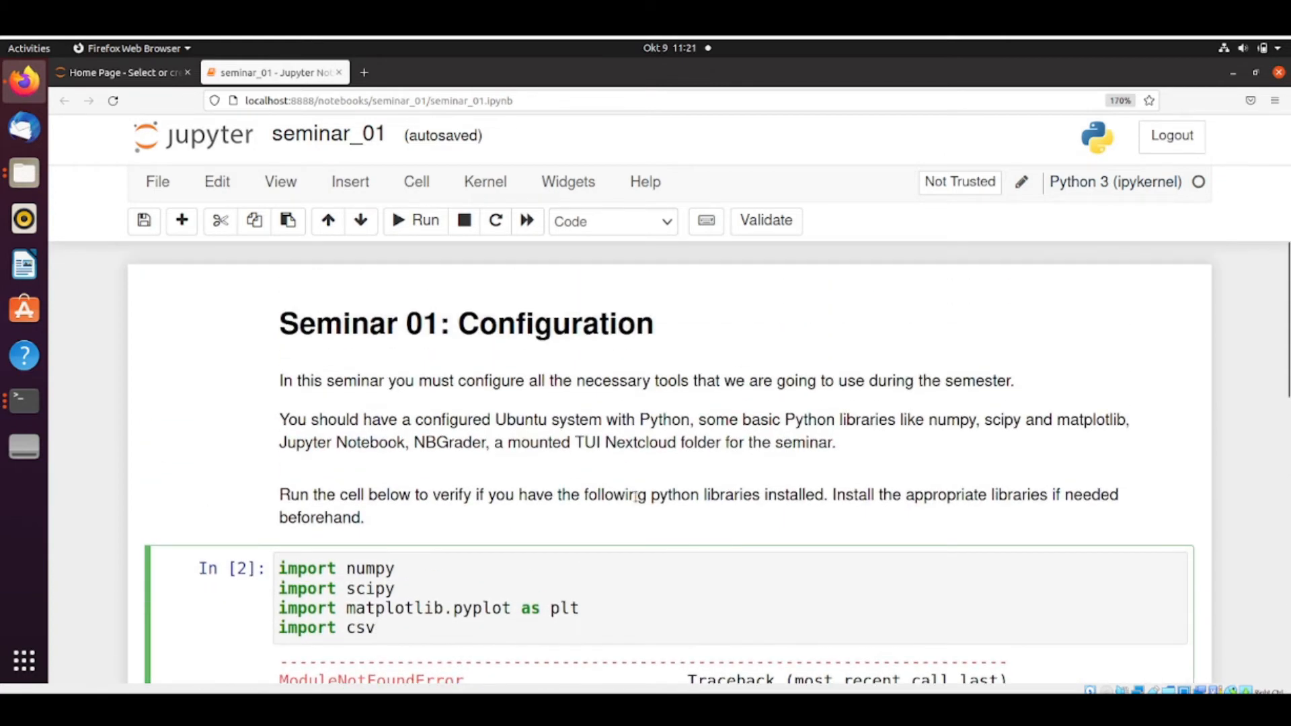
Scroll down past the clean import cell to the data-entry cell
scroll(down, 3)
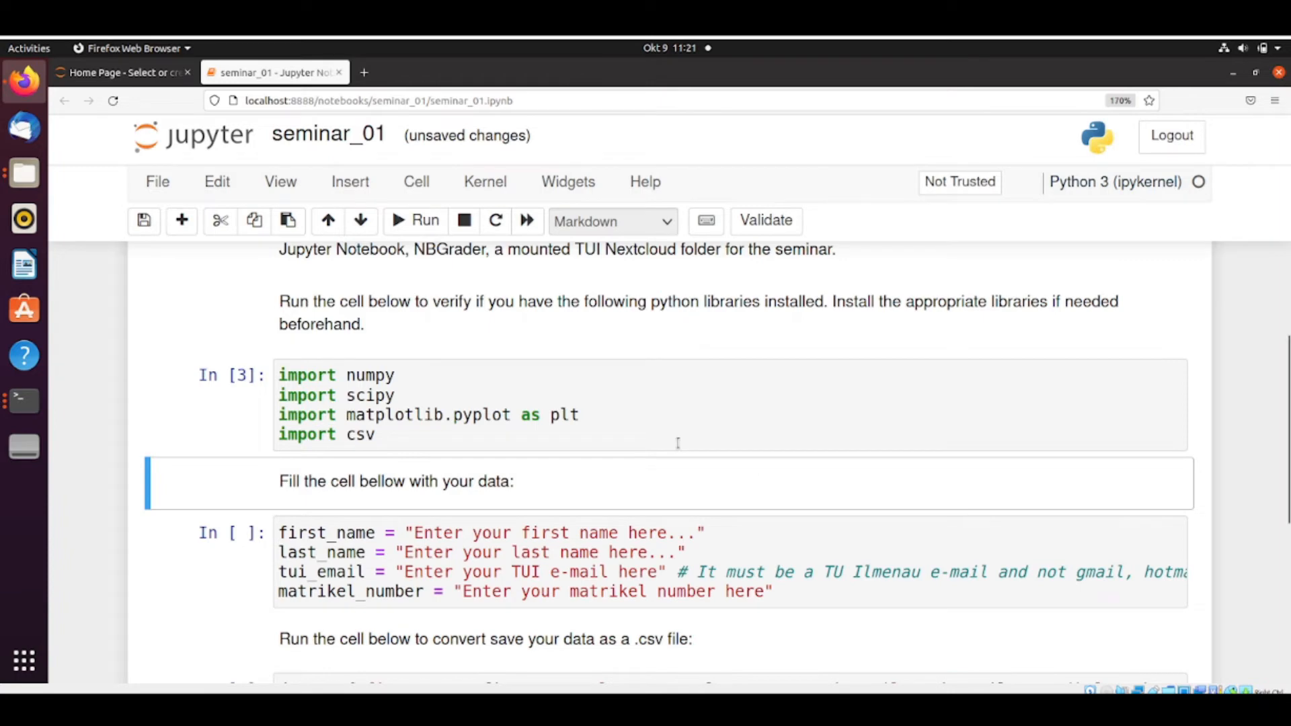
mouse_move(705, 434)
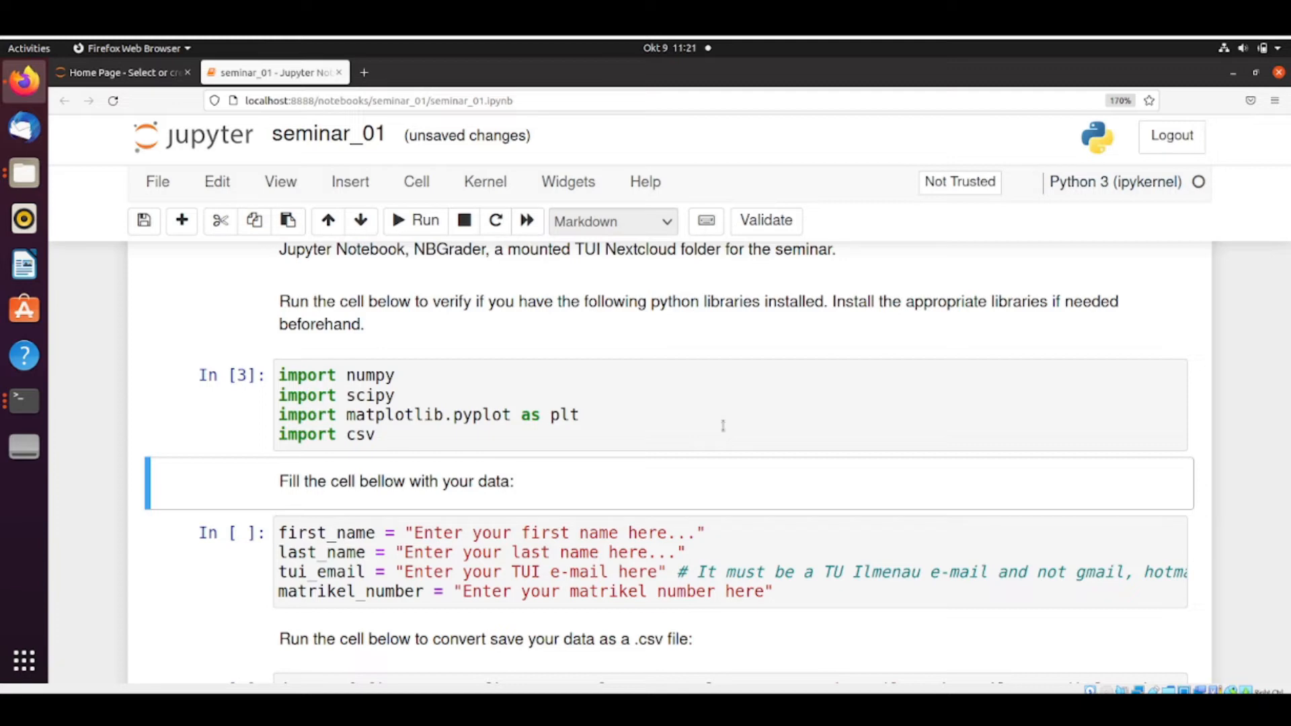
mouse_move(724, 418)
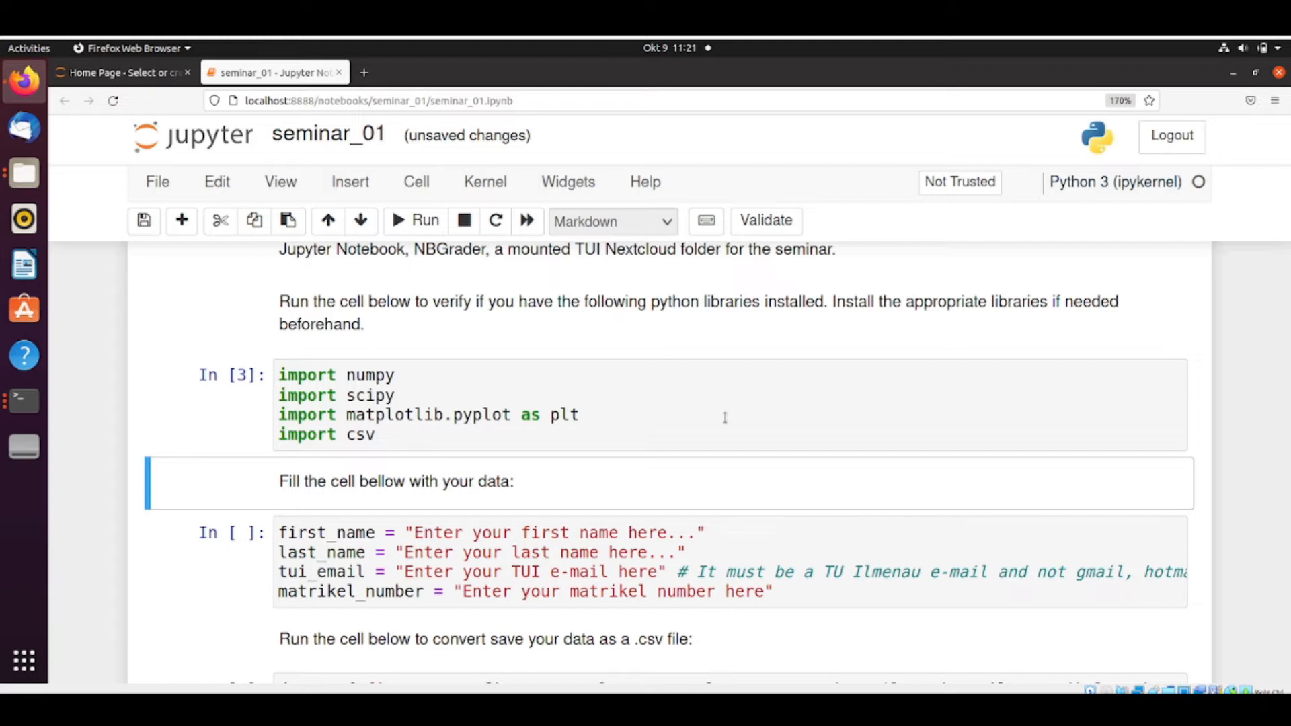
mouse_move(587, 484)
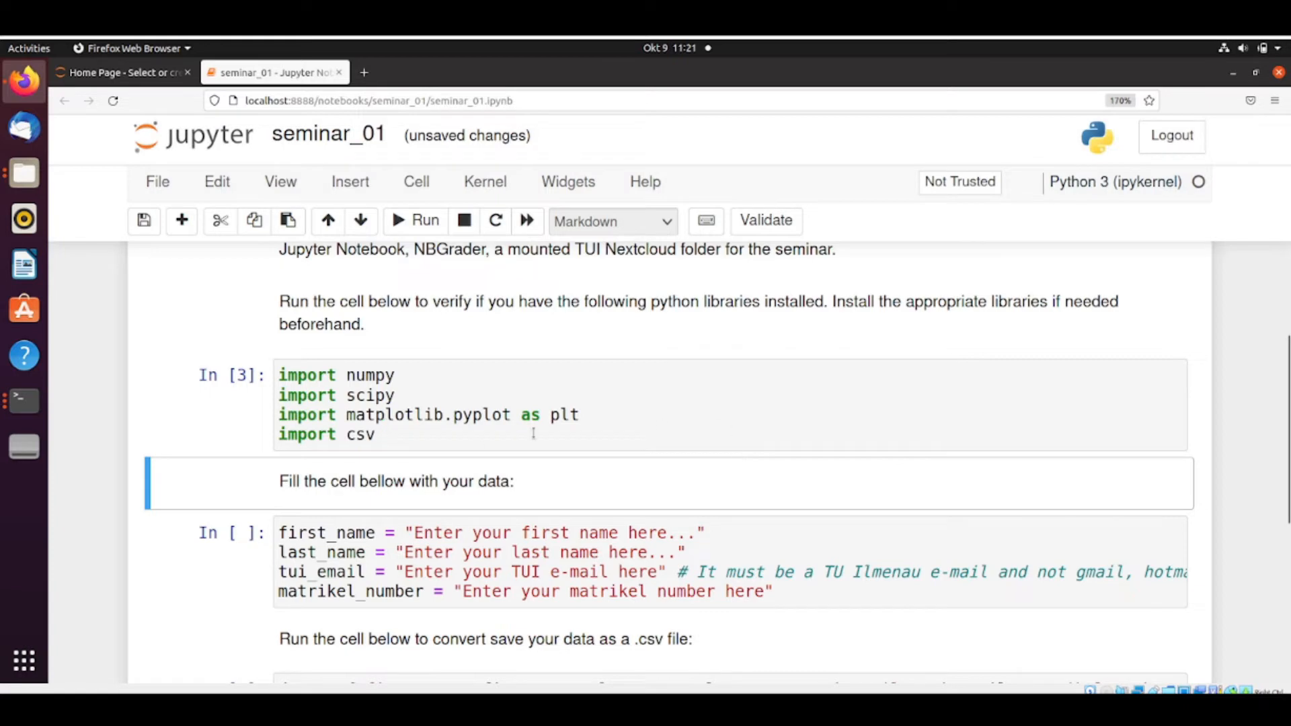
mouse_move(756, 483)
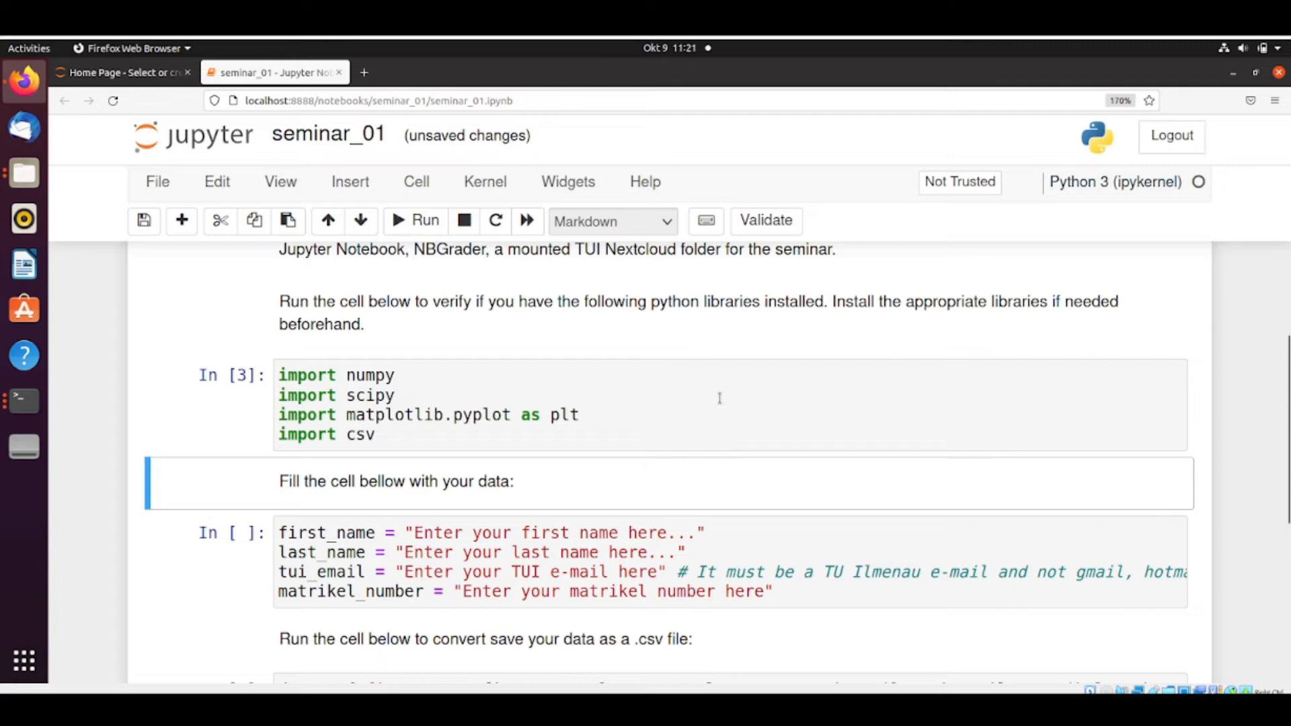
scroll(down, 3)
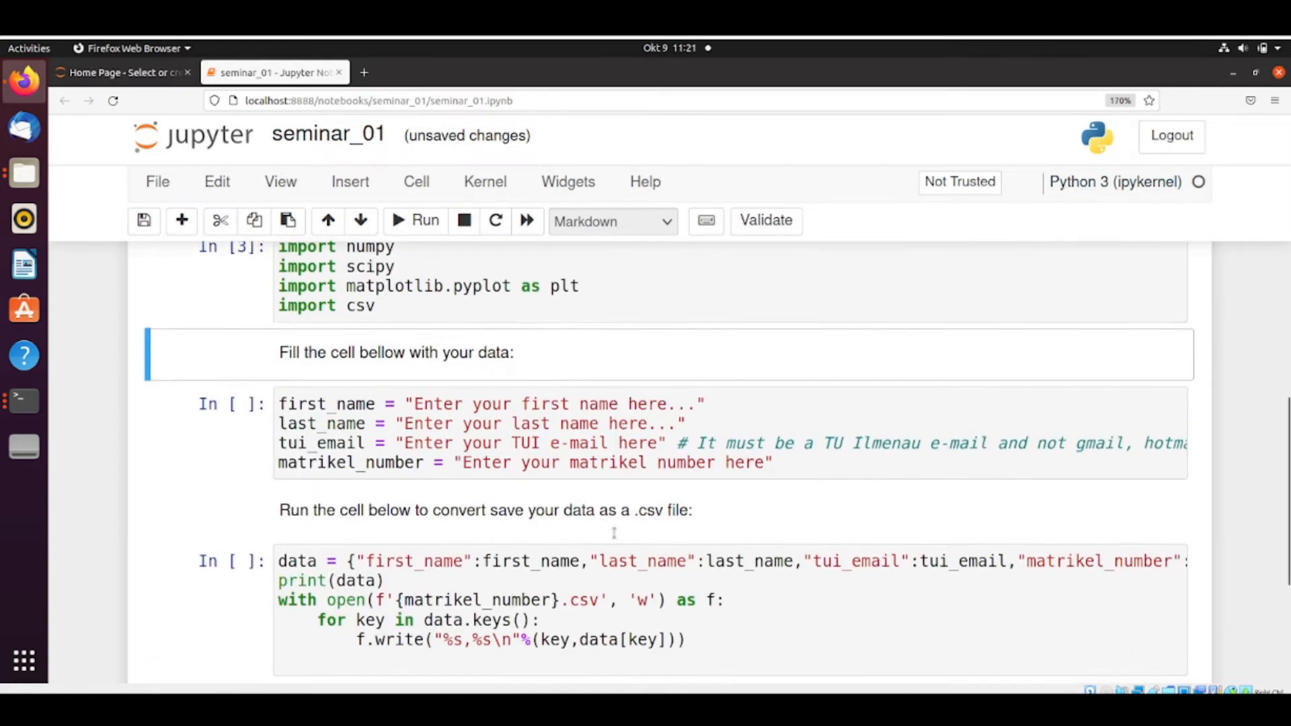
scroll(down, 3)
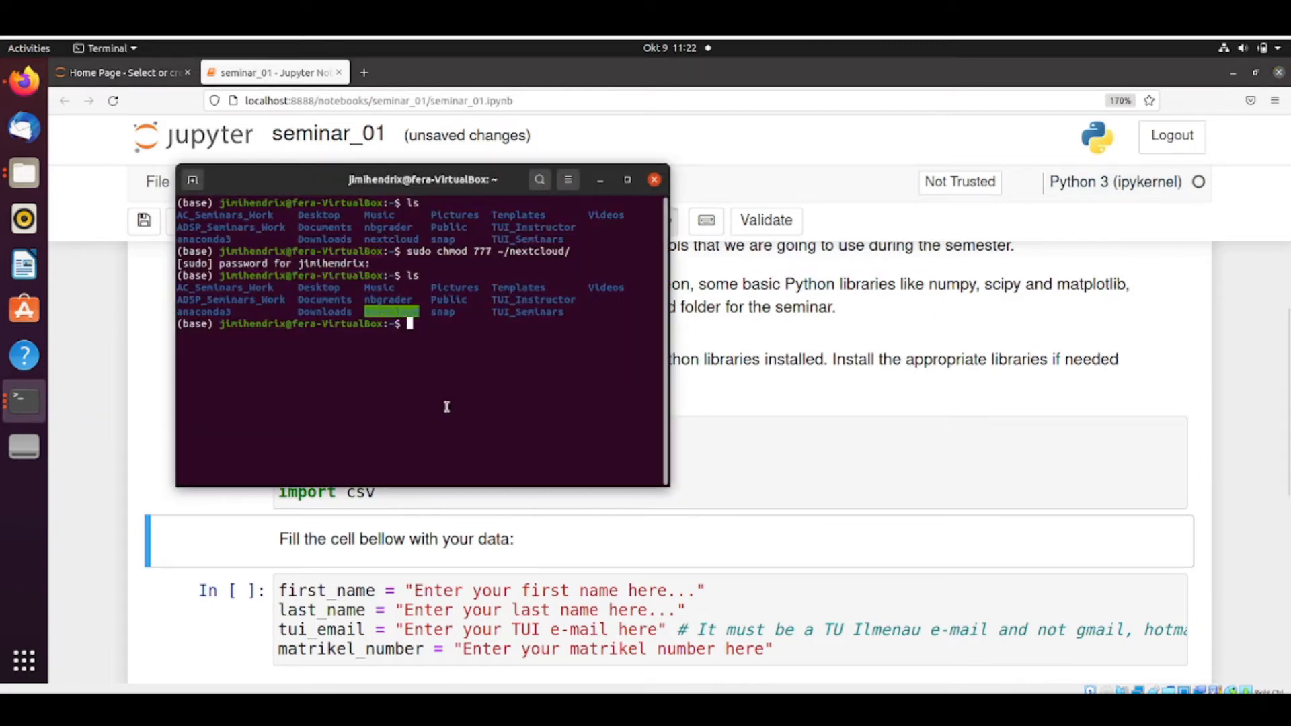
Activate the ADSP_Seminars environment and run 'conda install -c conda-forge pandas'
text(conda ac)
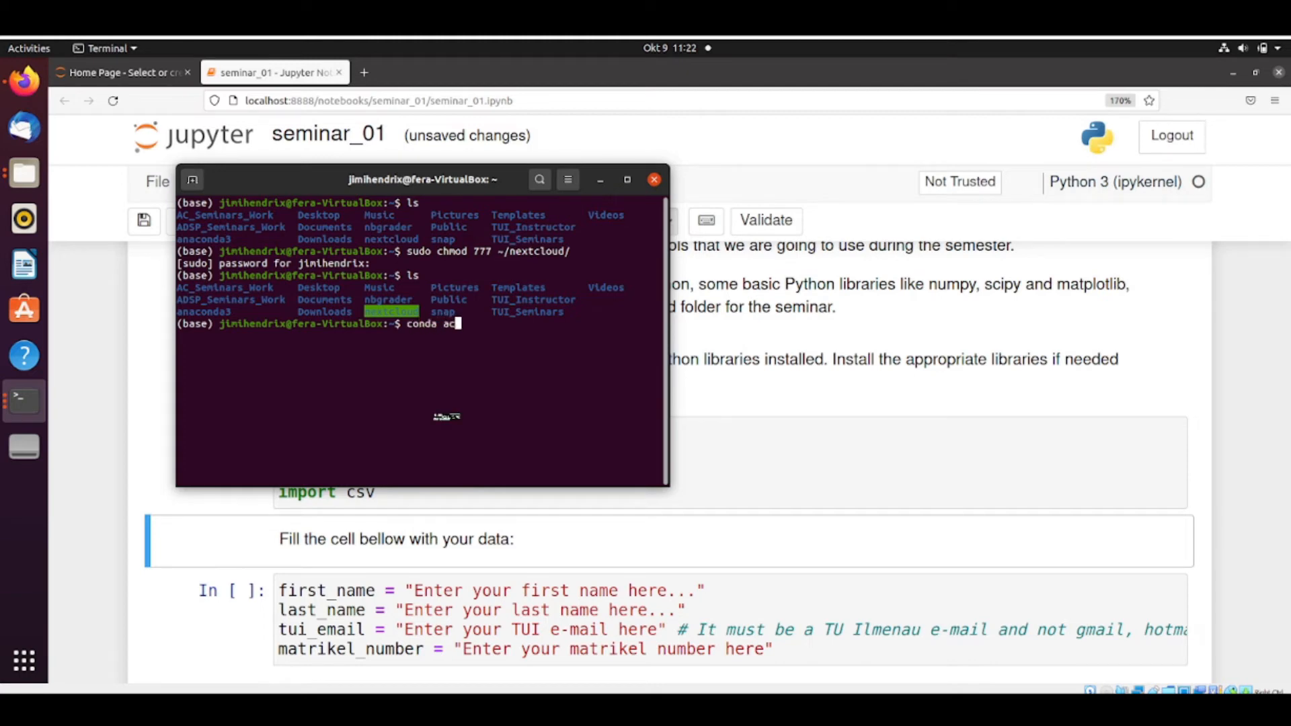
text(tivate)
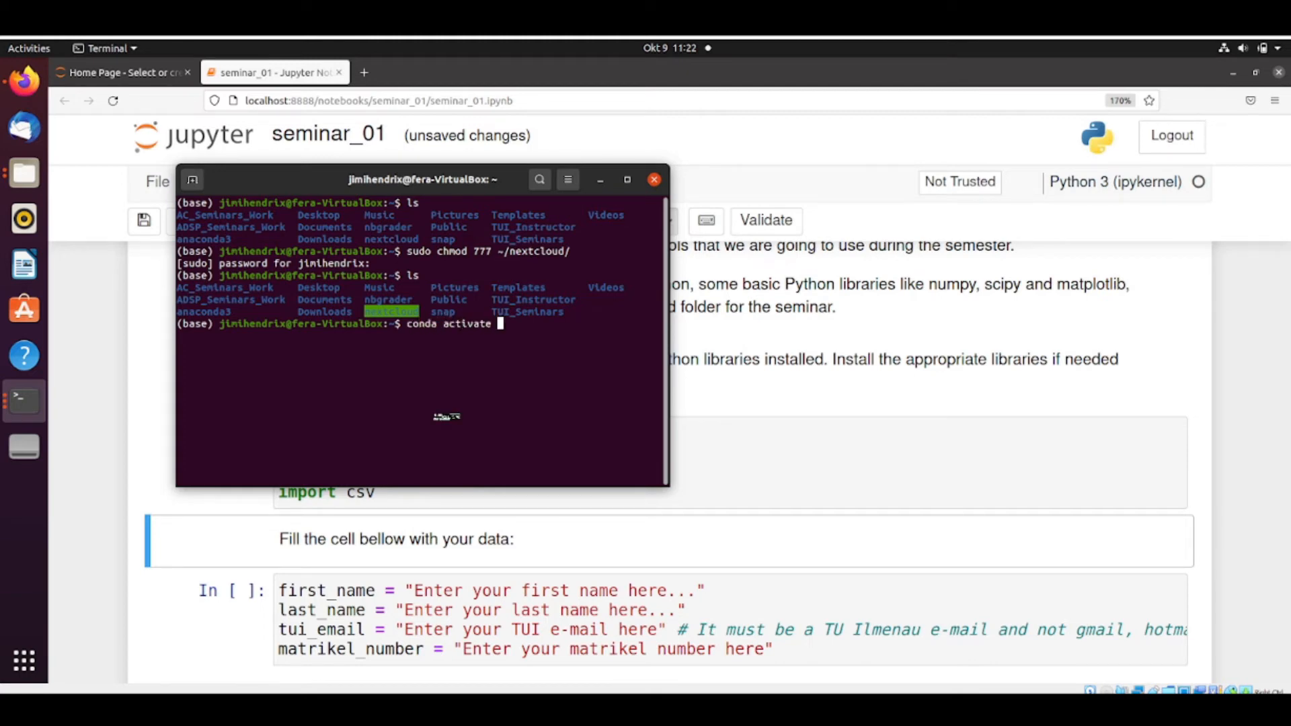
text(AF)
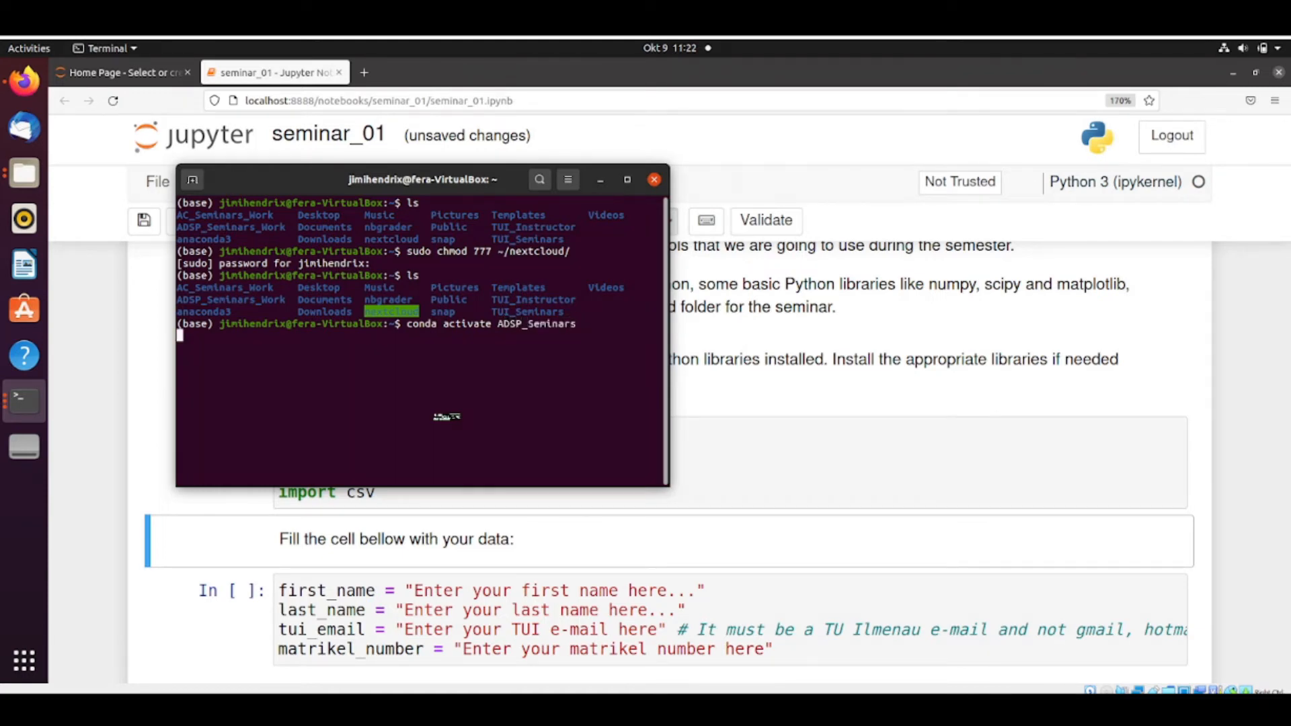
text(conda)
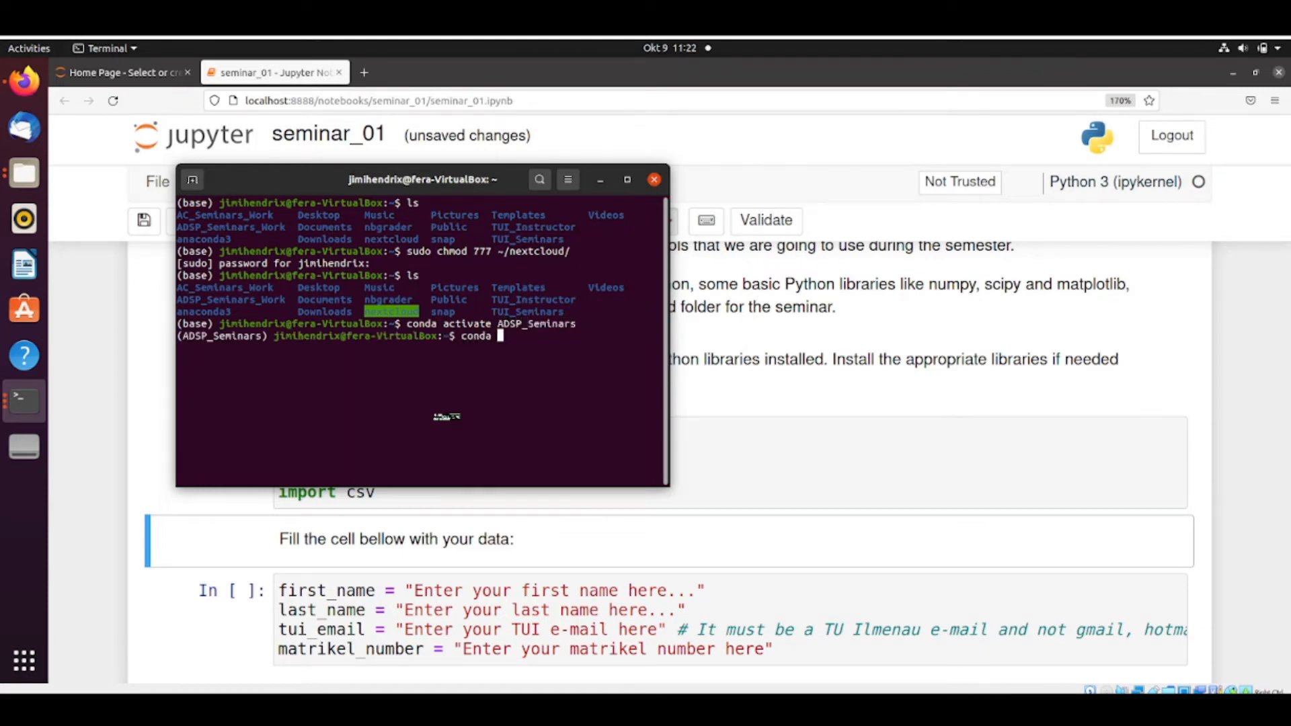
text(install -c)
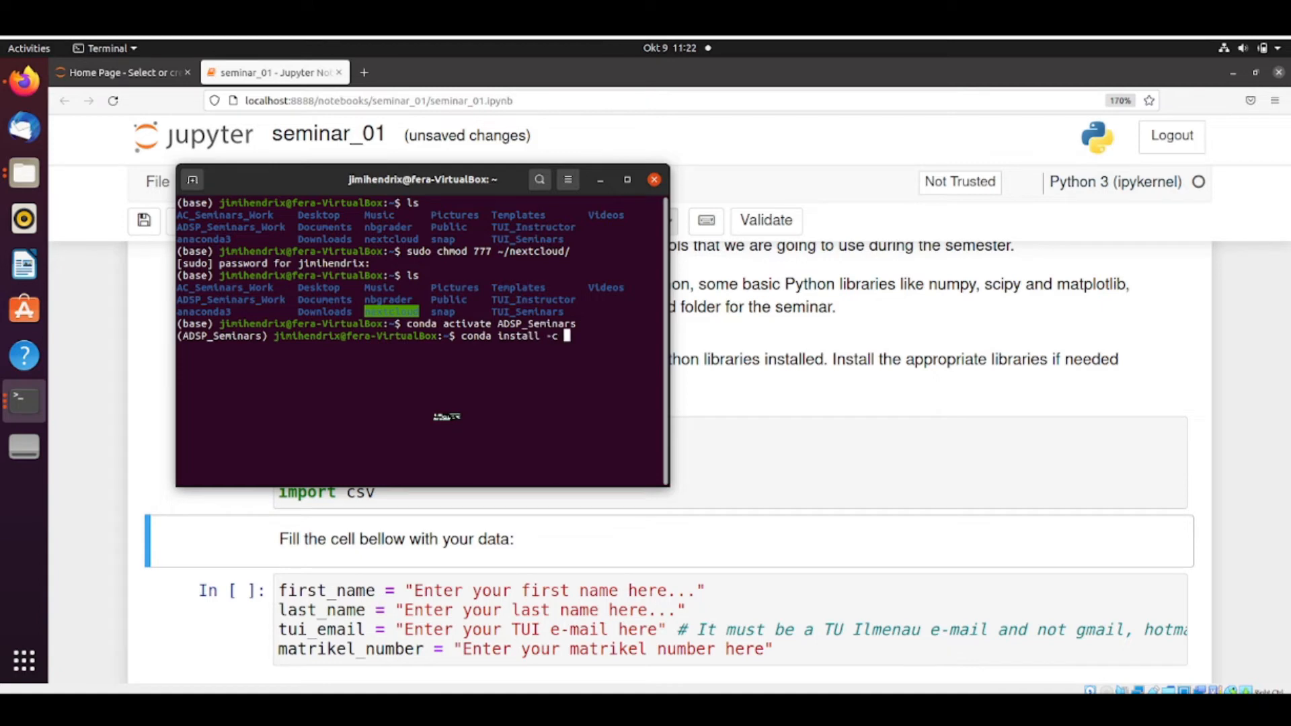
text(conda-forge)
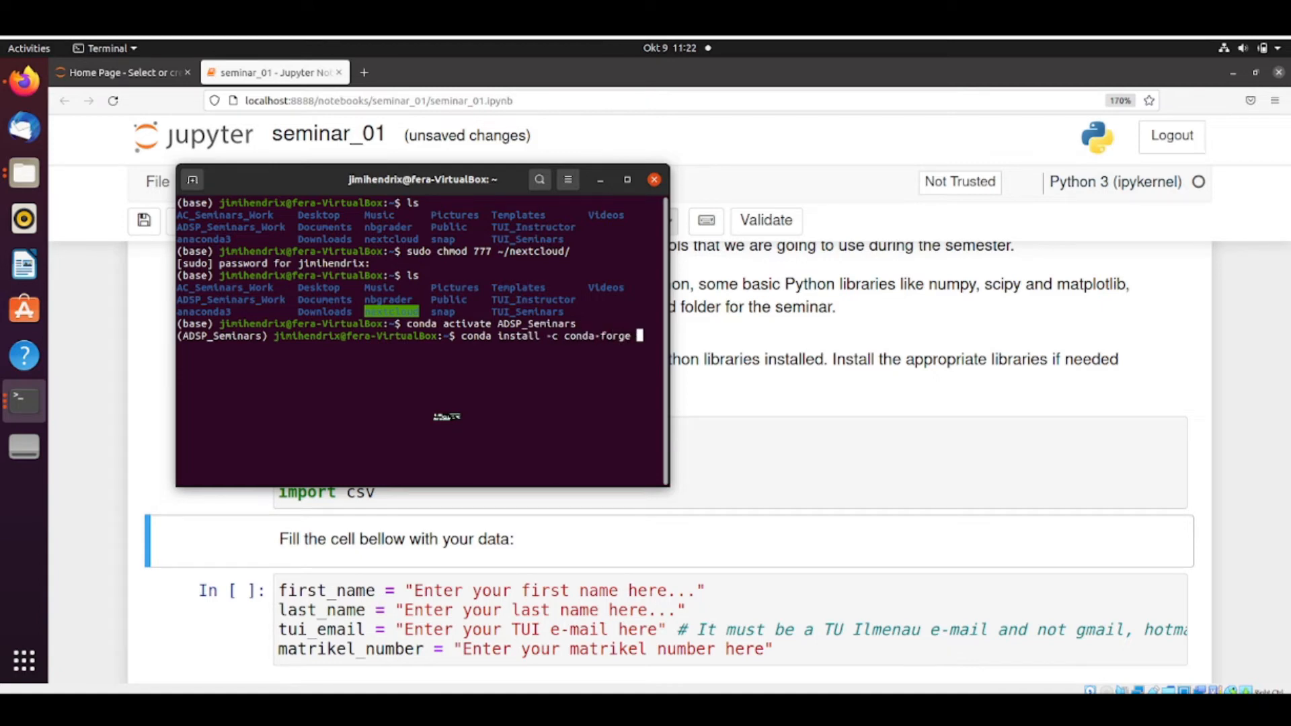
text(and)
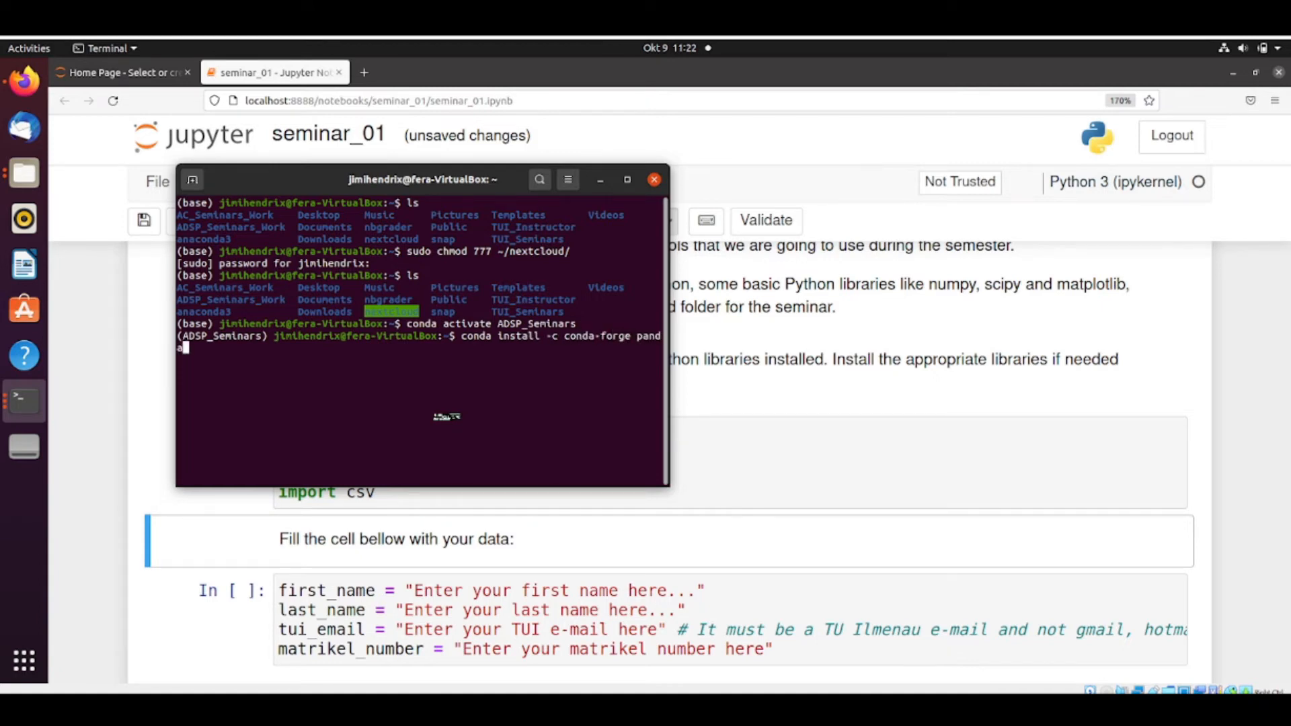
text(as)
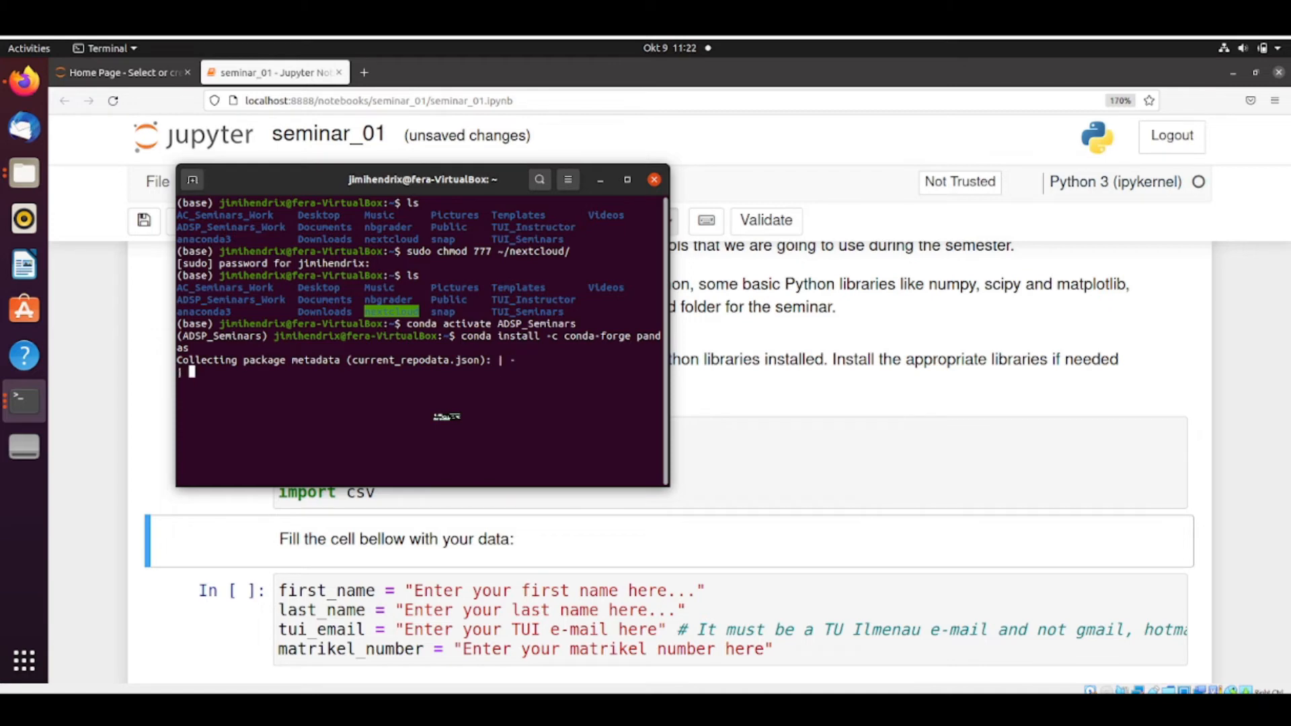
key(ctrl+c)
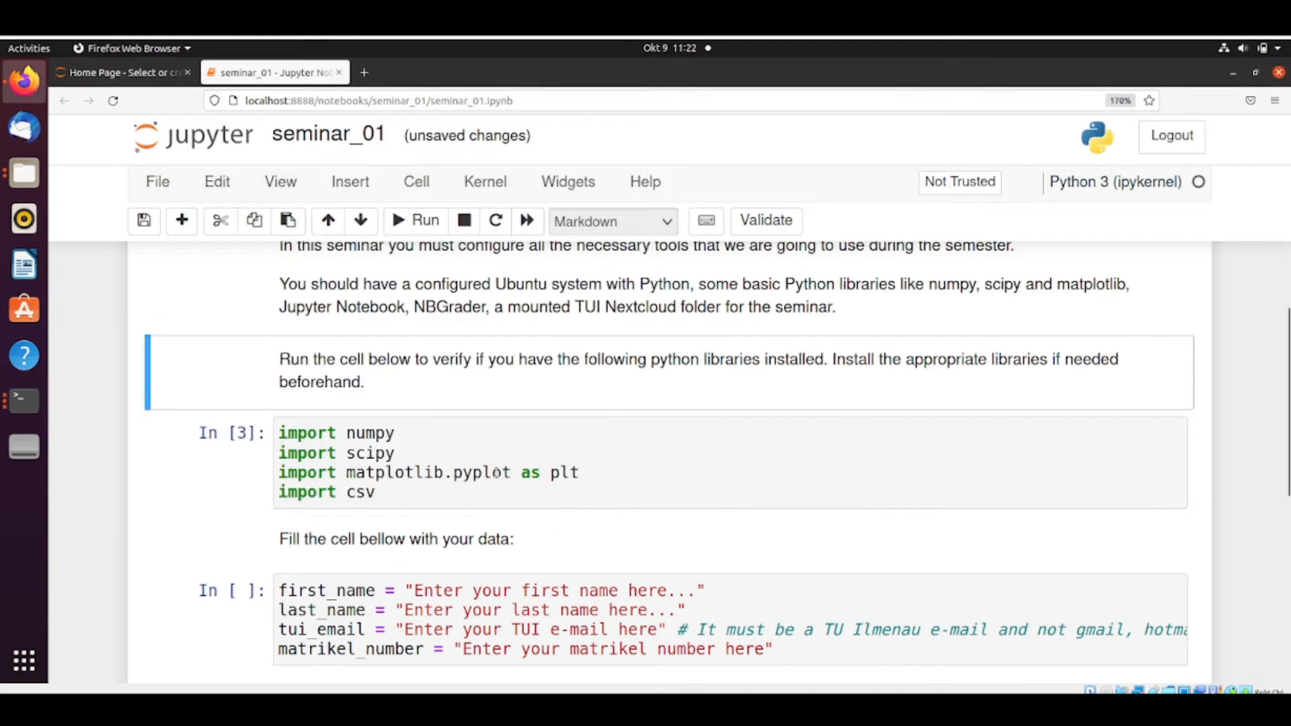
Enter the name Jimi Hendrix and the tu-ilmenau.de e-mail address into the data cell
scroll(down, 3)
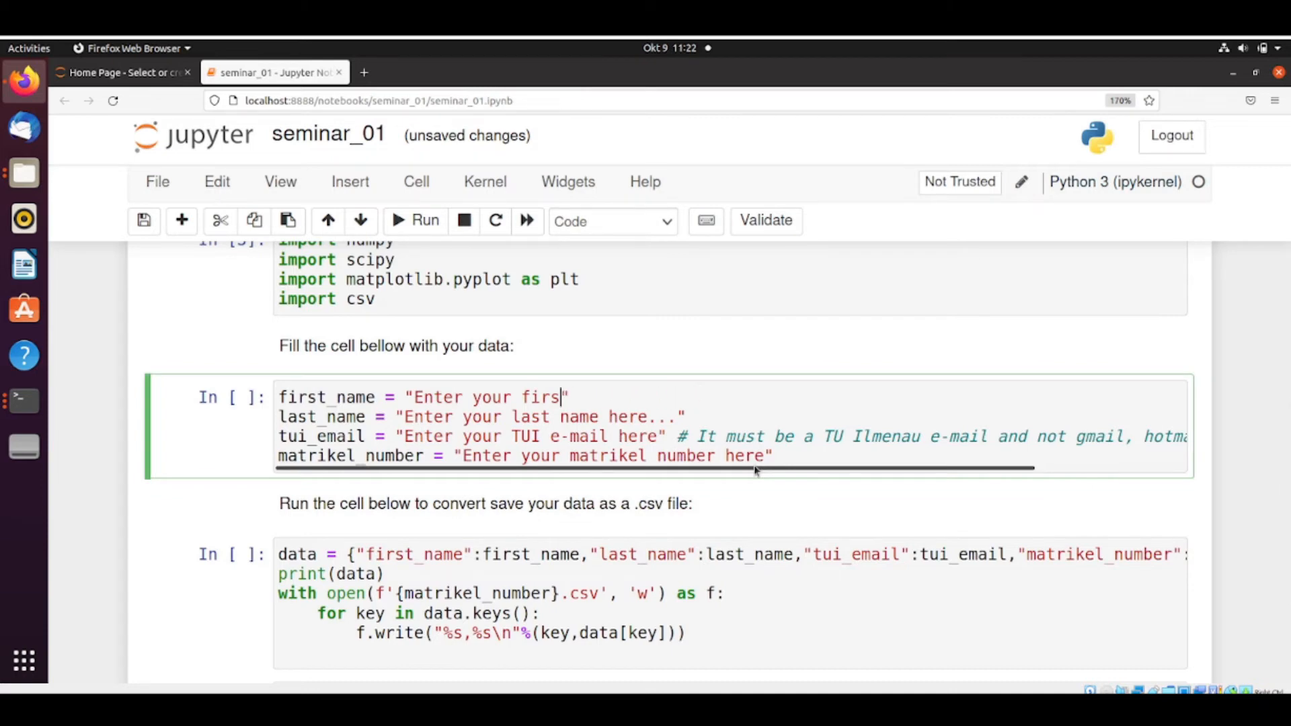
text(Jimi)
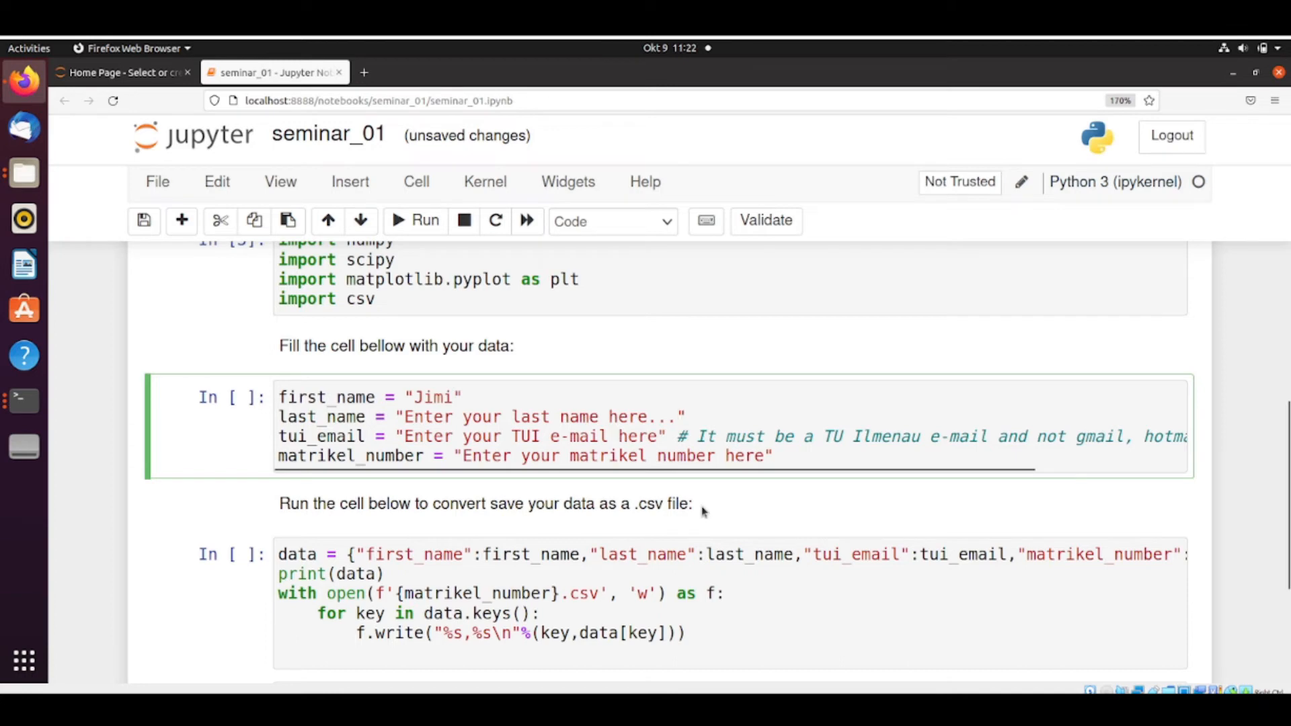
key(Backspace)
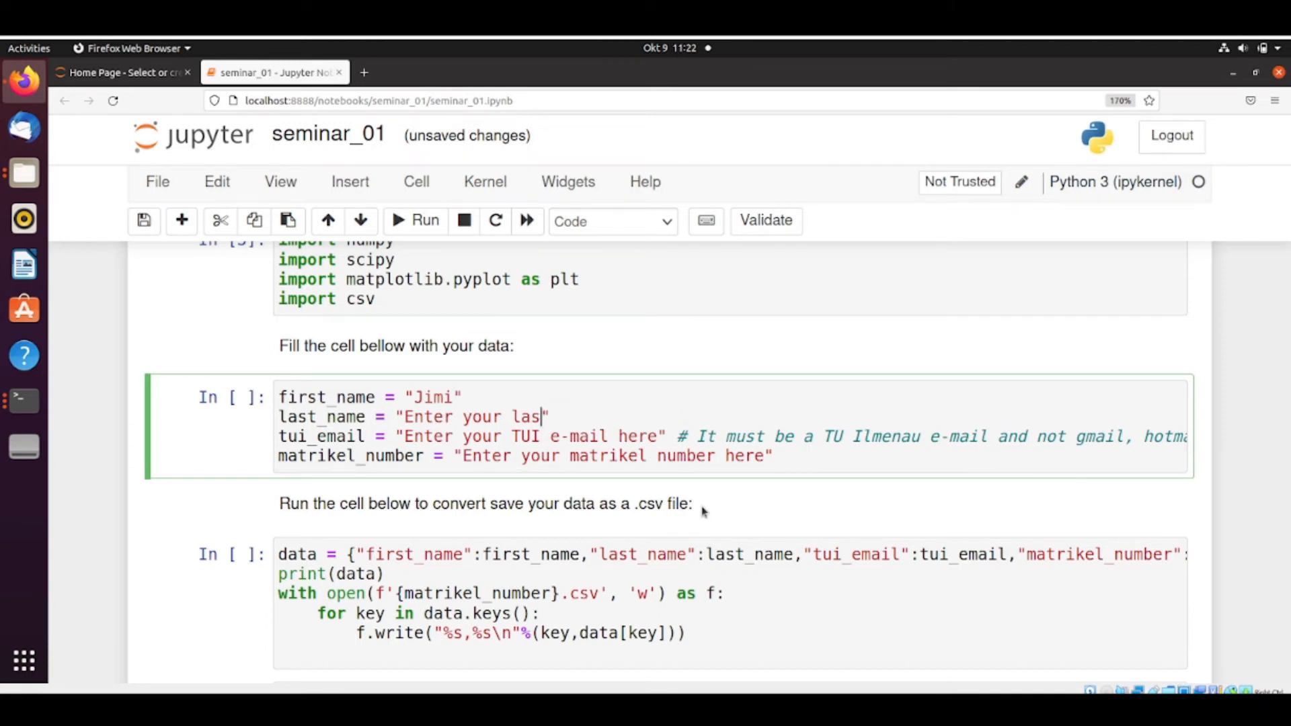
text(H)
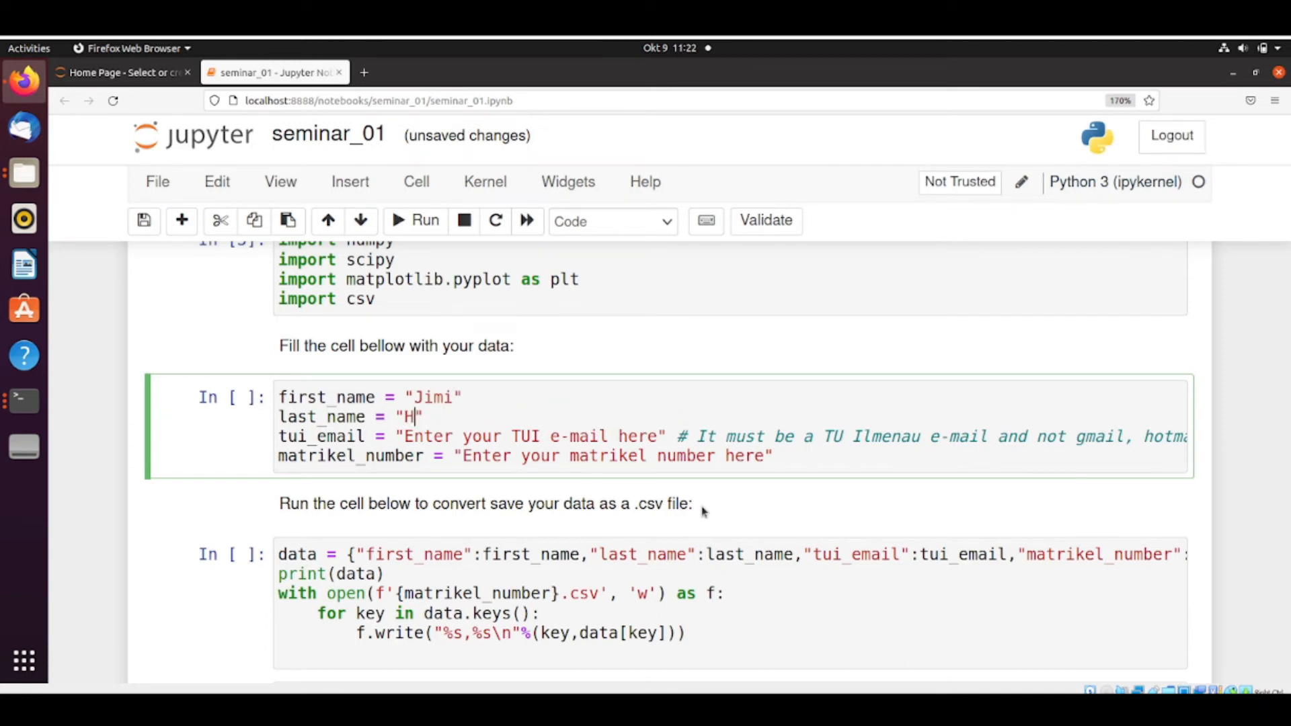
text(endrix)
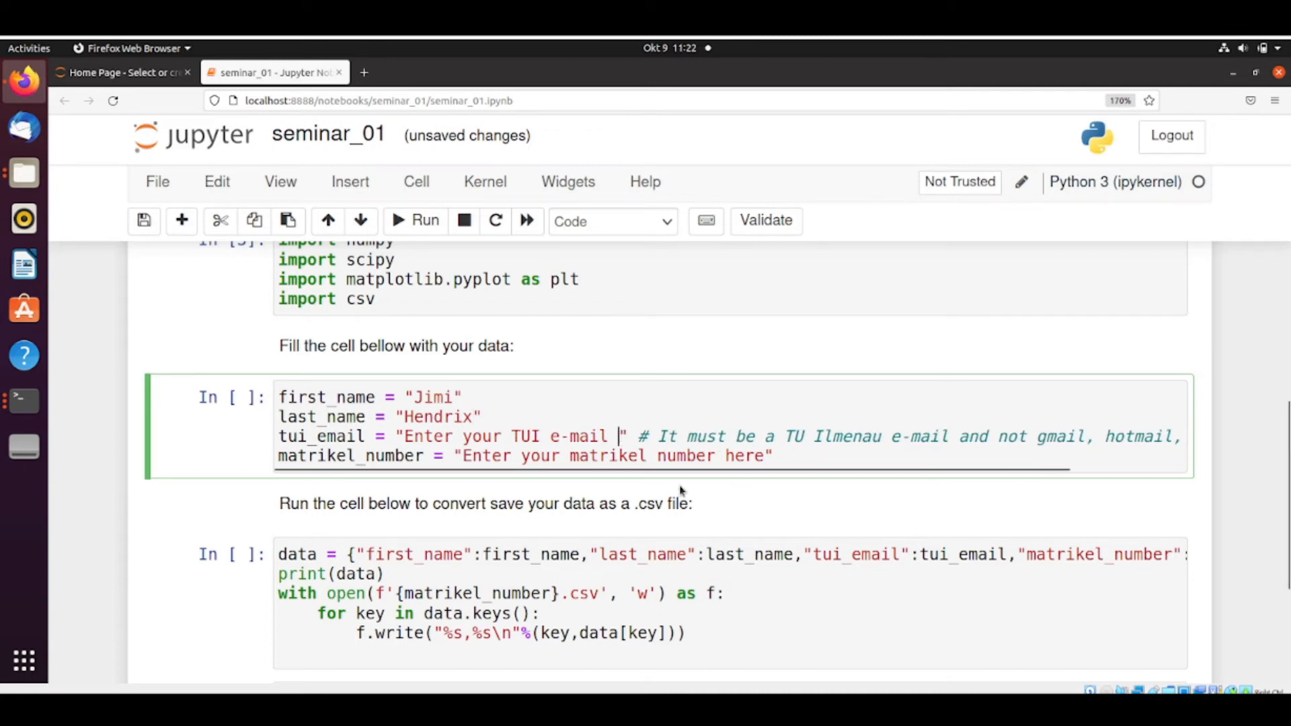
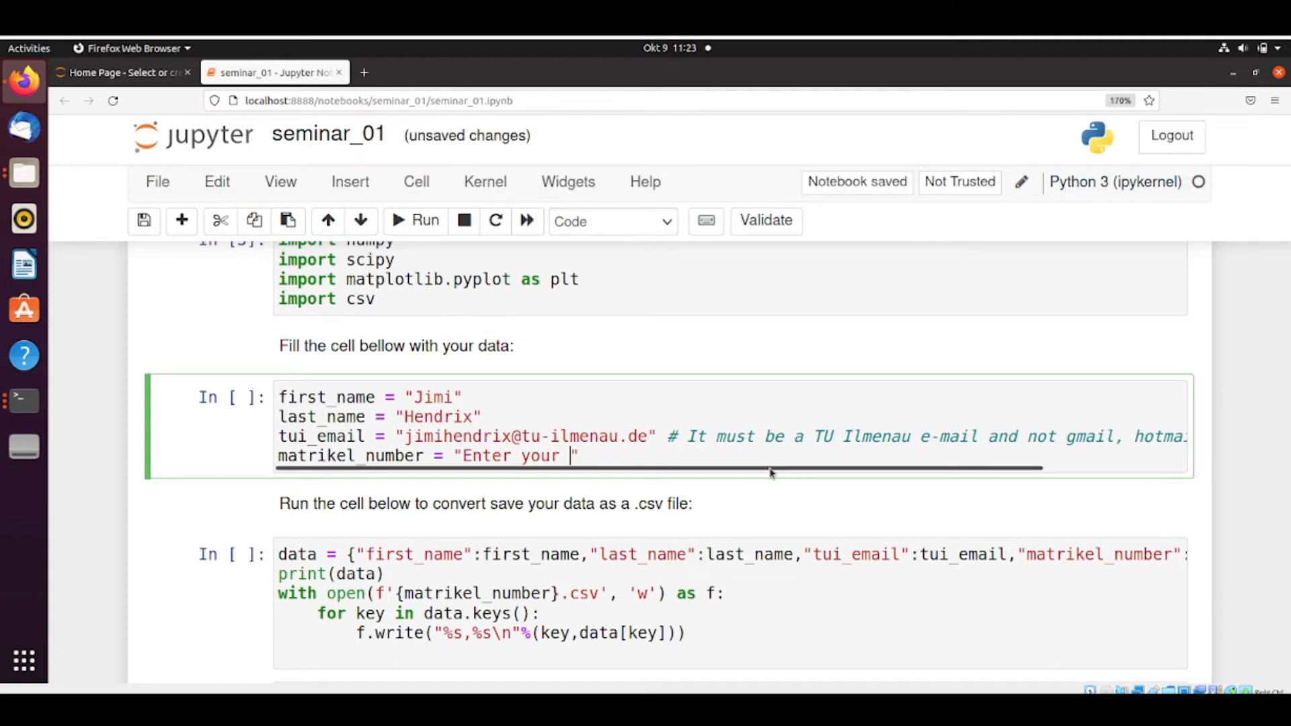
text(66)
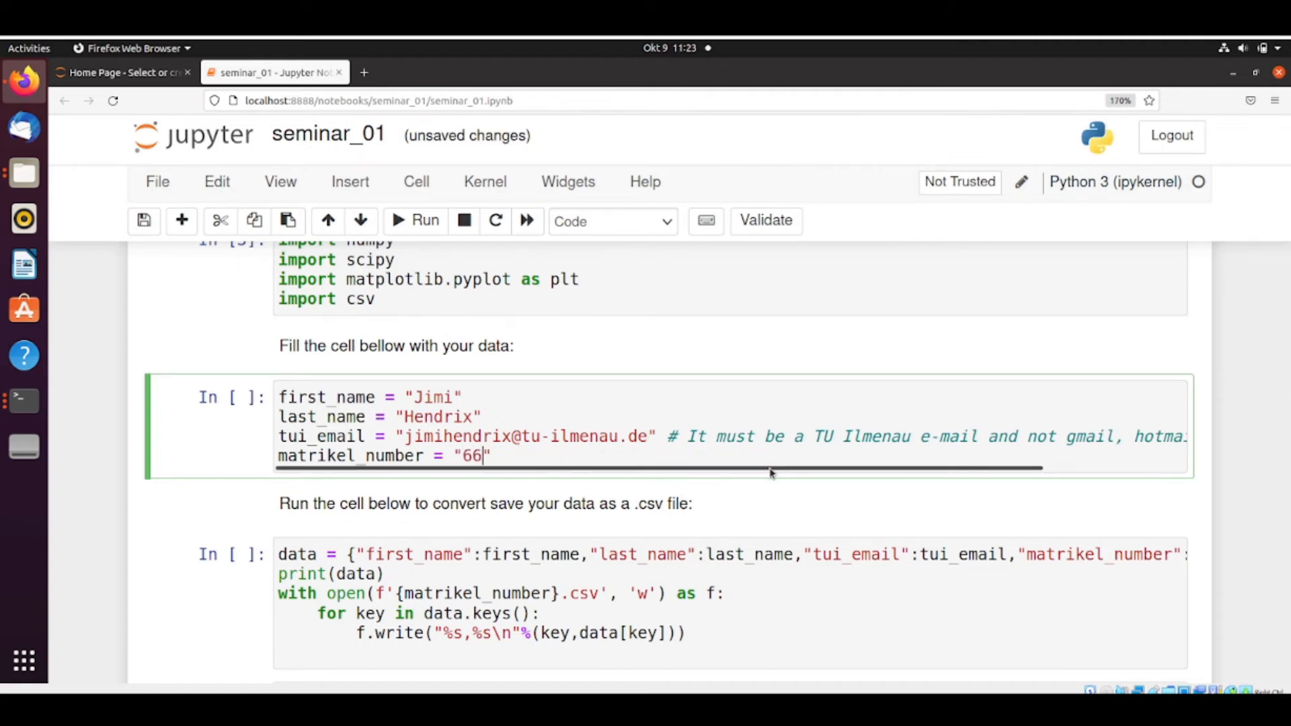
text(66)
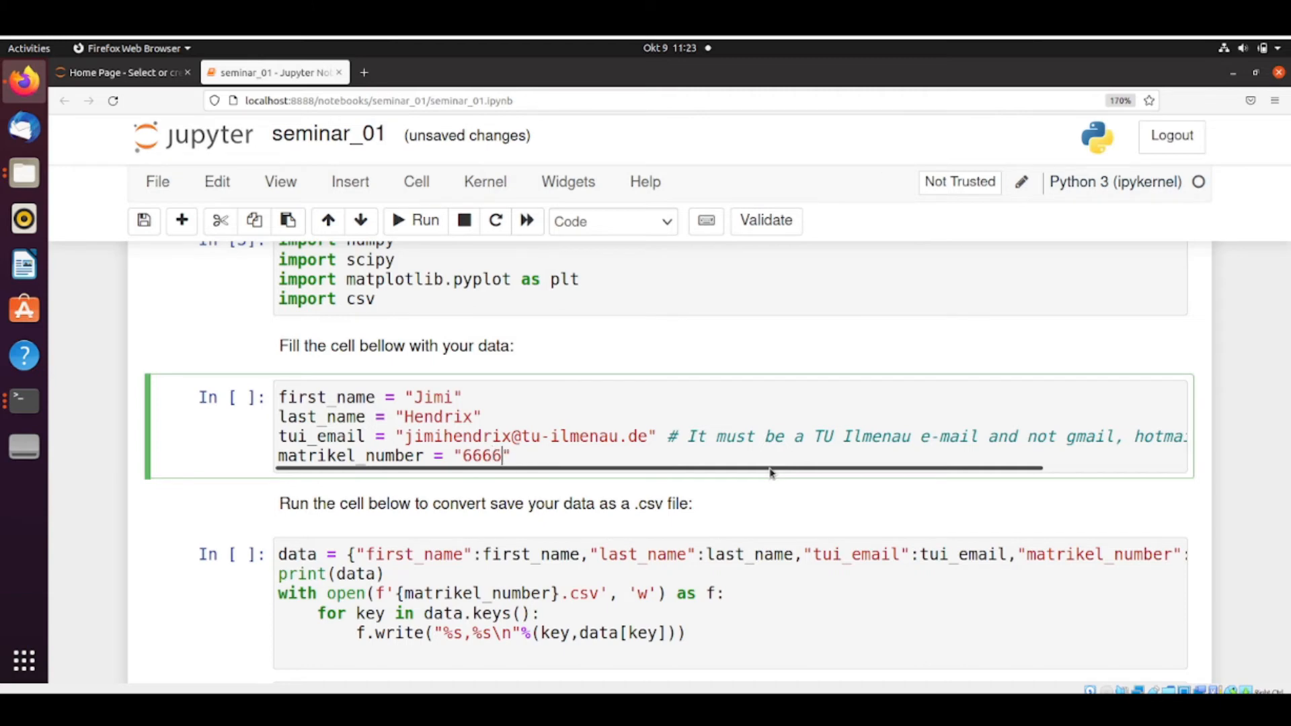
text(927)
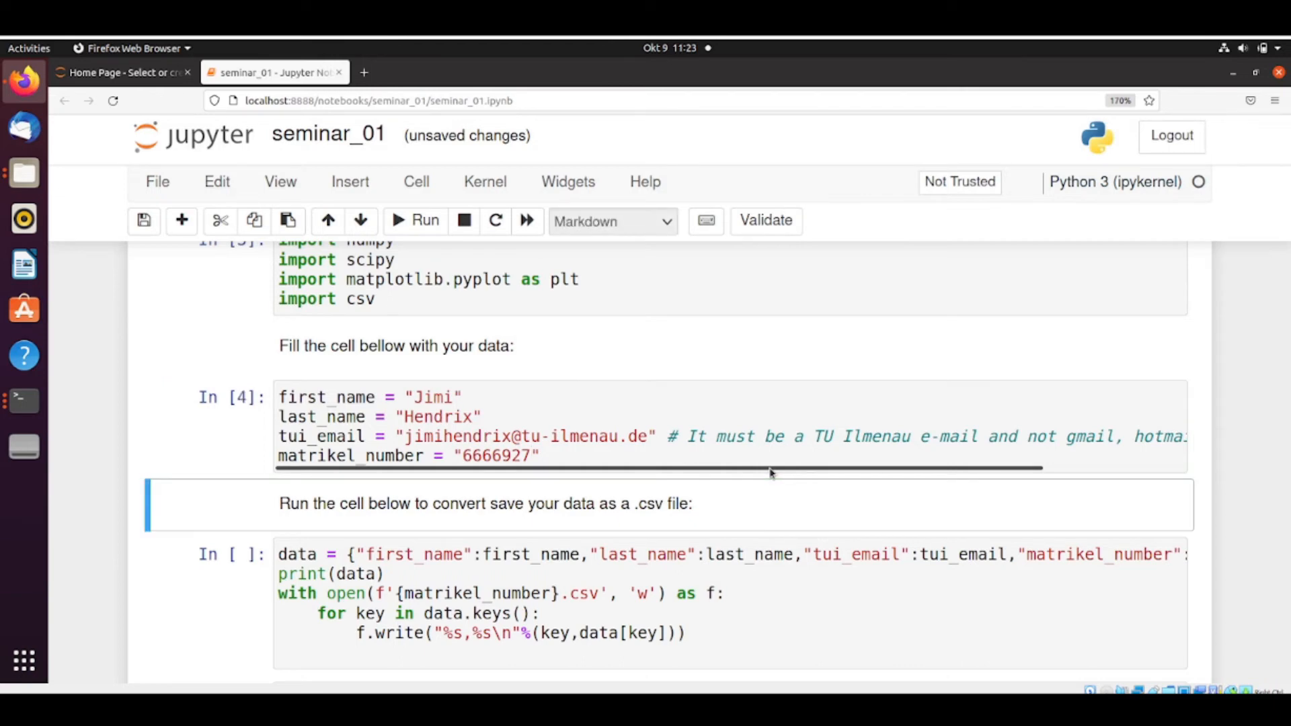
scroll(down, 3)
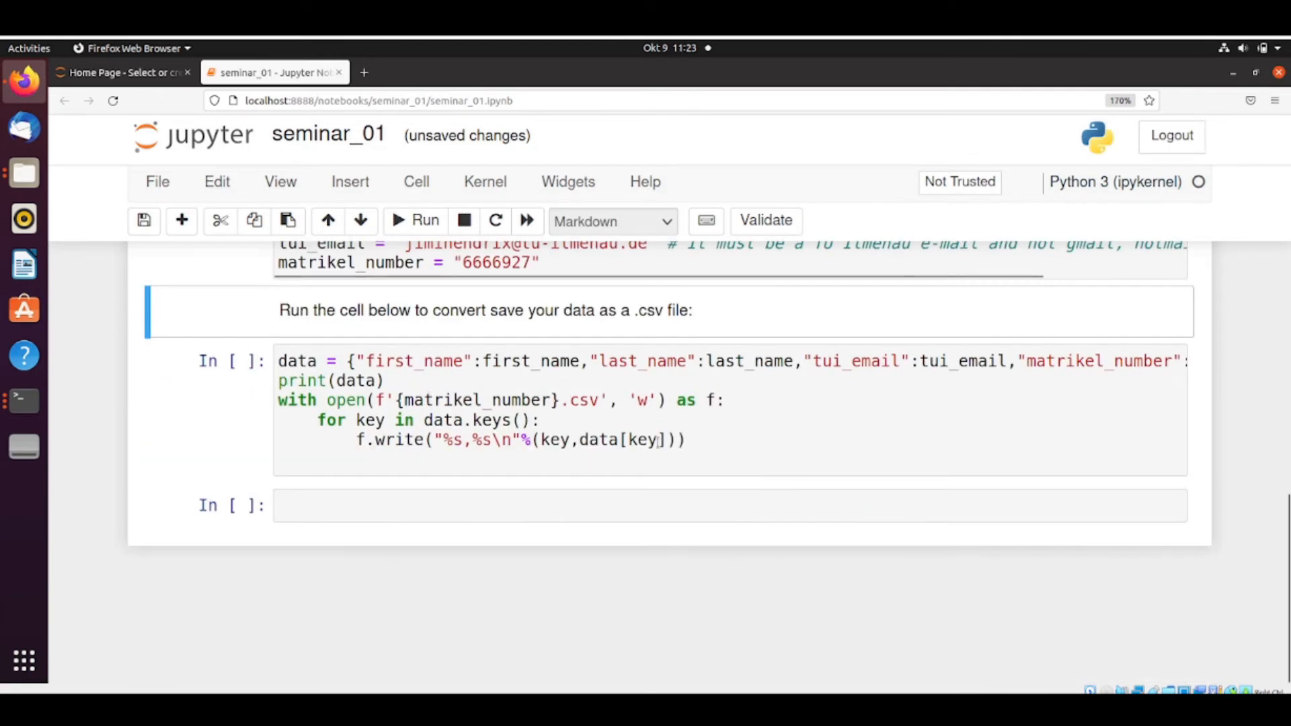
scroll(up, 3)
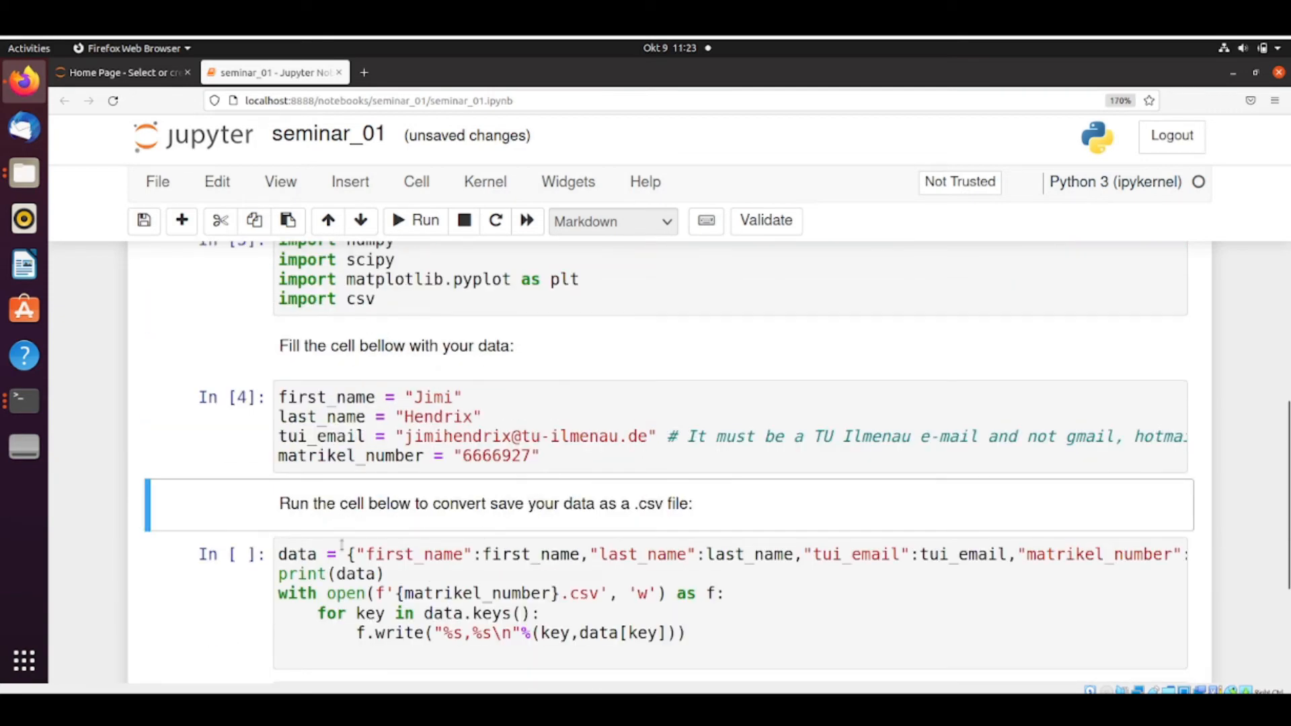
click(414, 220)
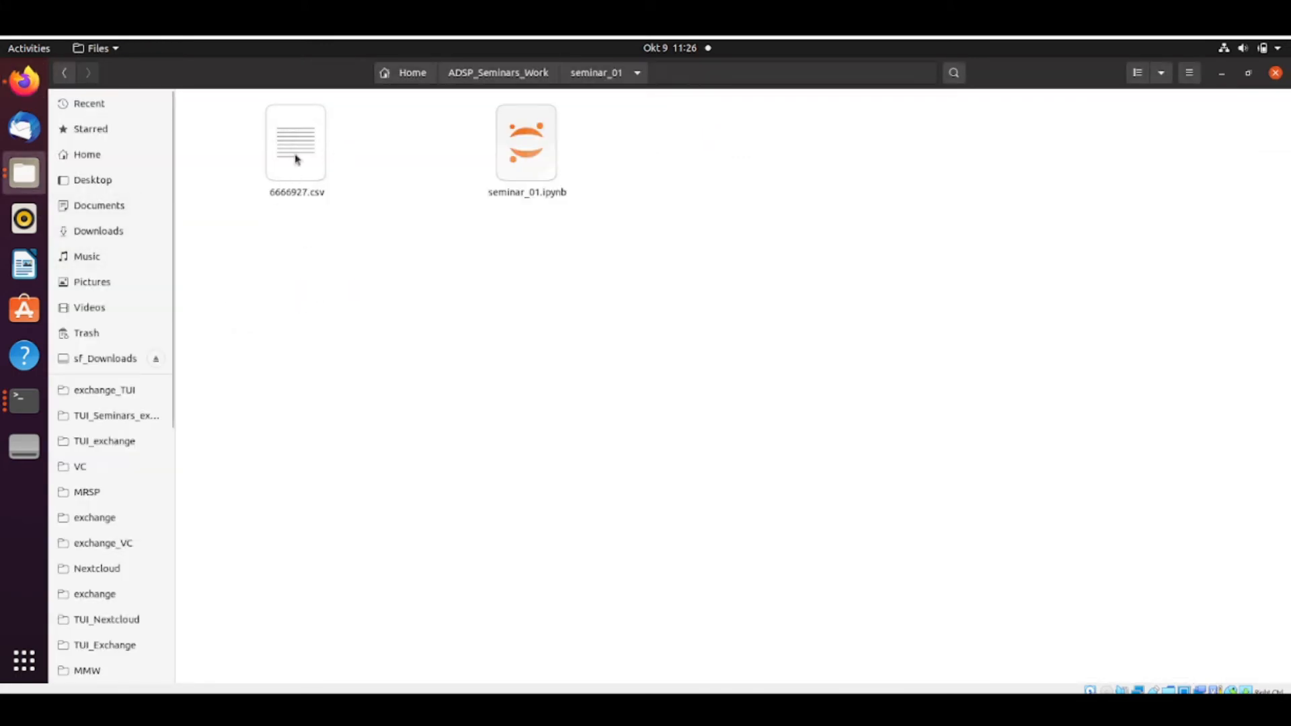
View the generated CSV in LibreOffice Calc, showing the four student data fields
double_click(294, 142)
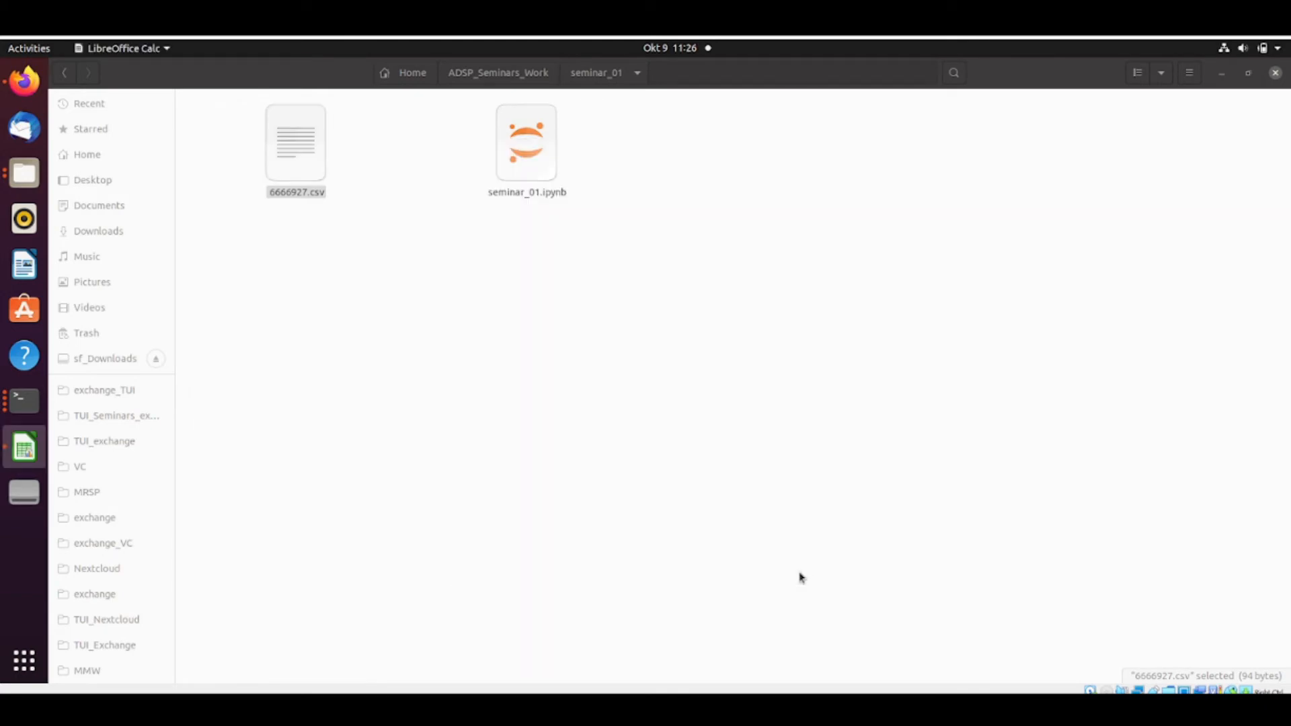
double_click(295, 142)
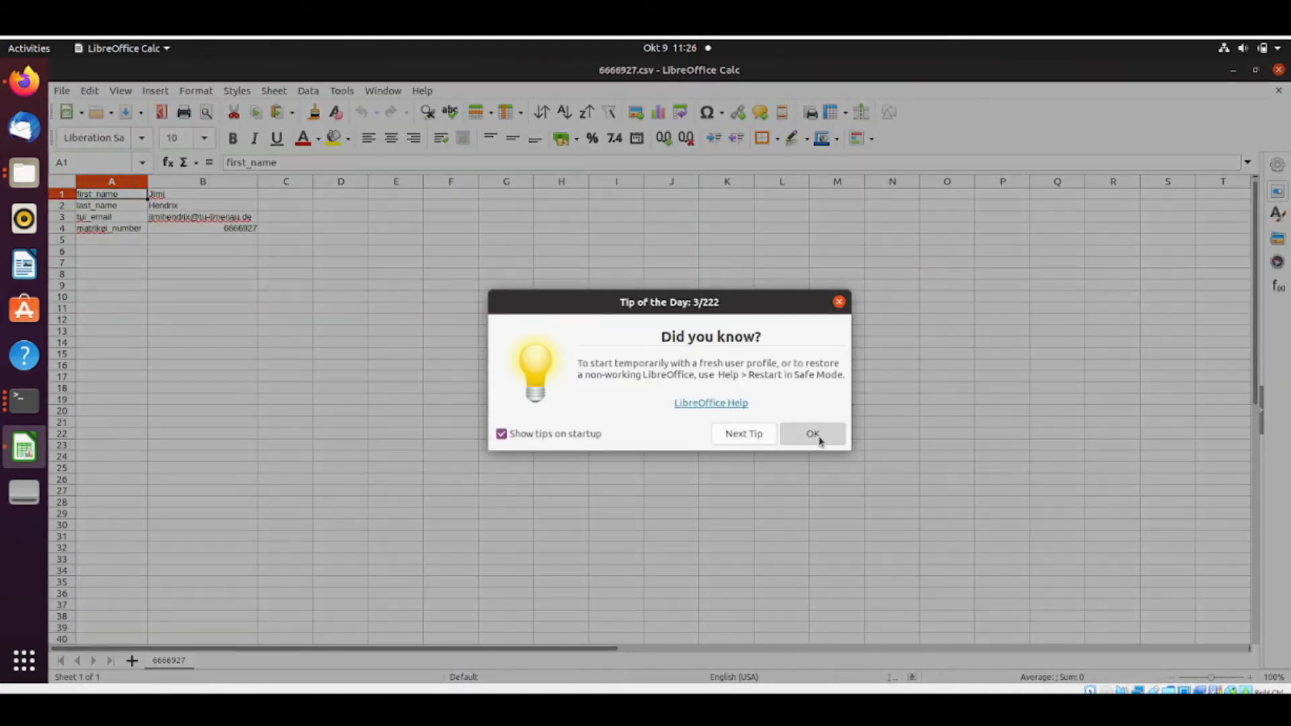
click(811, 434)
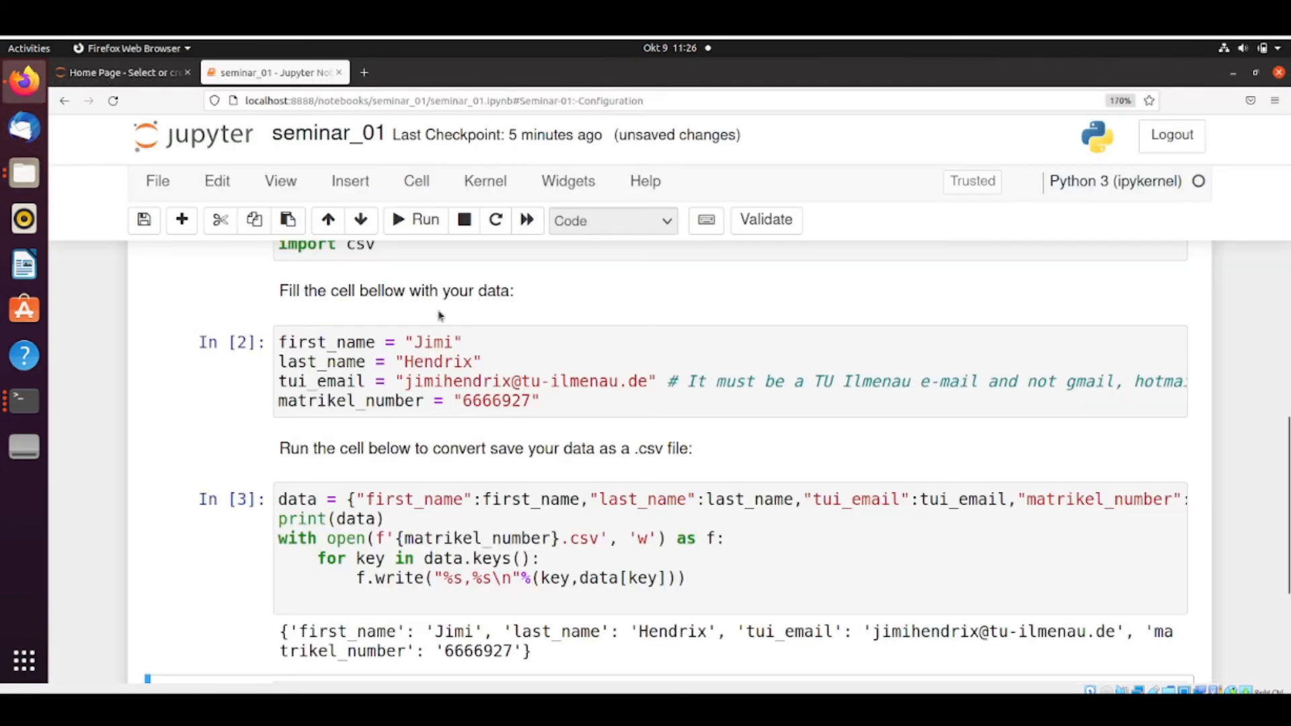
Save and checkpoint the notebook and show the course assignments overview
click(157, 180)
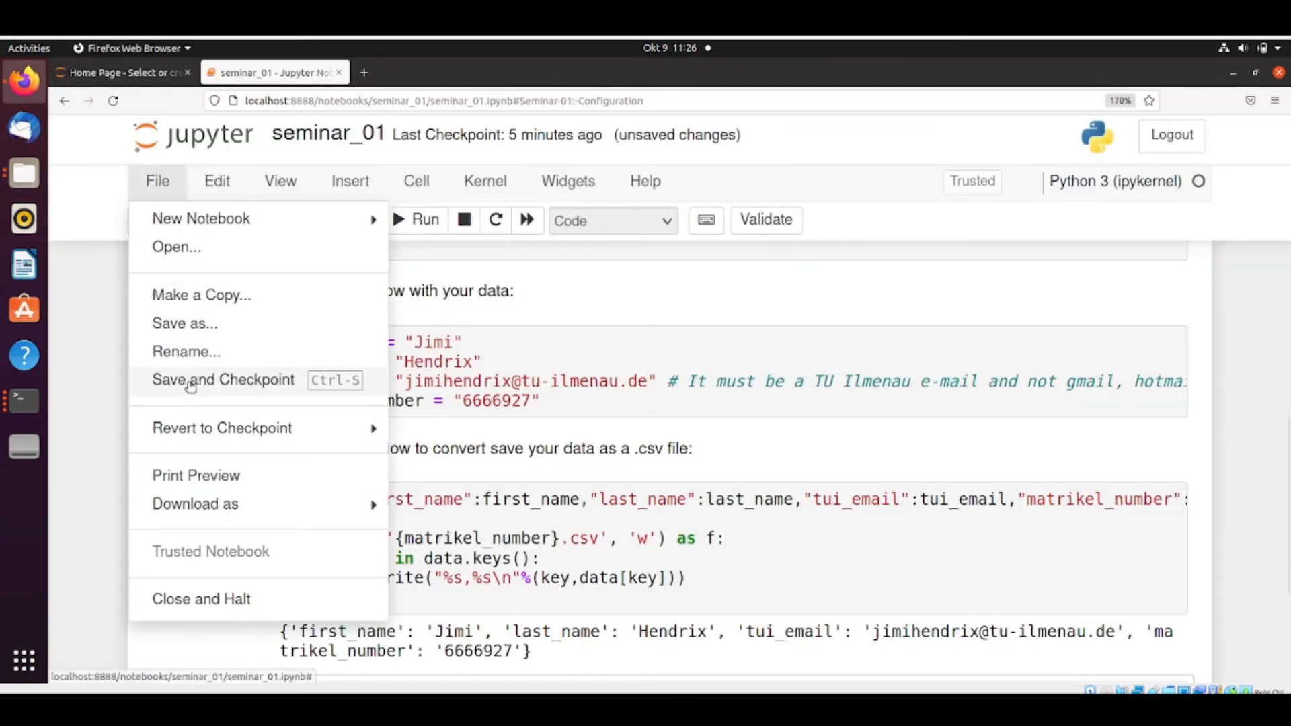
click(223, 379)
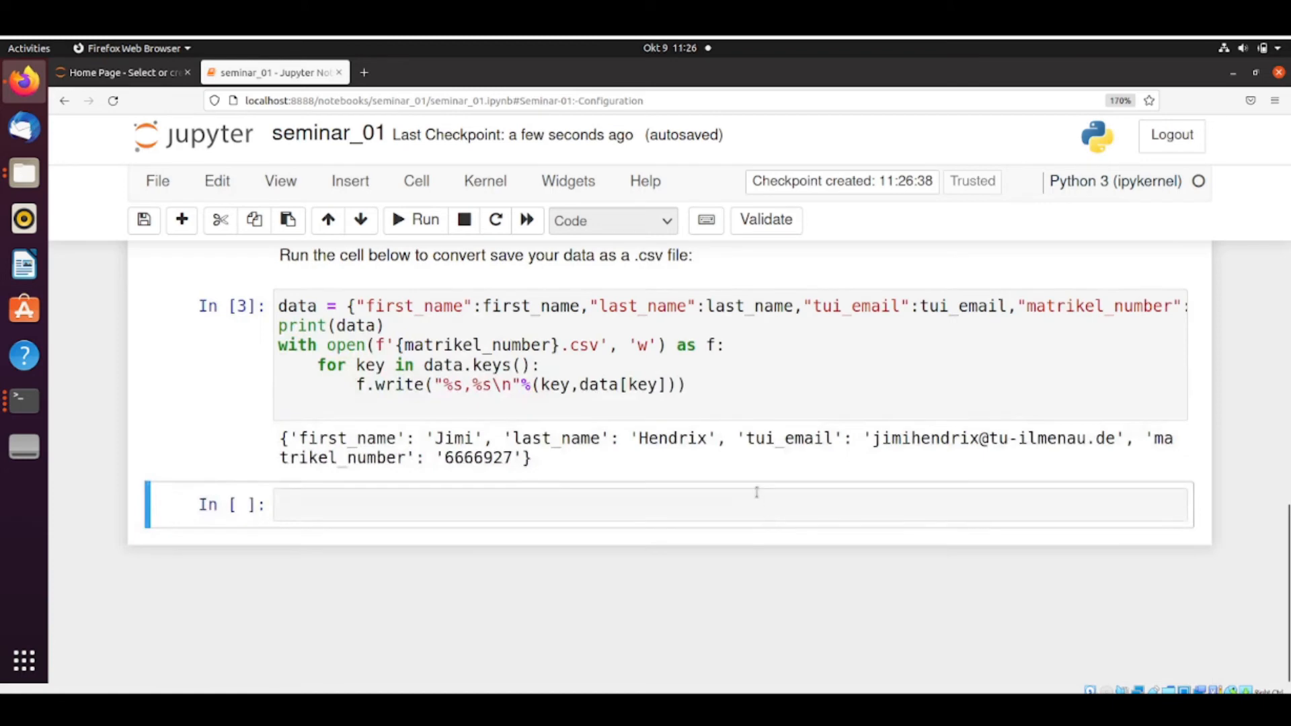
click(123, 72)
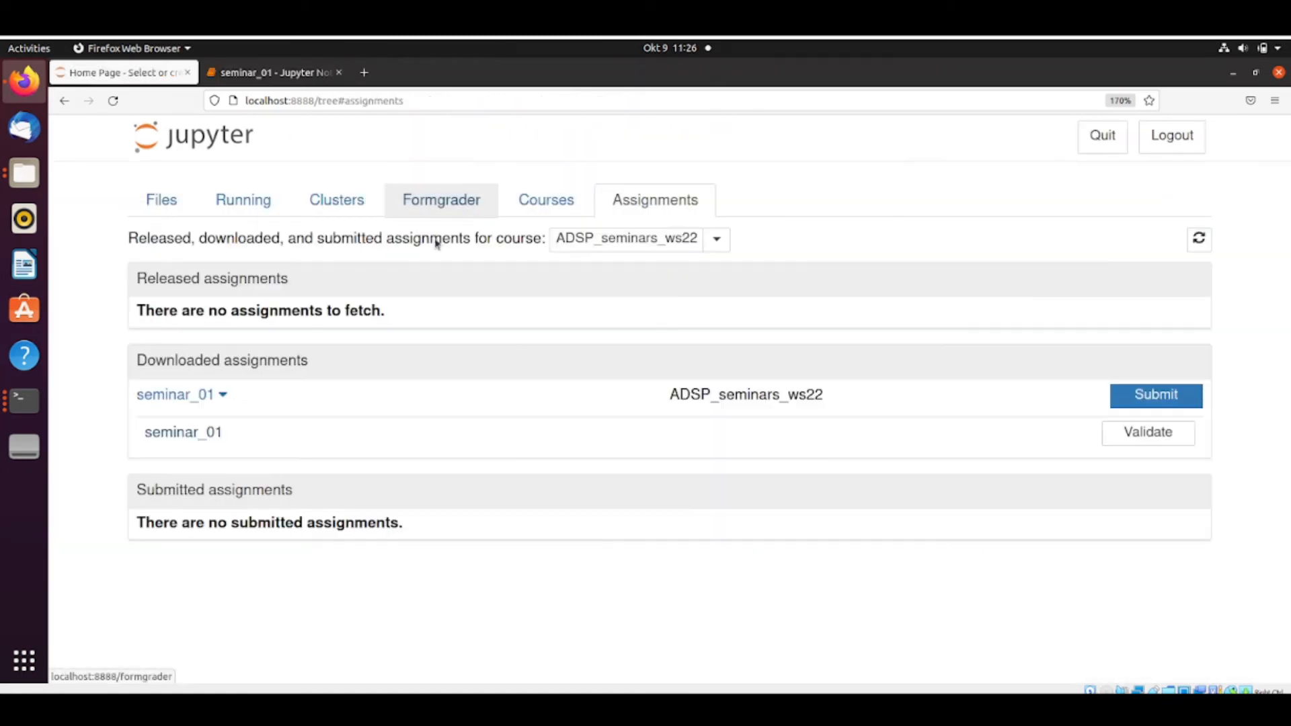
Attempt to submit seminar_01, dismiss the write-permission error, and show the server's terminal log
click(1155, 395)
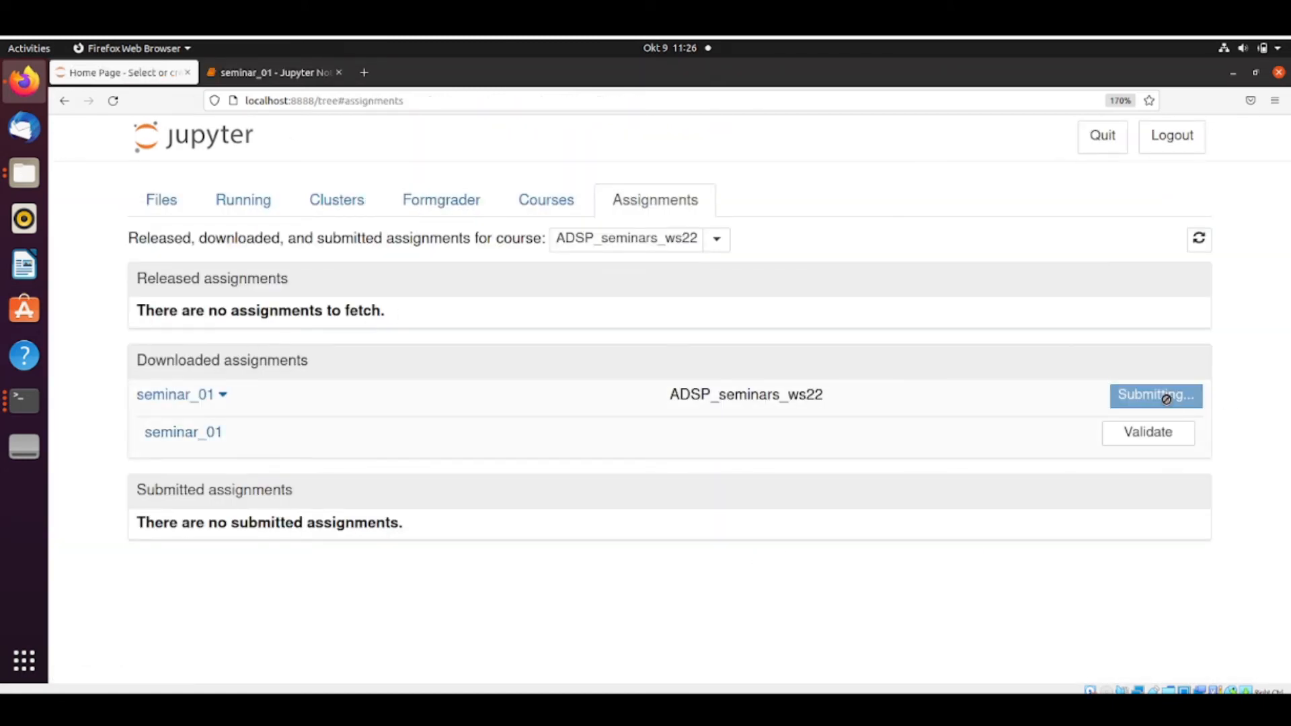
click(1155, 395)
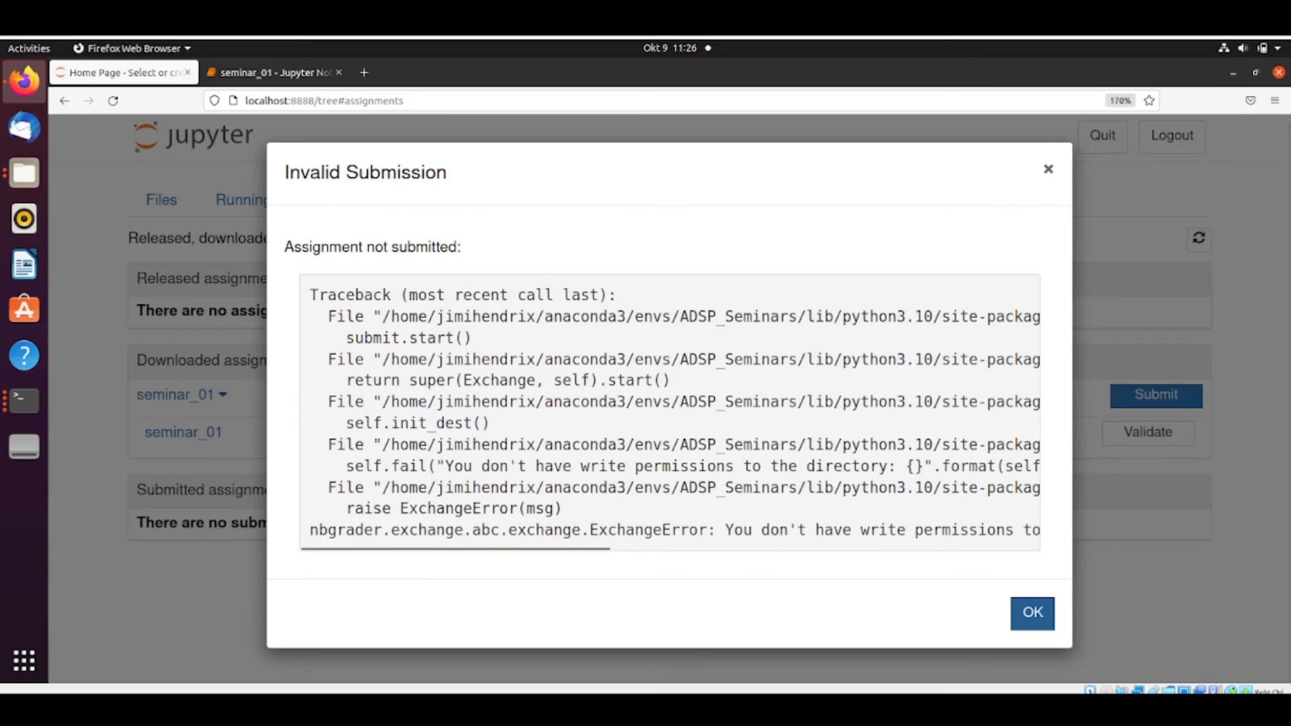
scroll(right, 3)
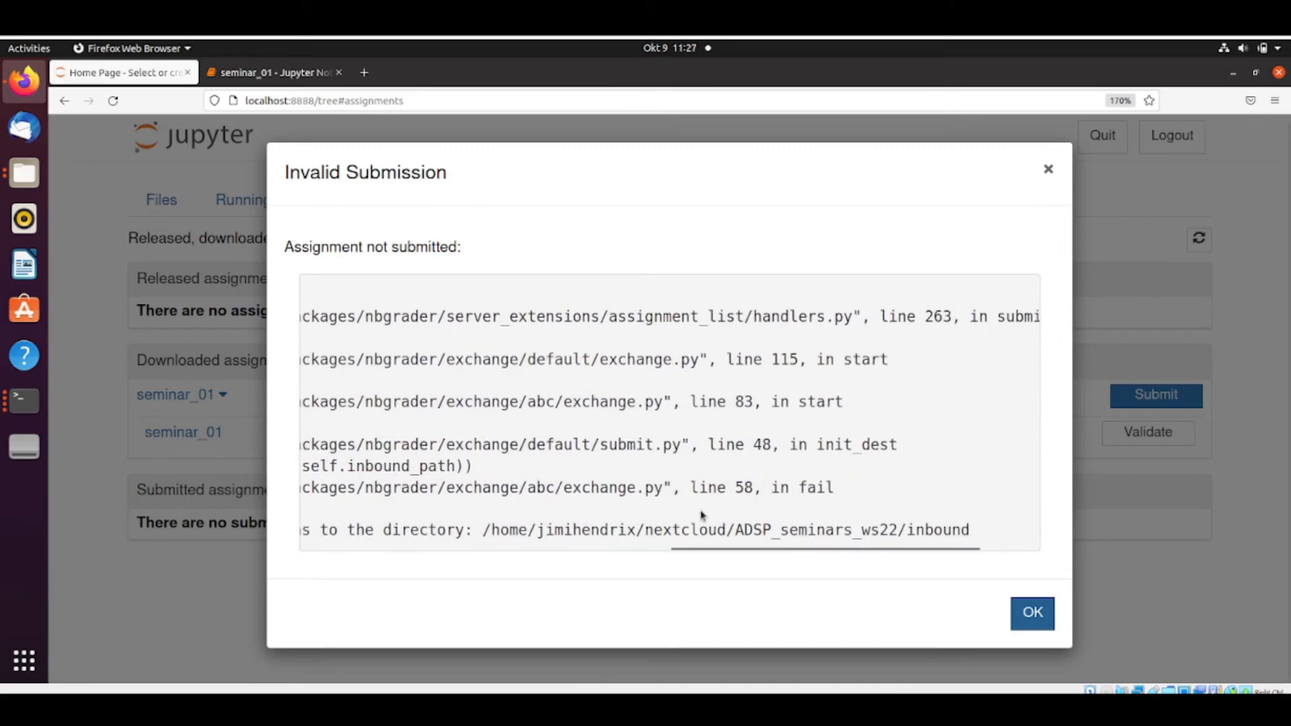
mouse_move(694, 527)
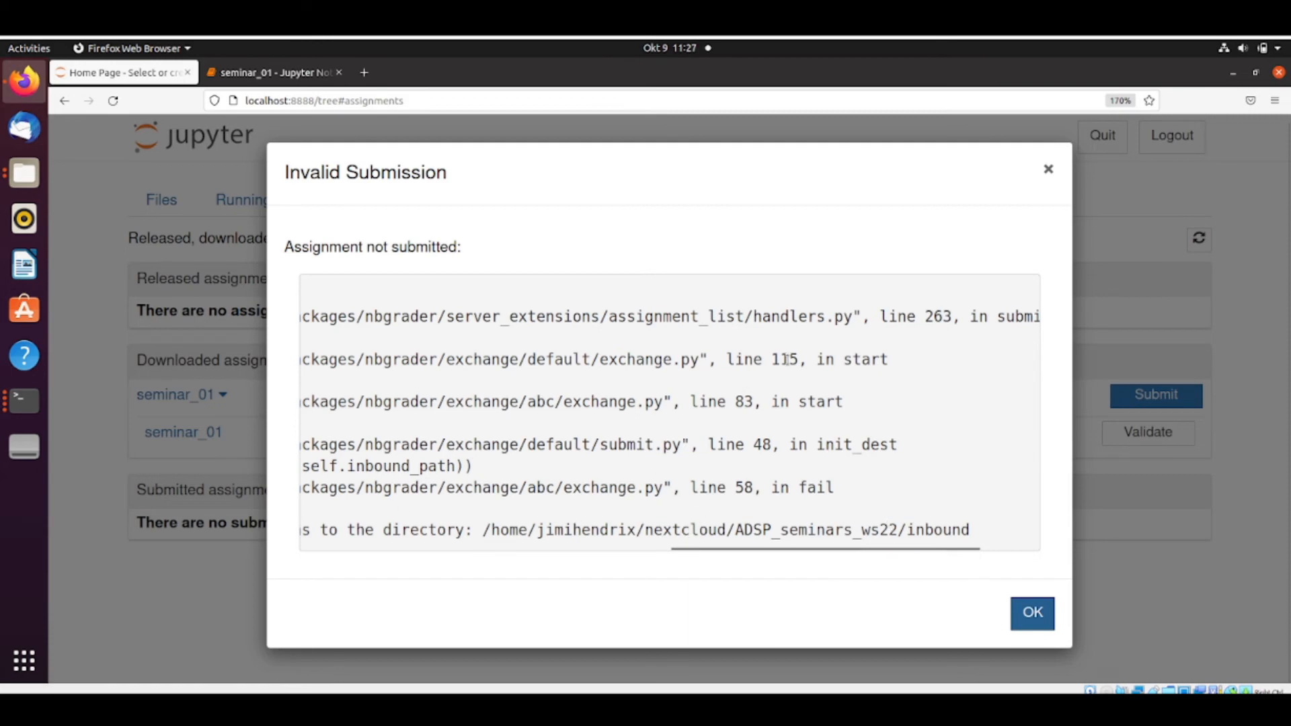
click(1032, 613)
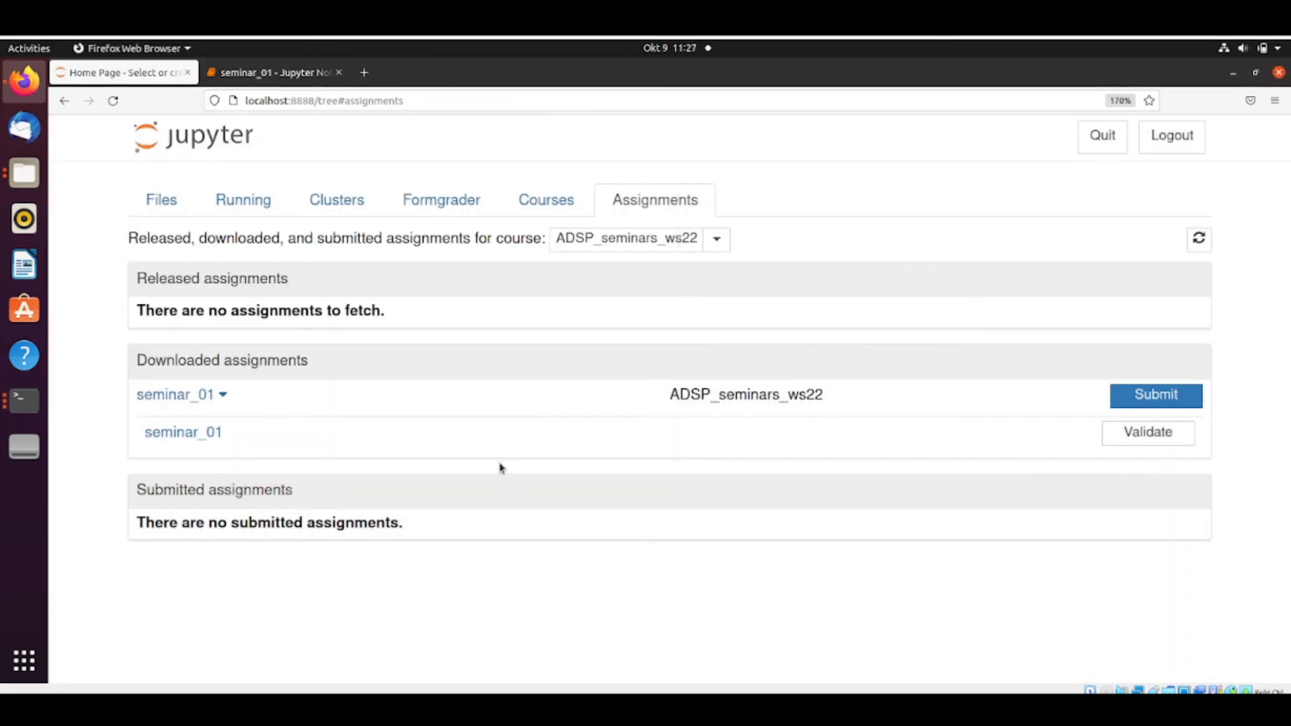
click(23, 401)
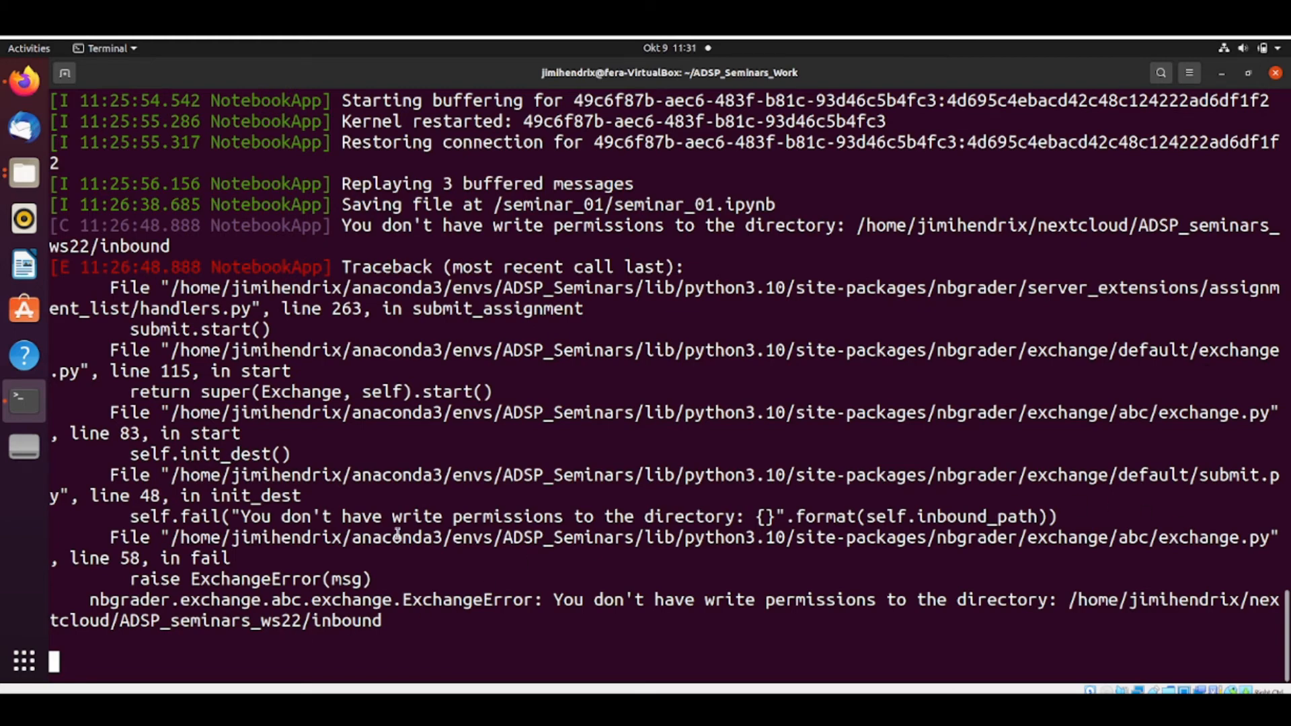
mouse_move(23, 173)
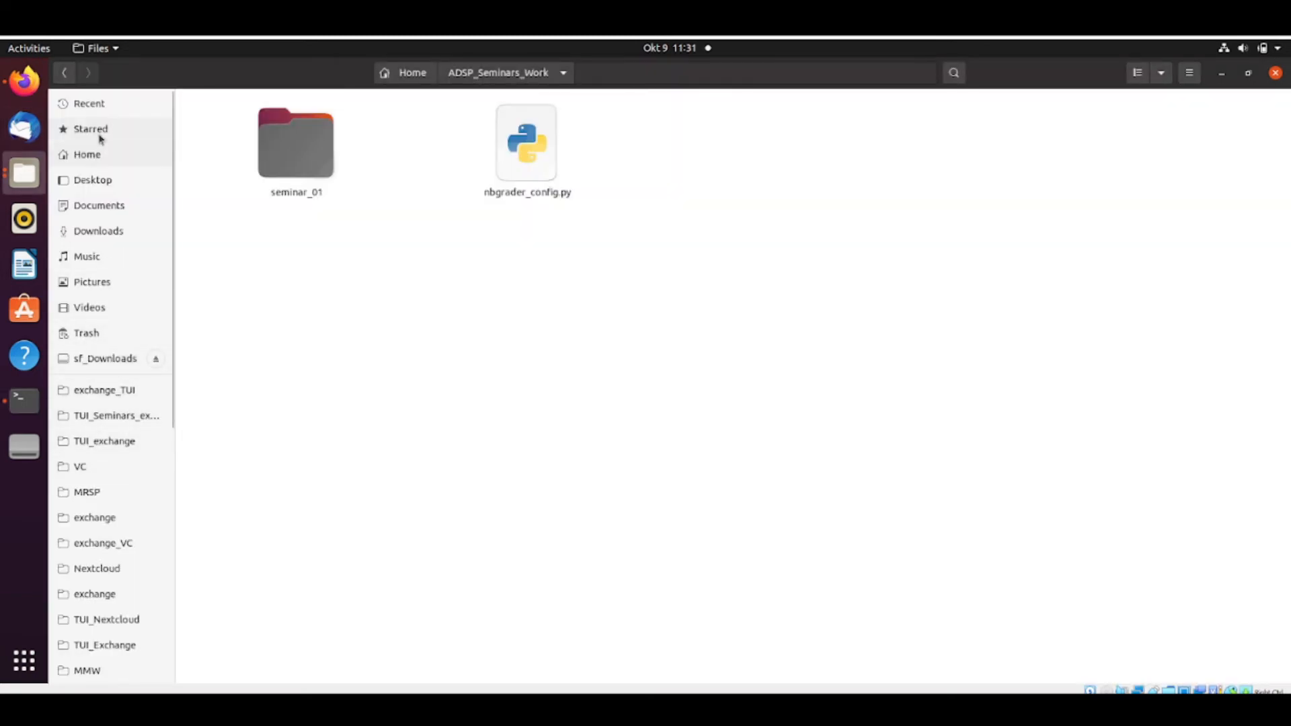
click(87, 154)
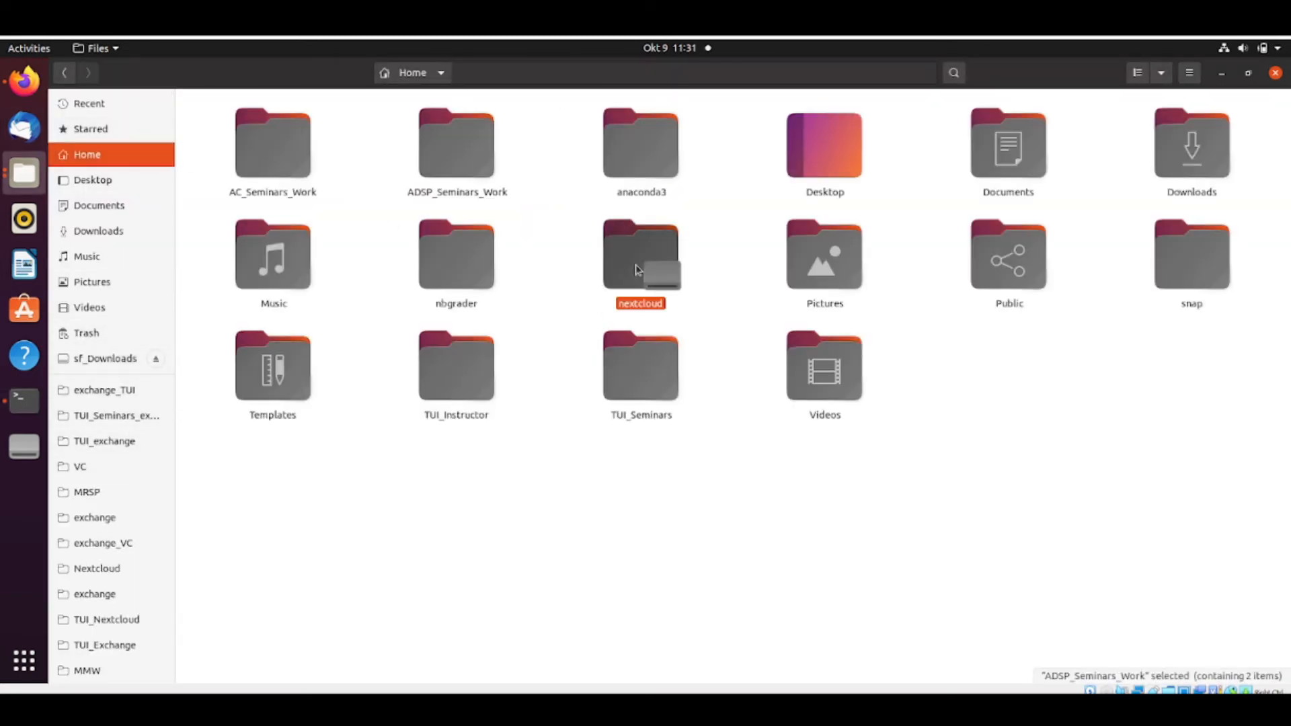
double_click(641, 255)
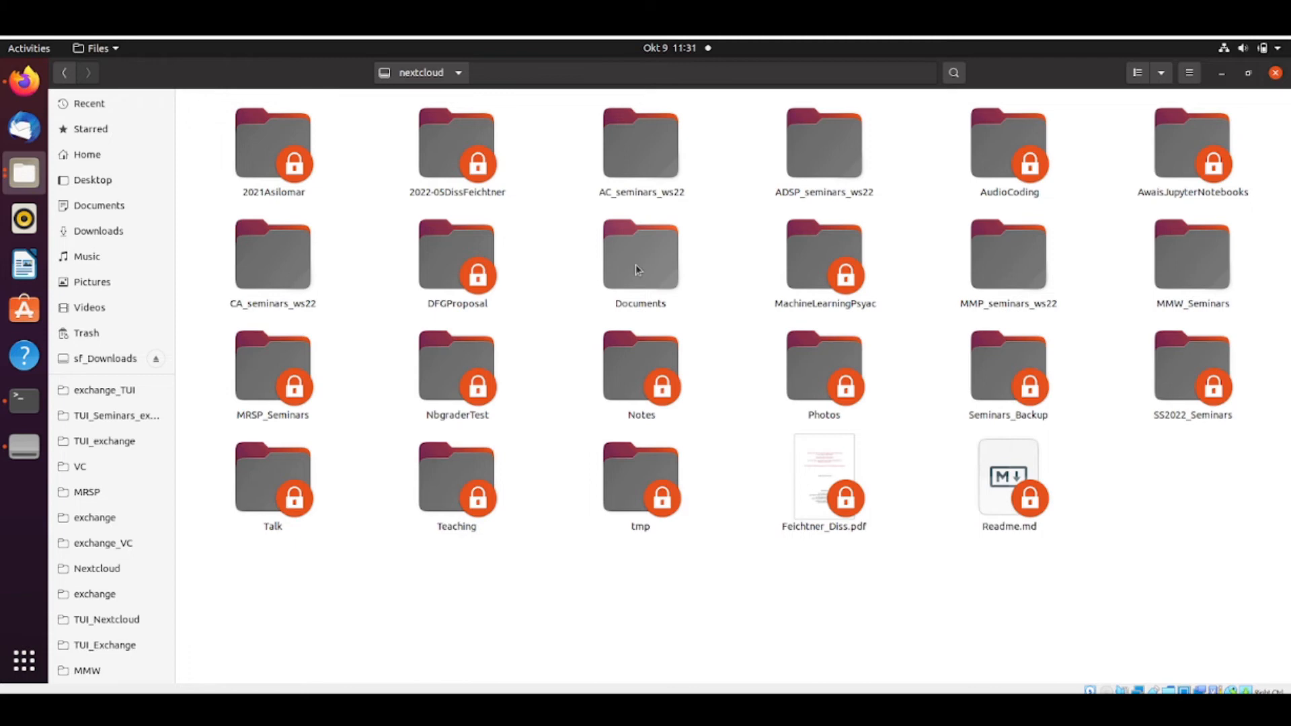
mouse_move(1200, 239)
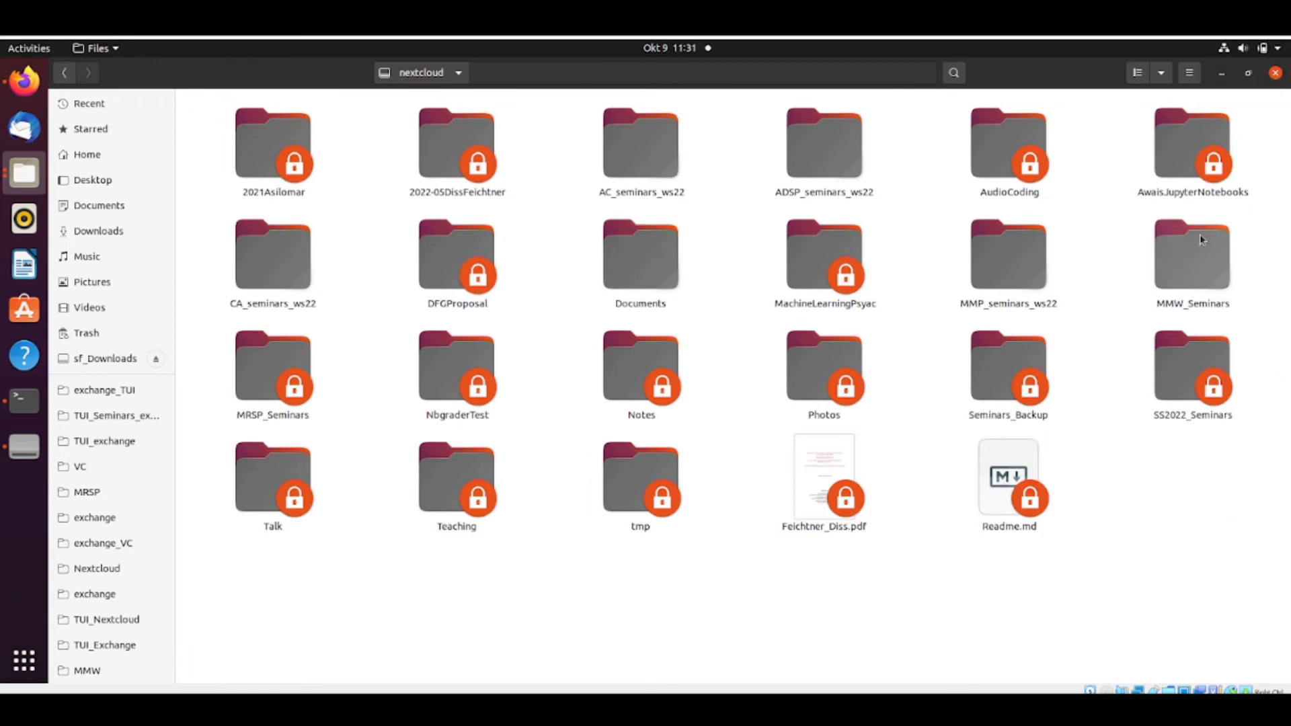
mouse_move(1024, 597)
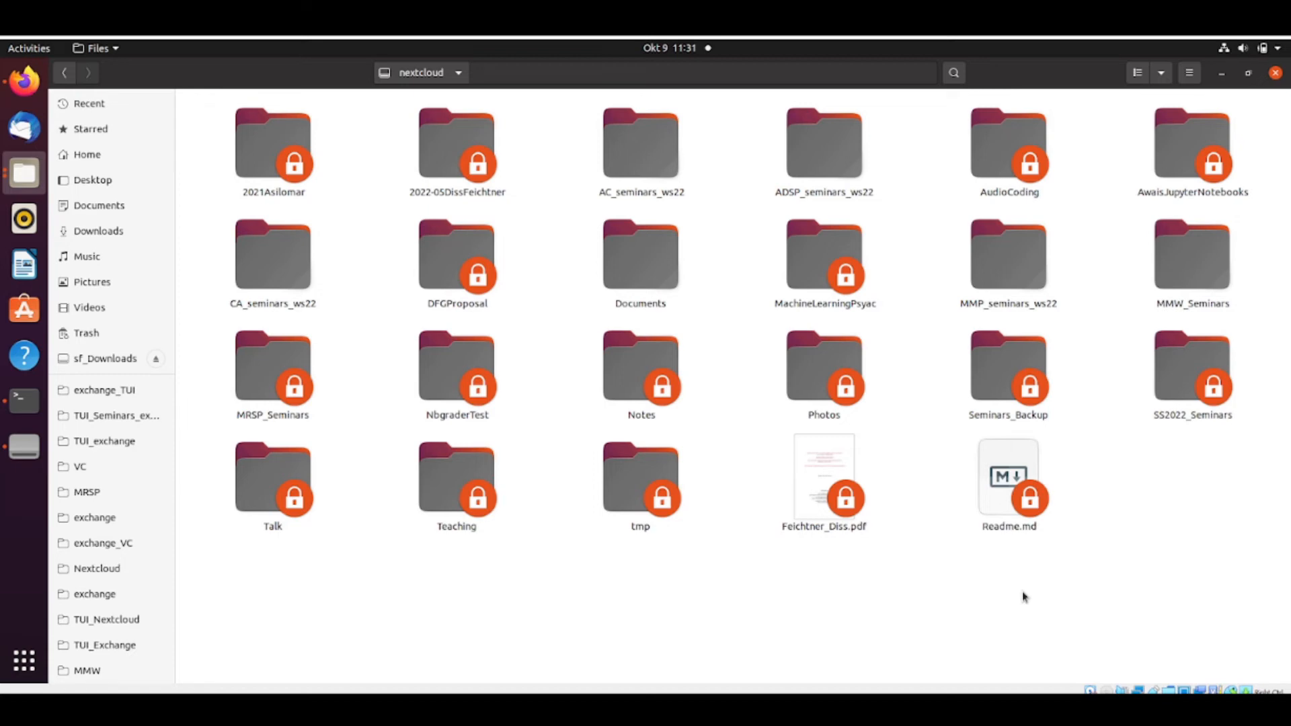
mouse_move(1112, 342)
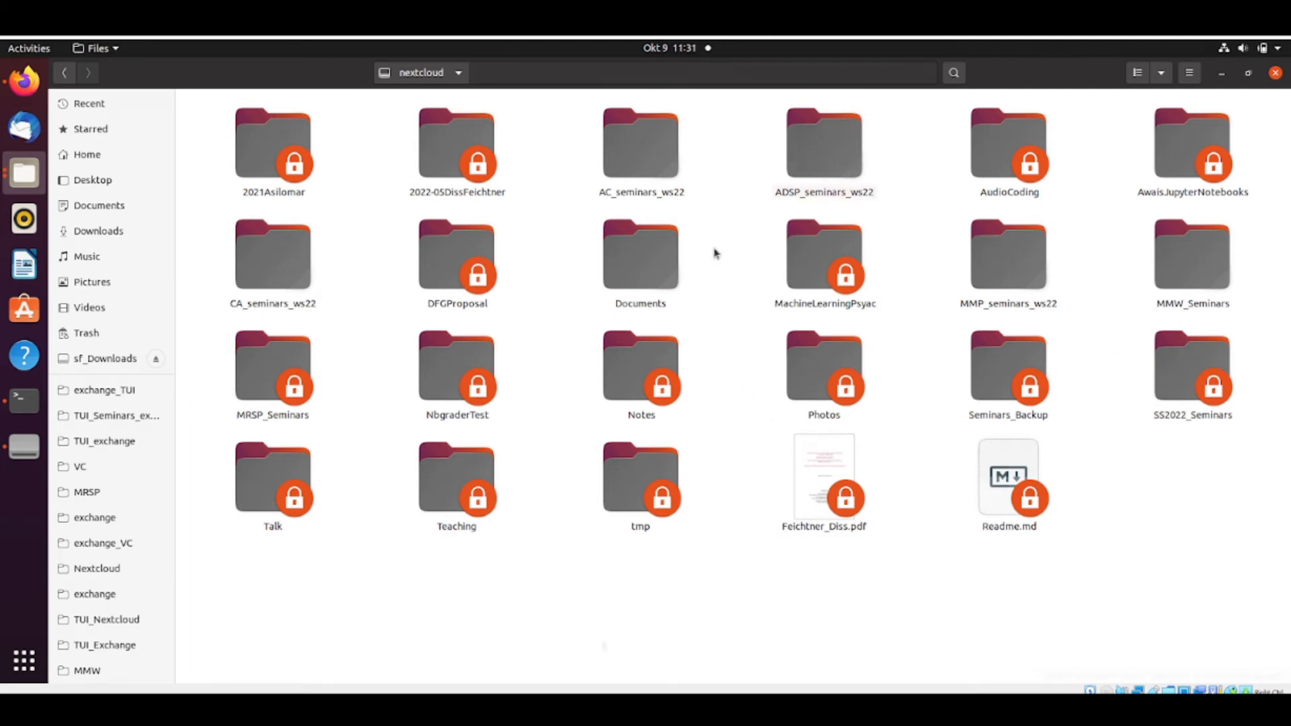
click(824, 148)
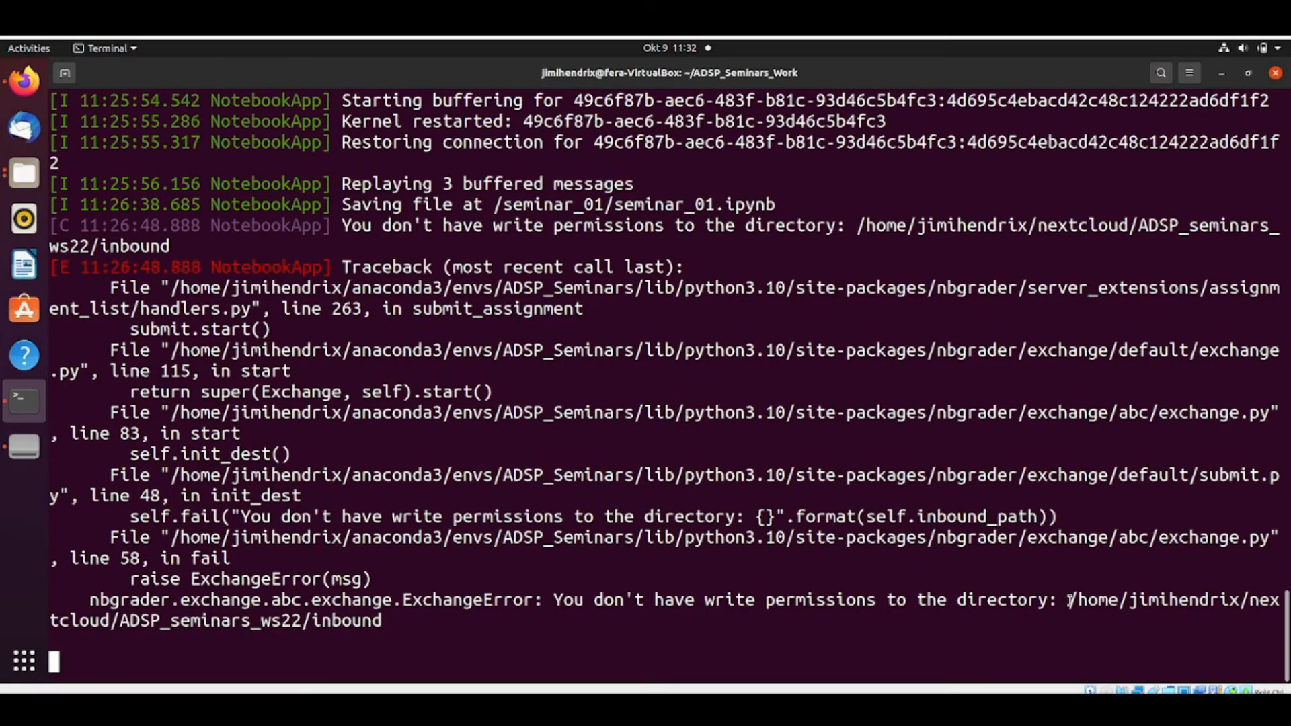
In a new terminal window, run sudo chmod 777 -R on /home/jimihendrix/nextcloud/ADSP_seminars_ws22/
right_click(280, 630)
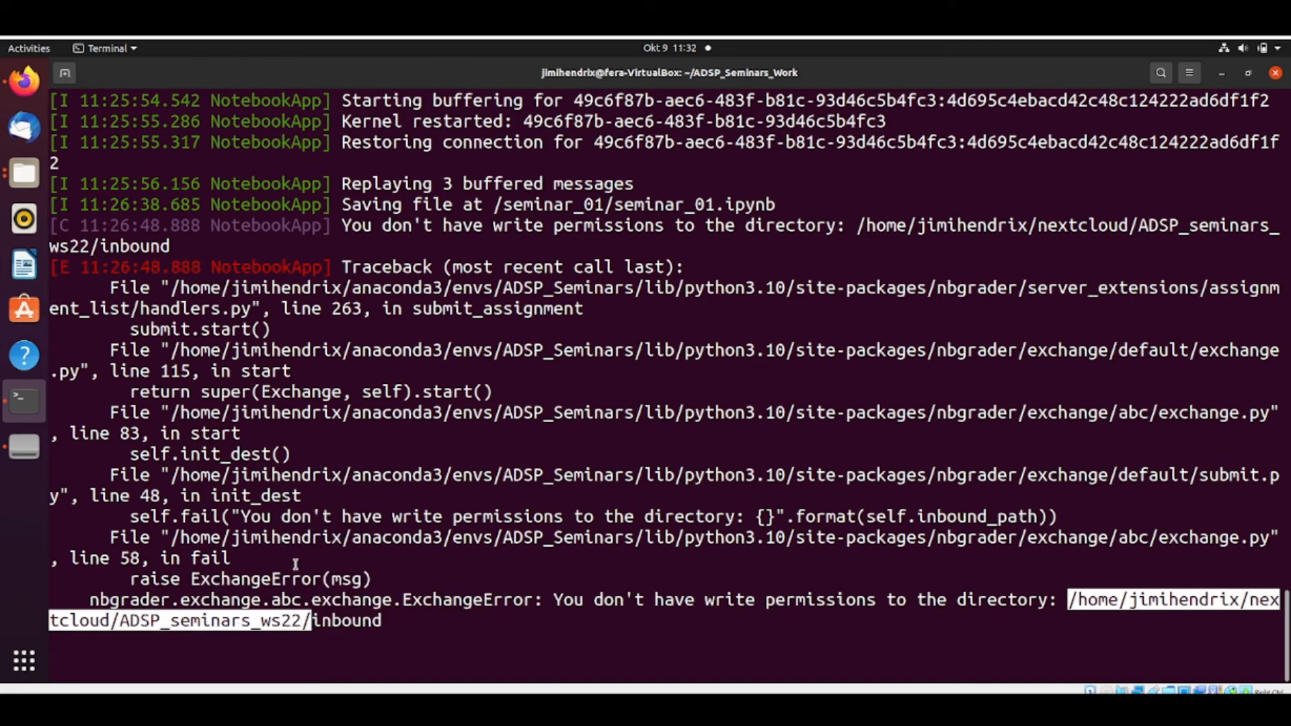
right_click(23, 401)
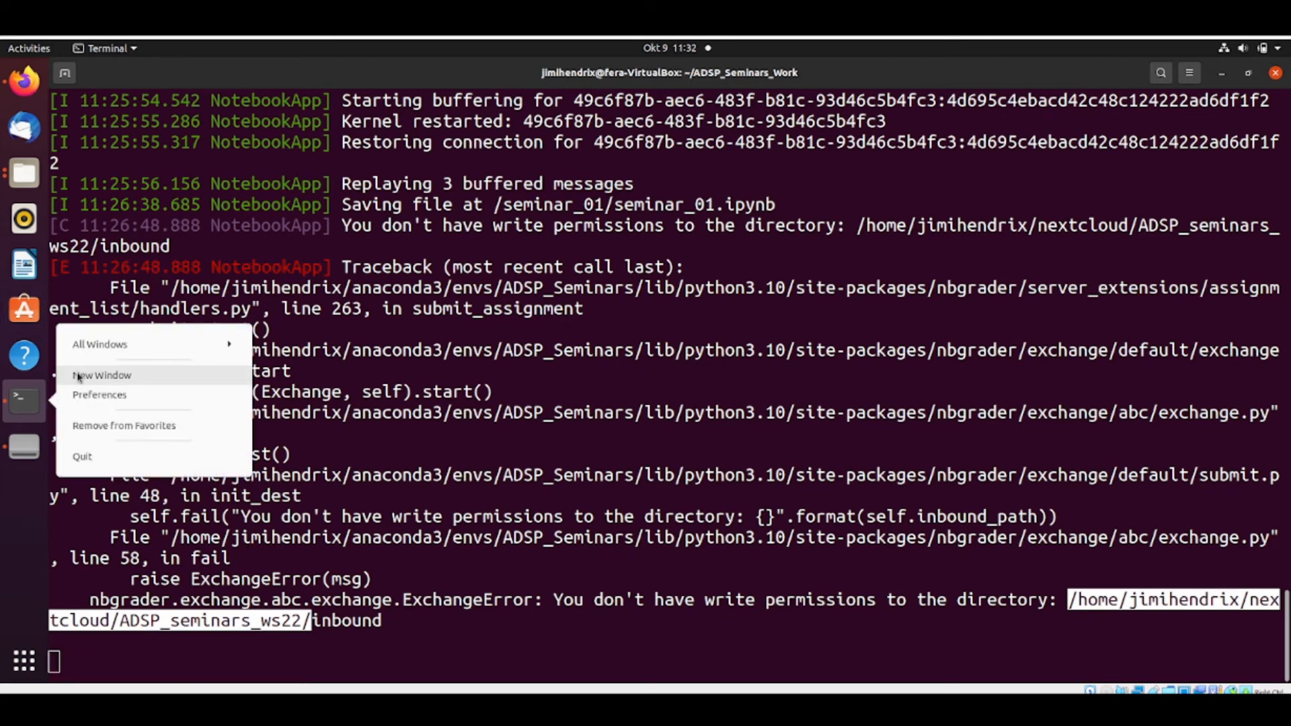
click(101, 374)
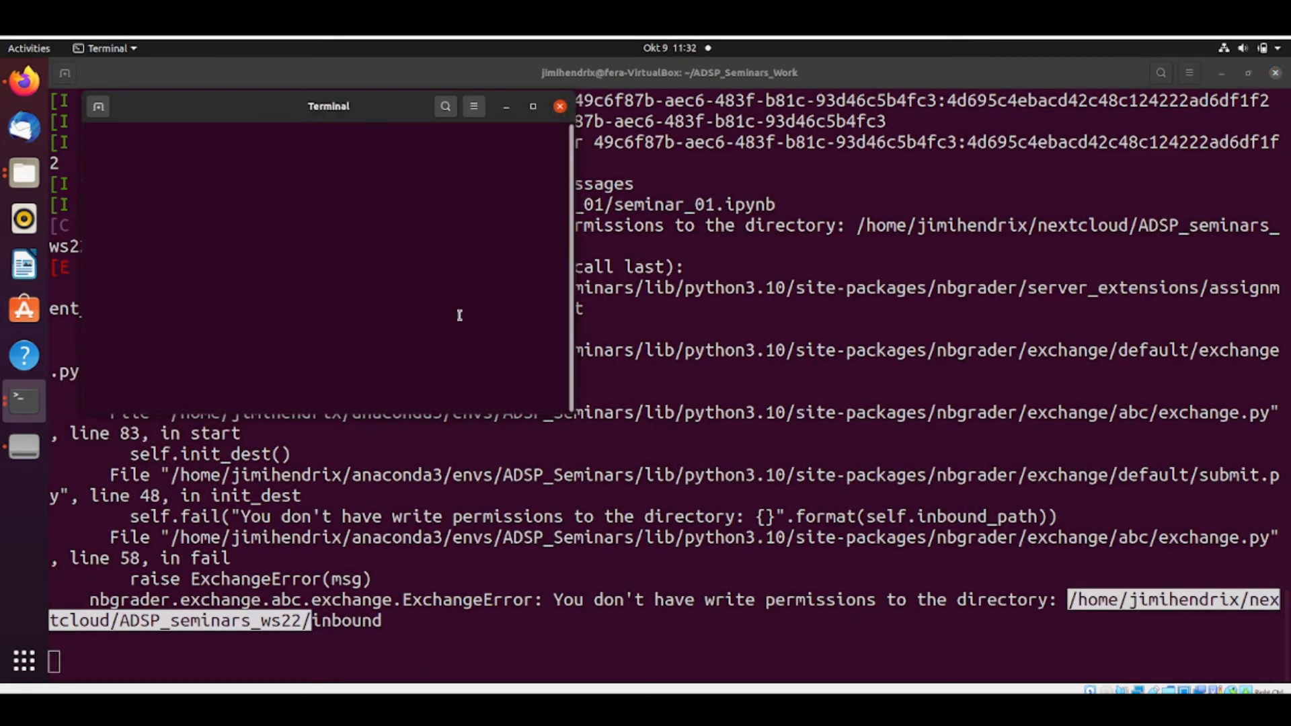
text(sudo chmod 777 -R)
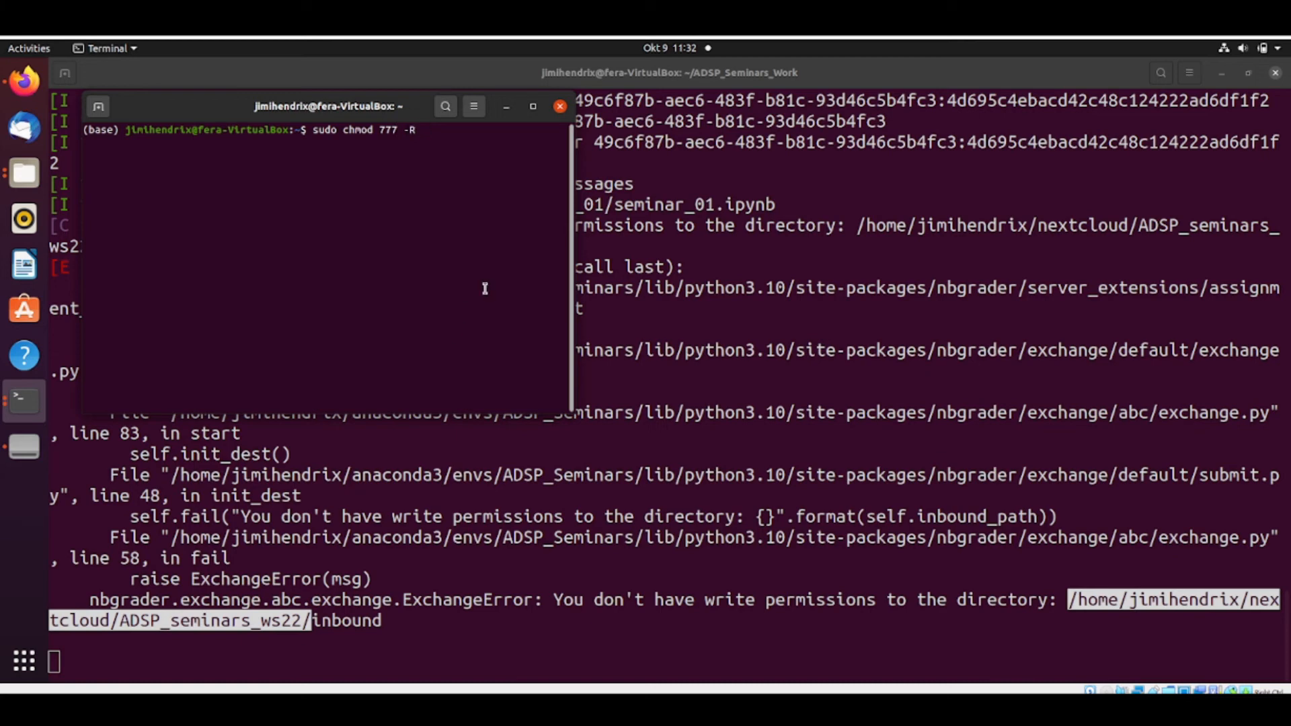
text(/home/jimihendrix/nextcloud/ADSP_seminars_ws22/)
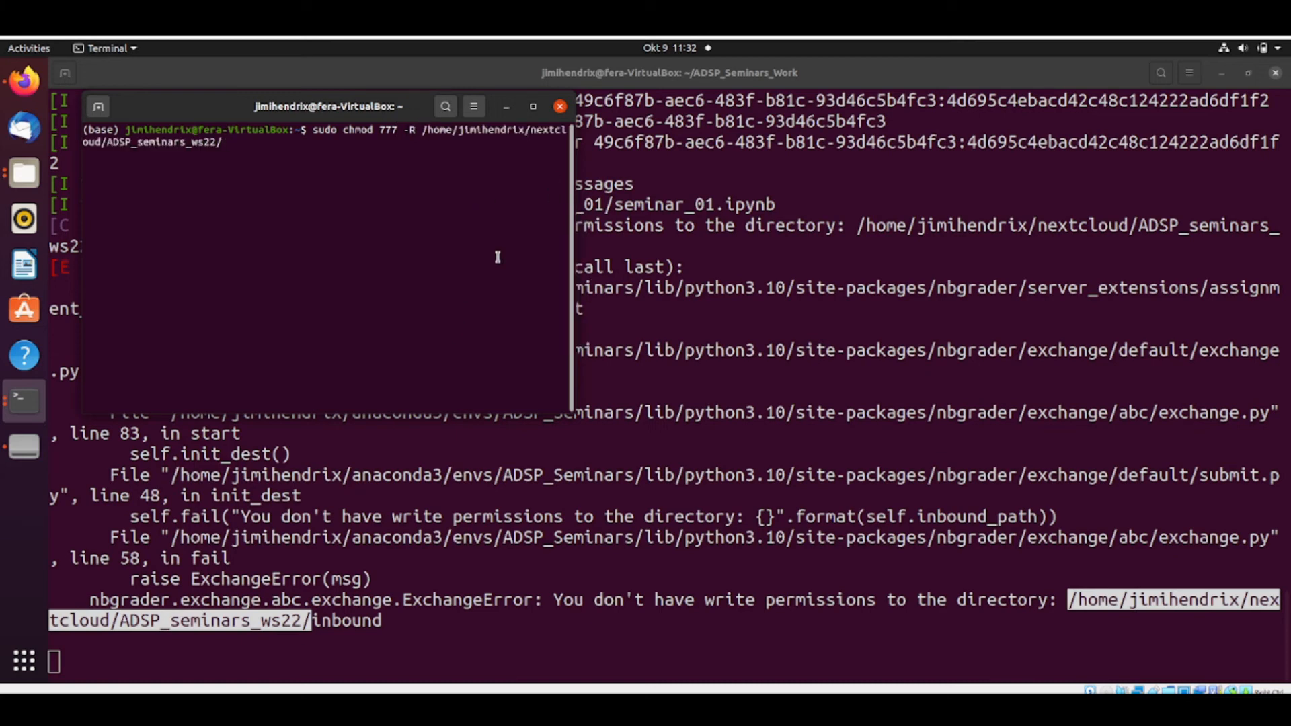
key(Return)
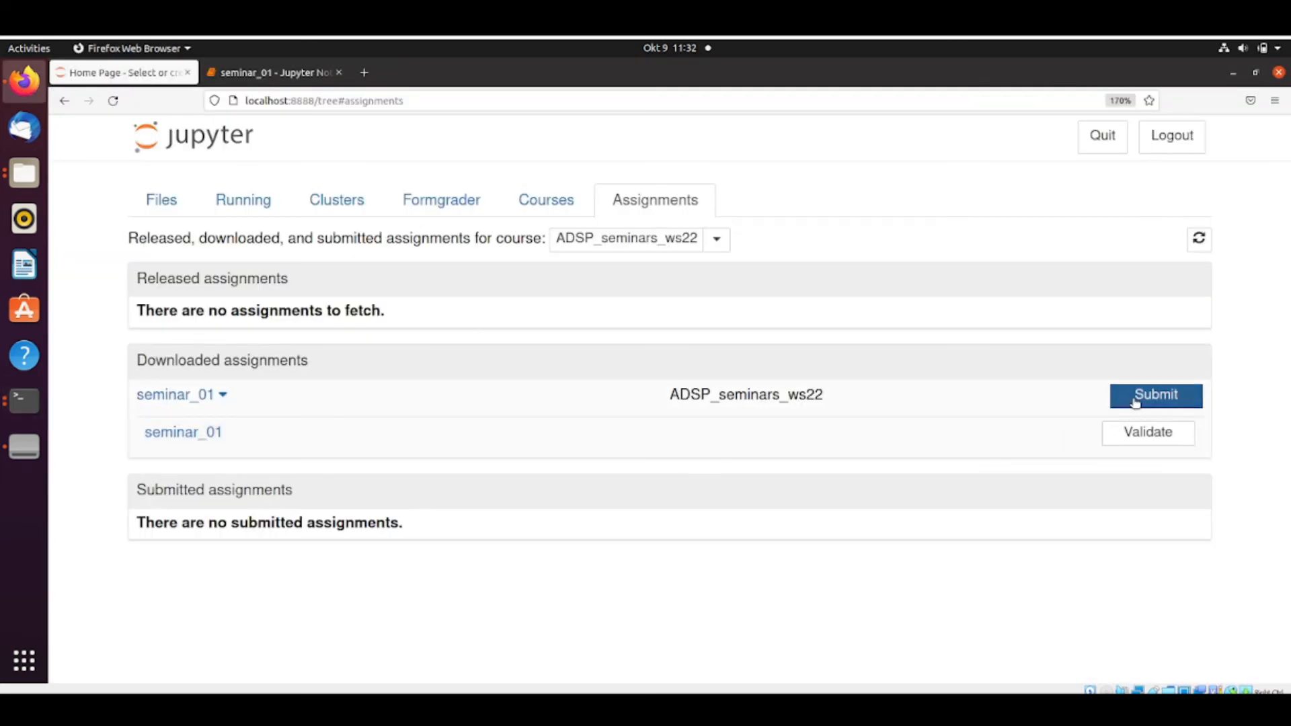
Submit seminar_01 twice so it lists timestamps 09:32:47 and 09:35:19 UTC
click(1155, 395)
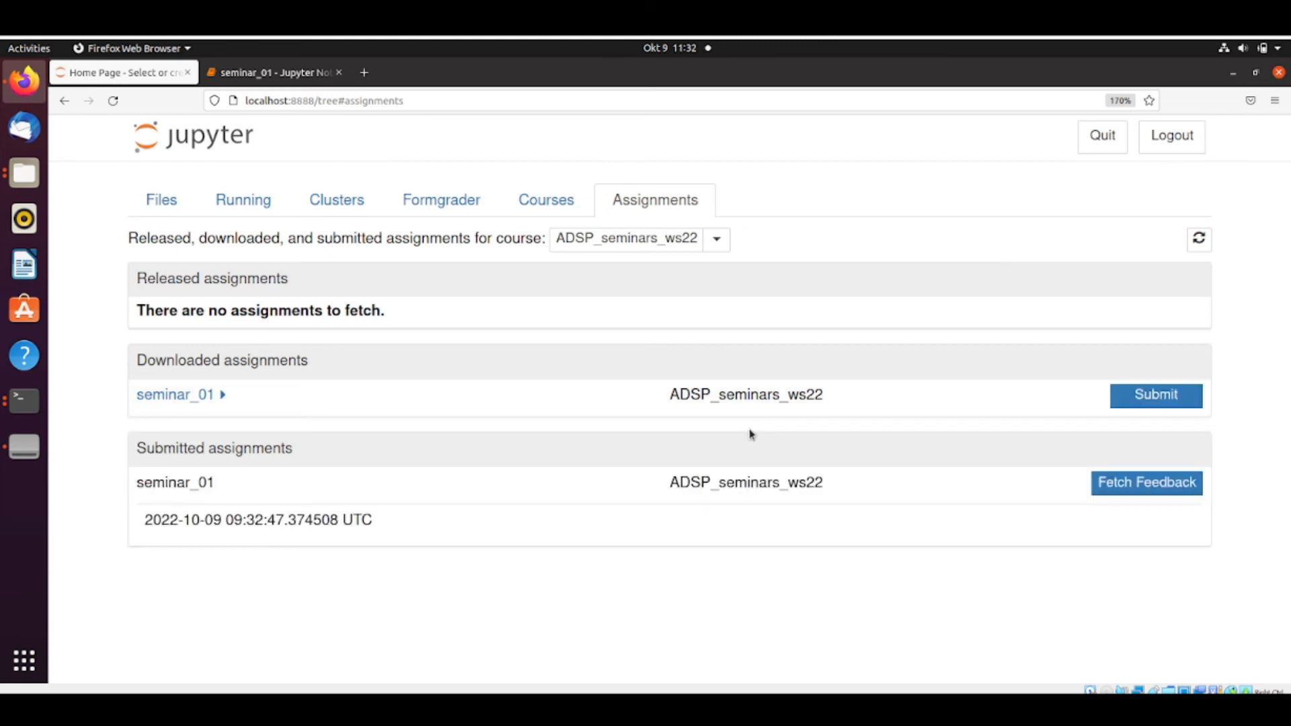
mouse_move(235, 445)
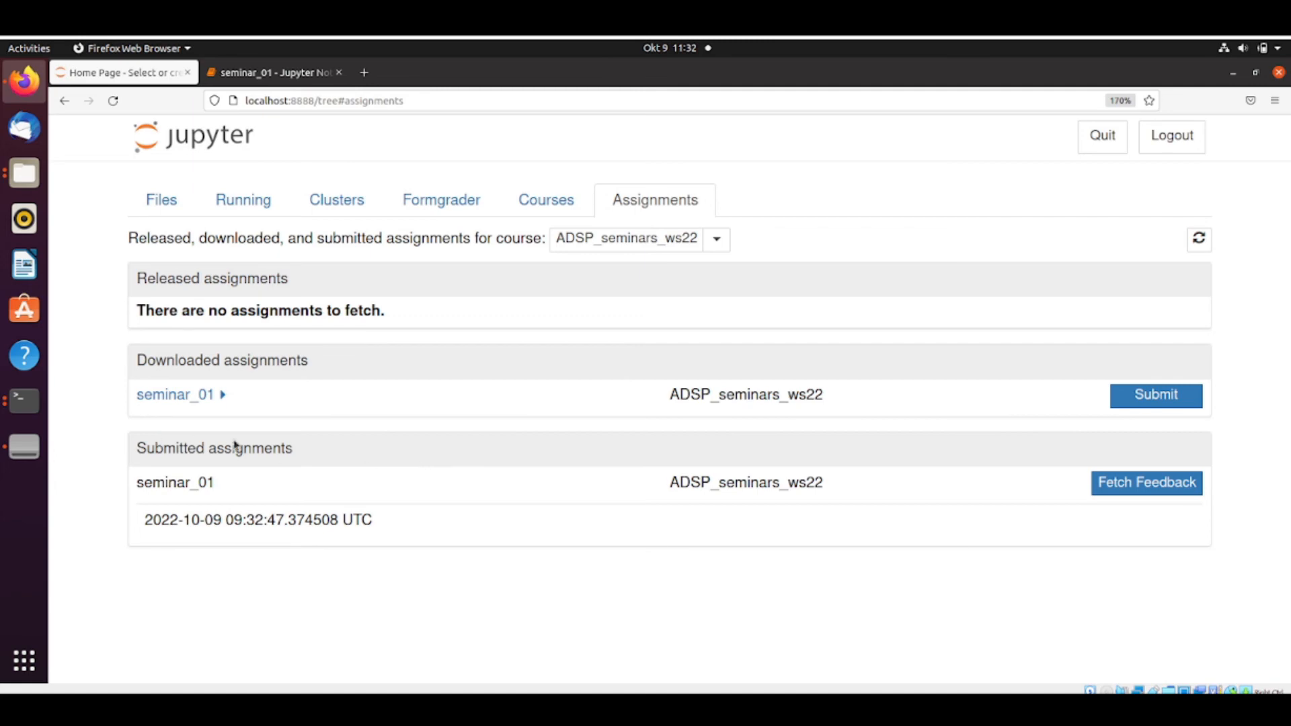
click(1154, 394)
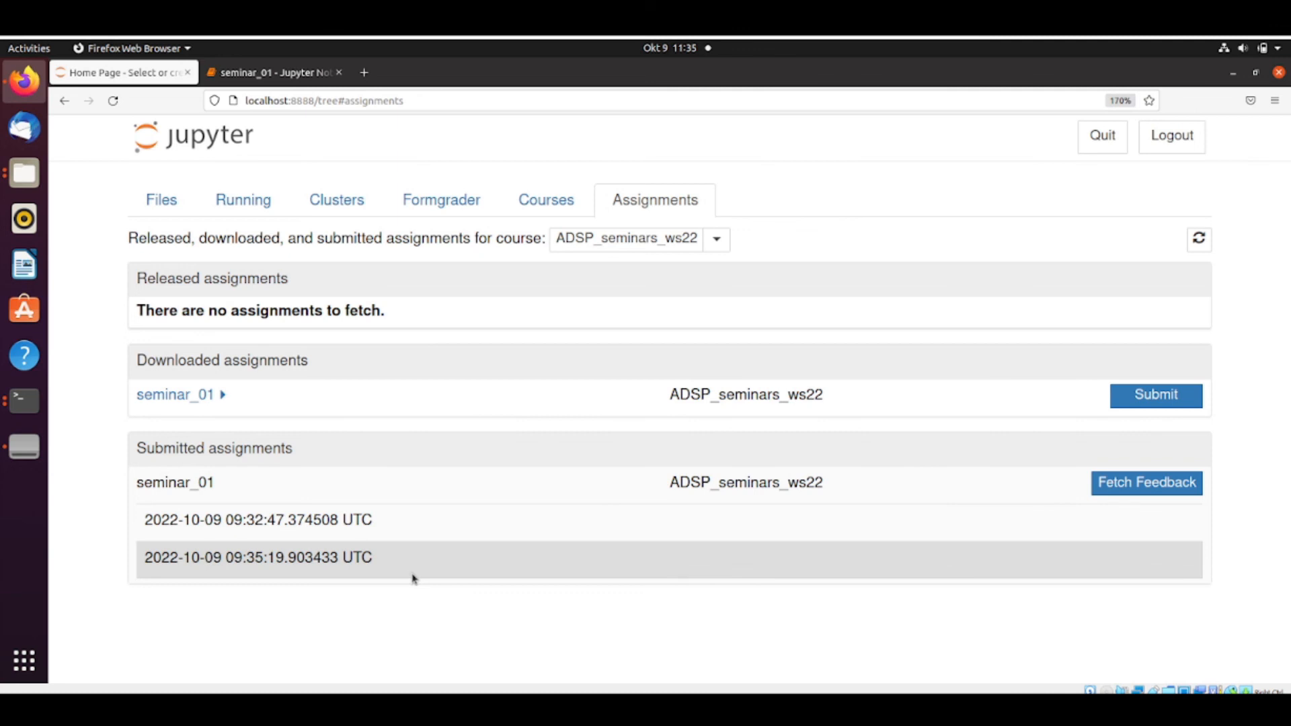
mouse_move(1156, 384)
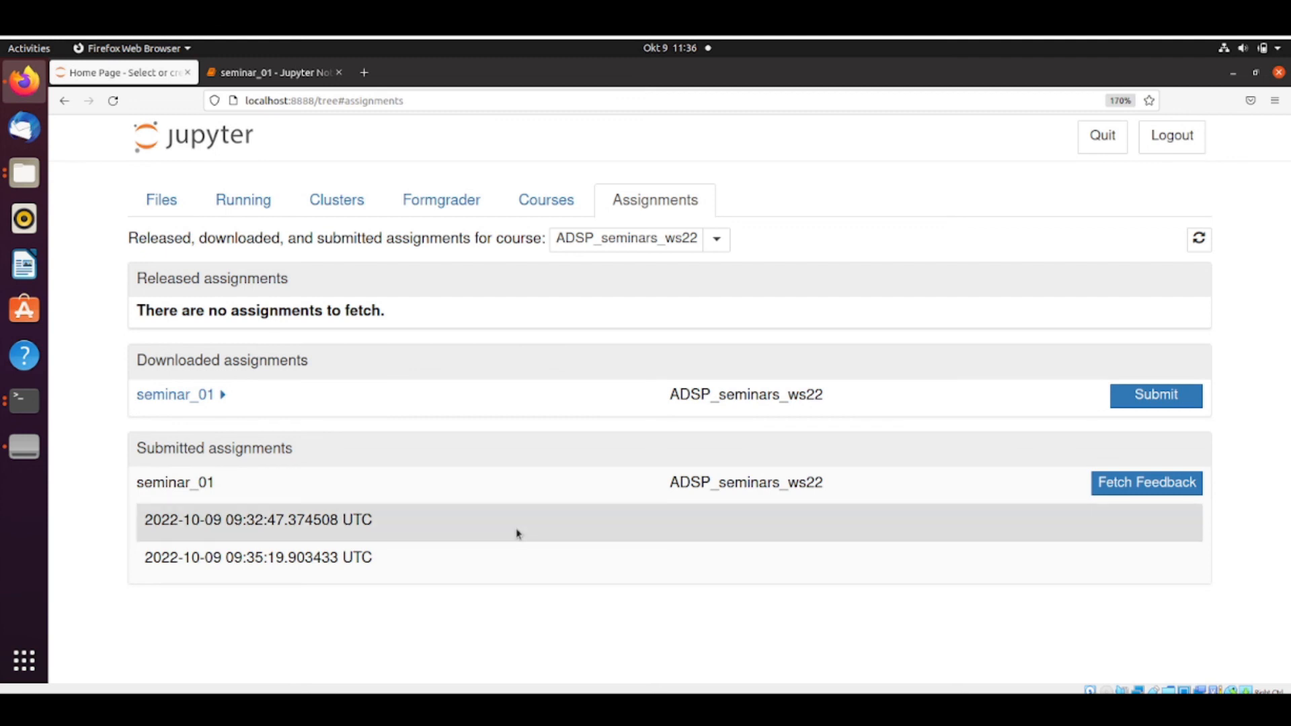
mouse_move(506, 674)
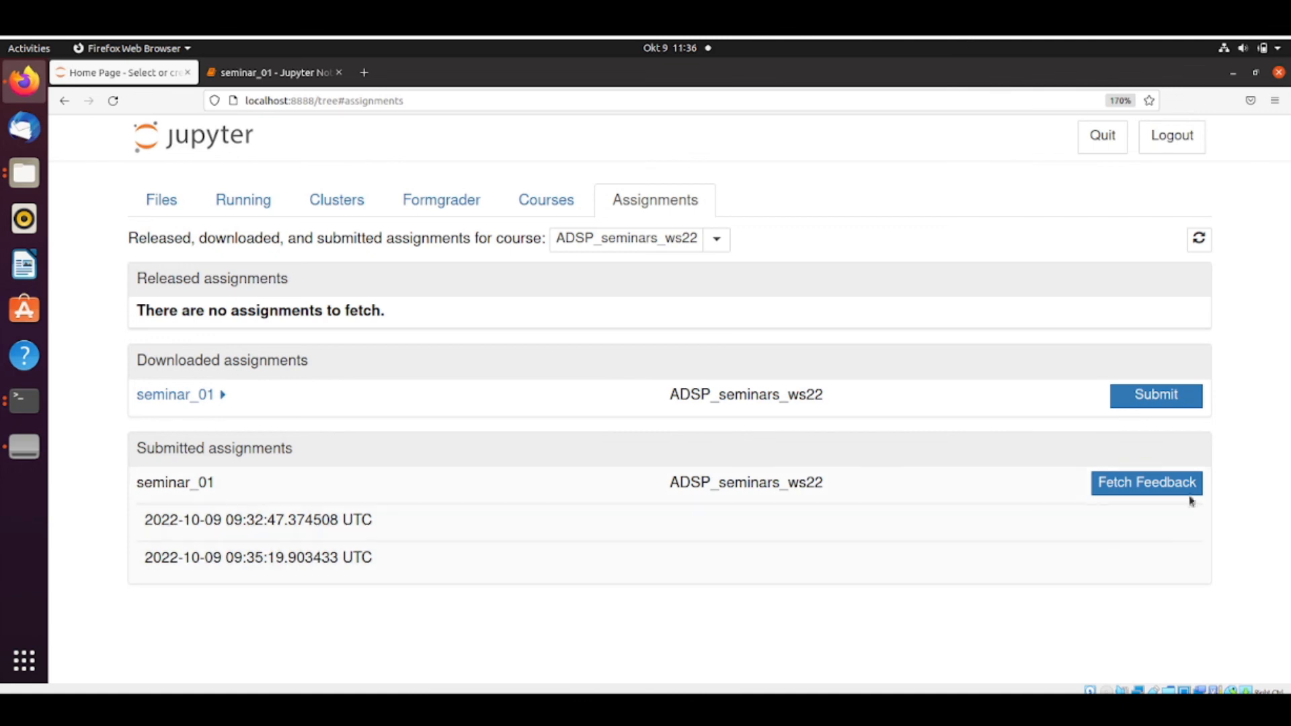
mouse_move(759, 614)
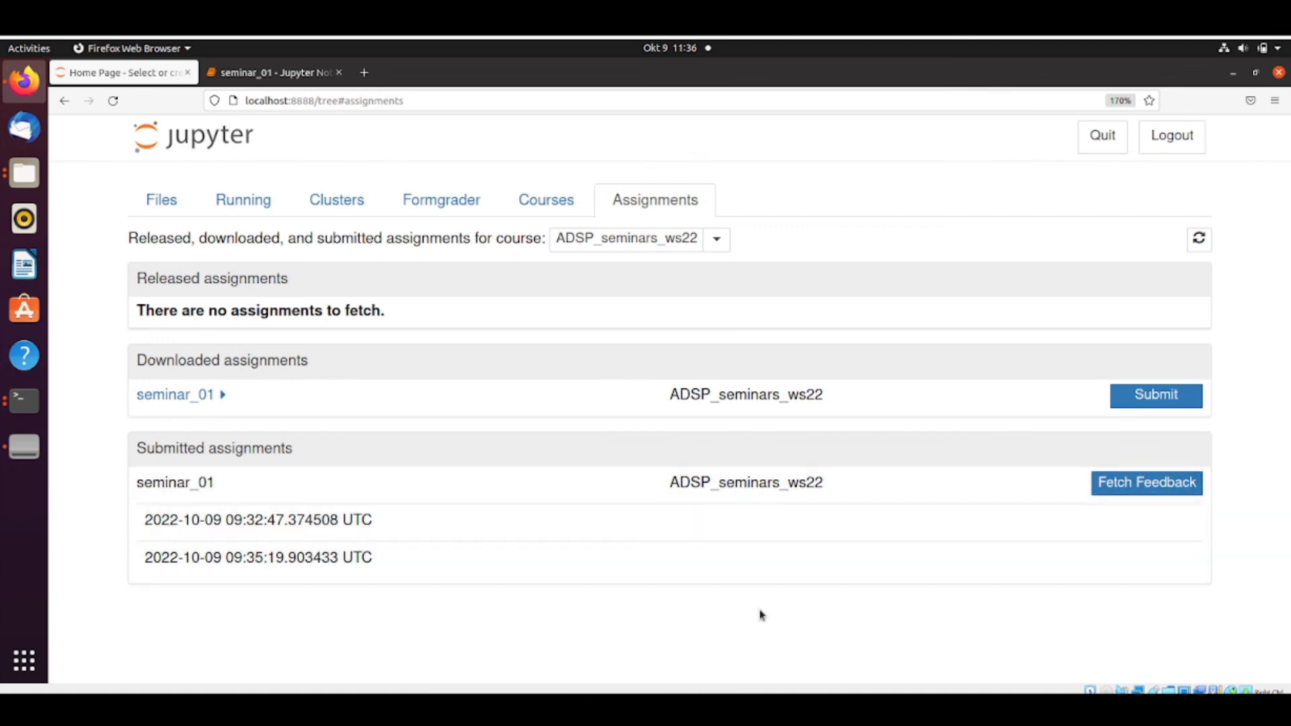